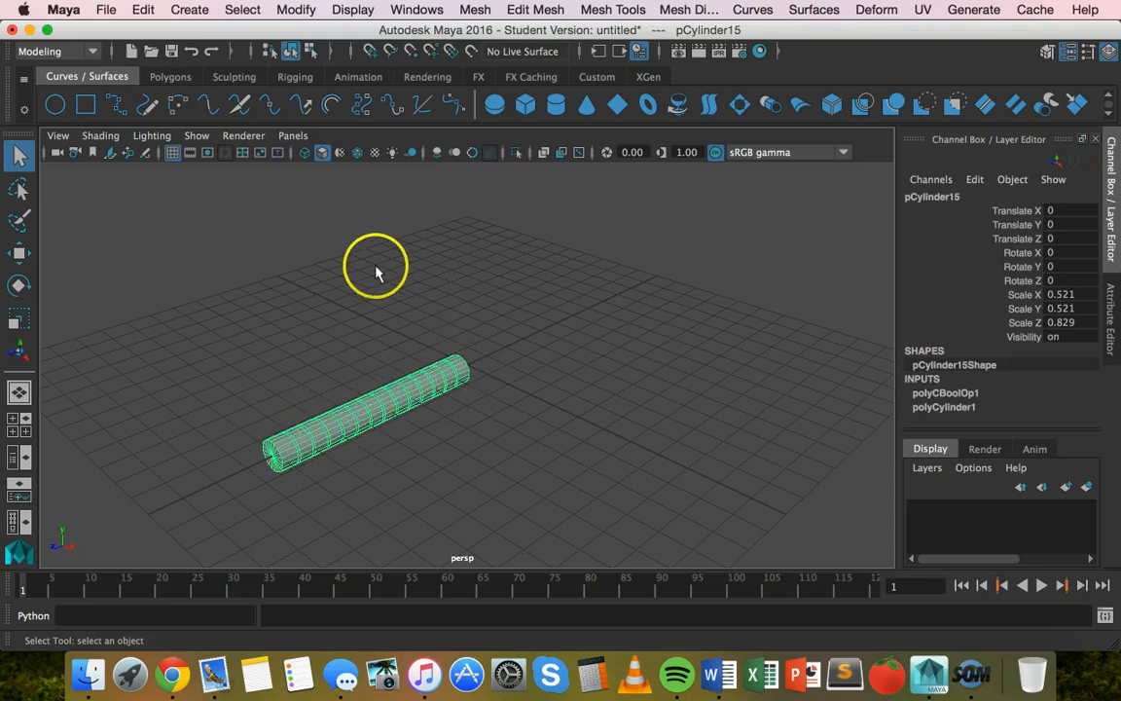
mouse_move(269, 397)
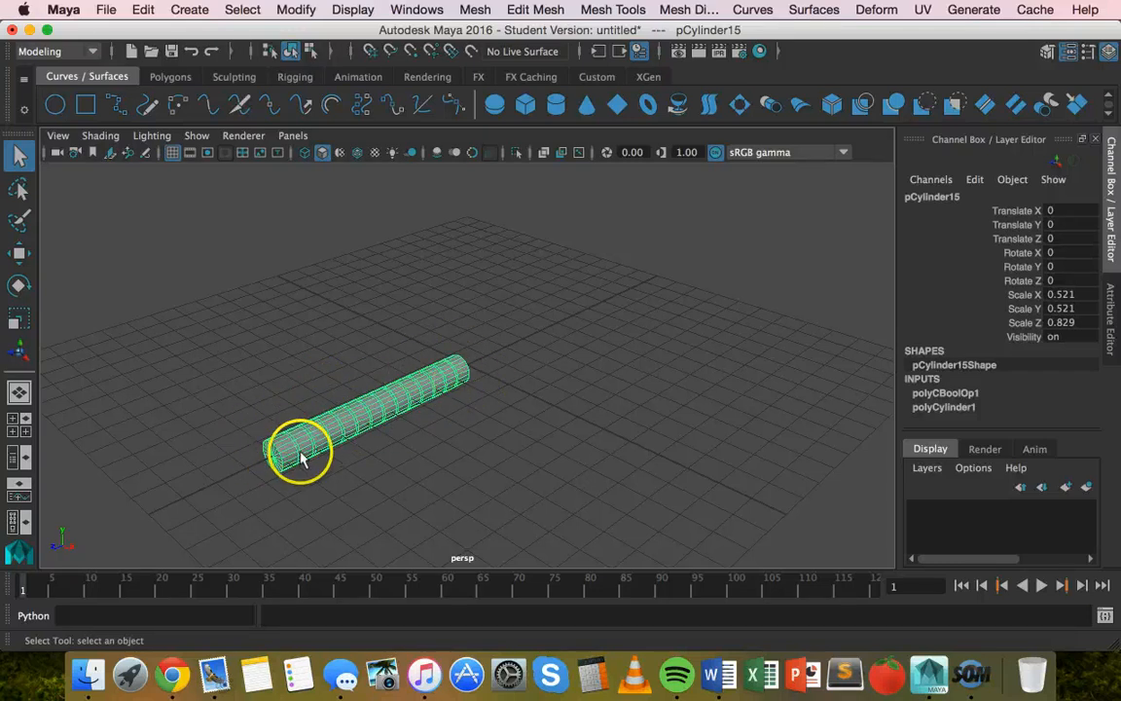
mouse_move(368, 408)
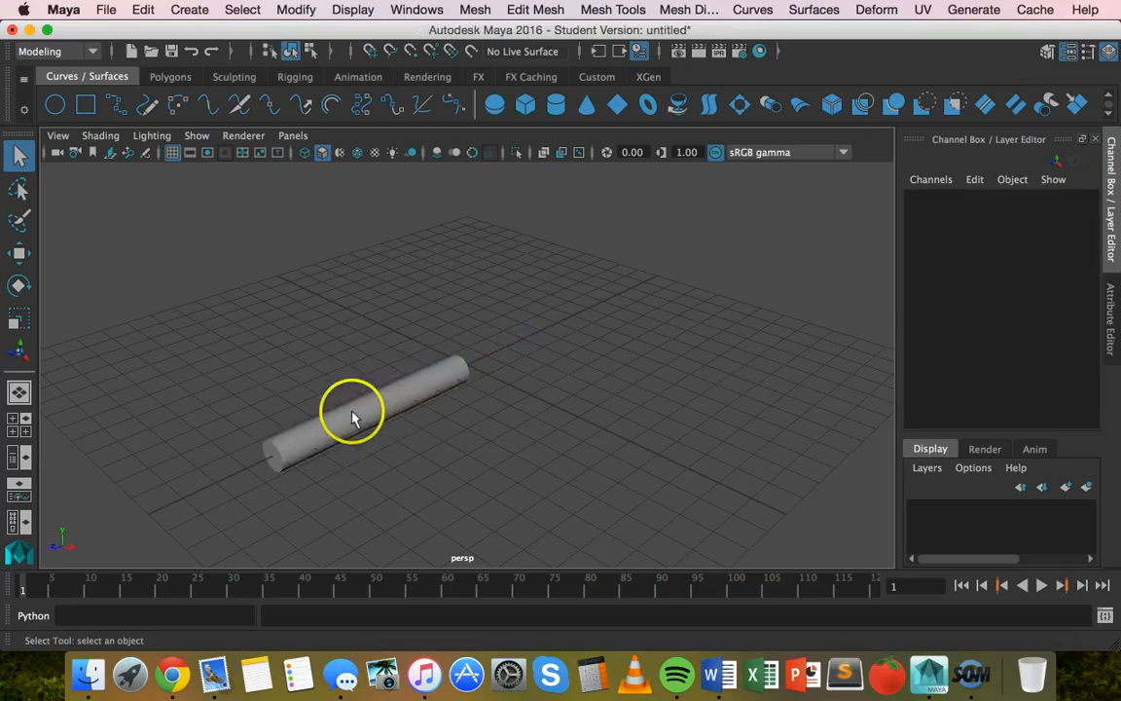
Deselect the cylinder and draw a CV curve with points in an S shape beside it.
click(352, 417)
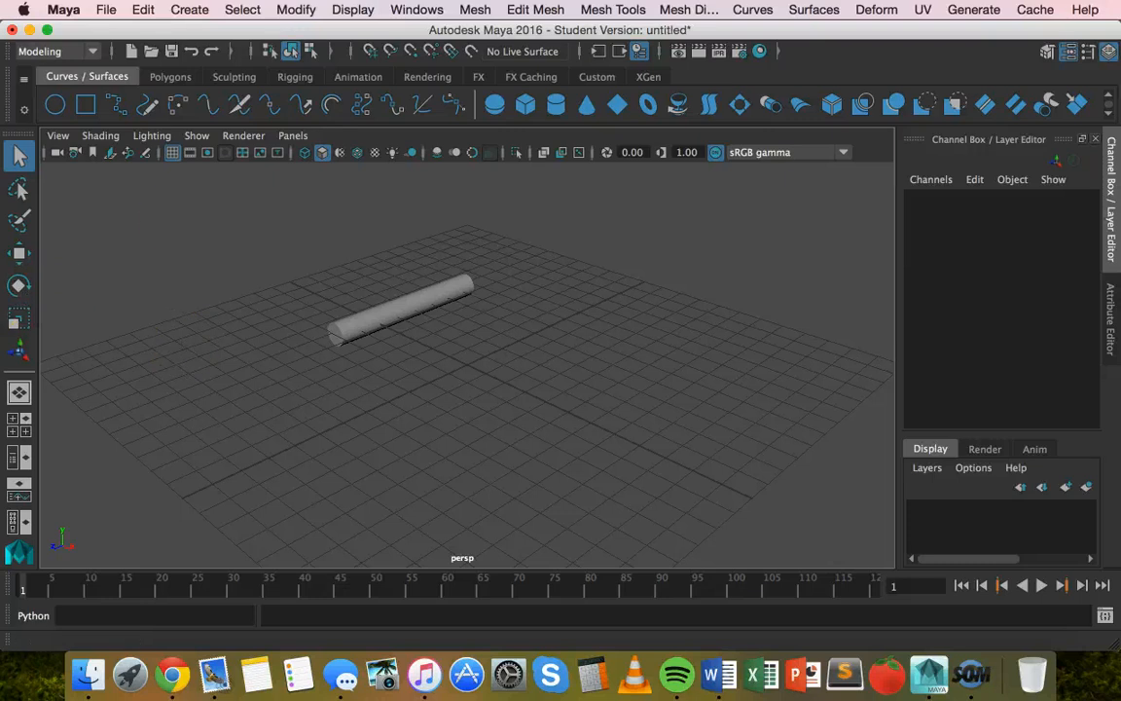
click(189, 10)
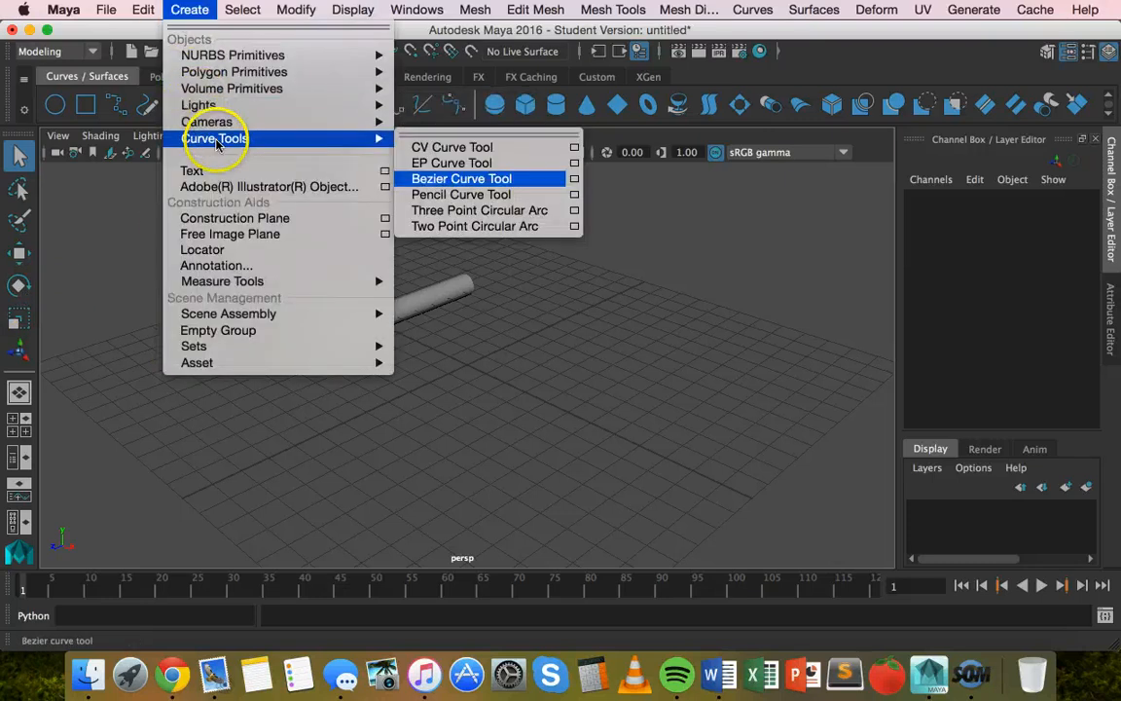
click(451, 147)
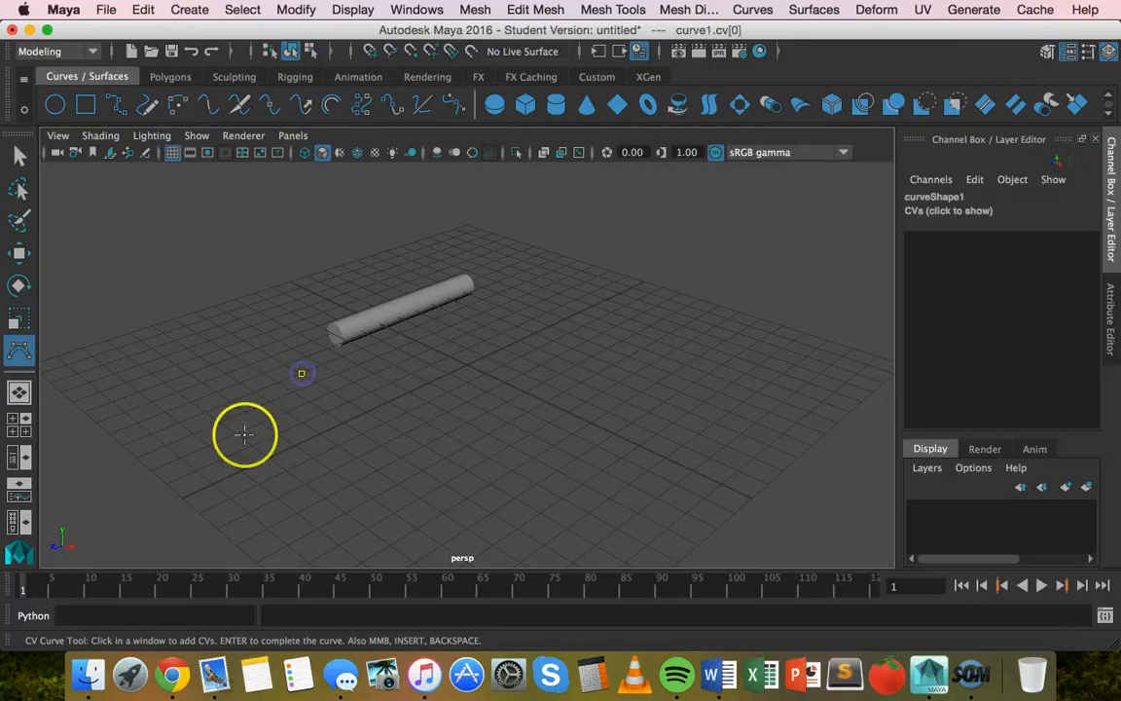
click(457, 477)
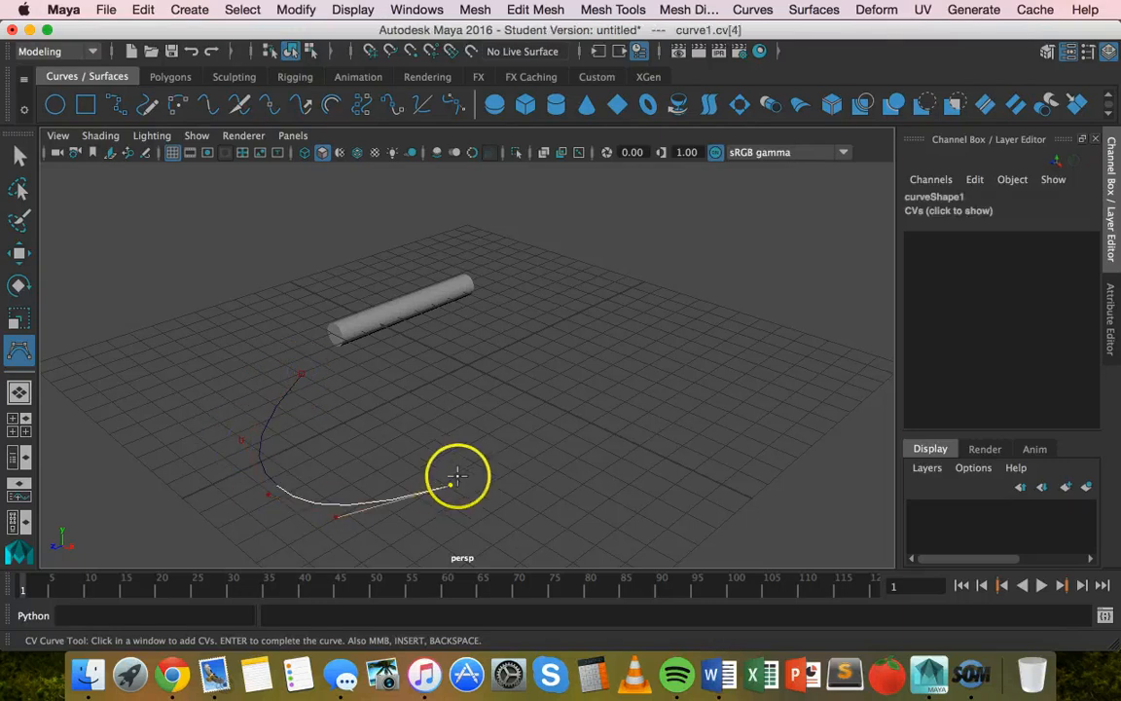
click(724, 329)
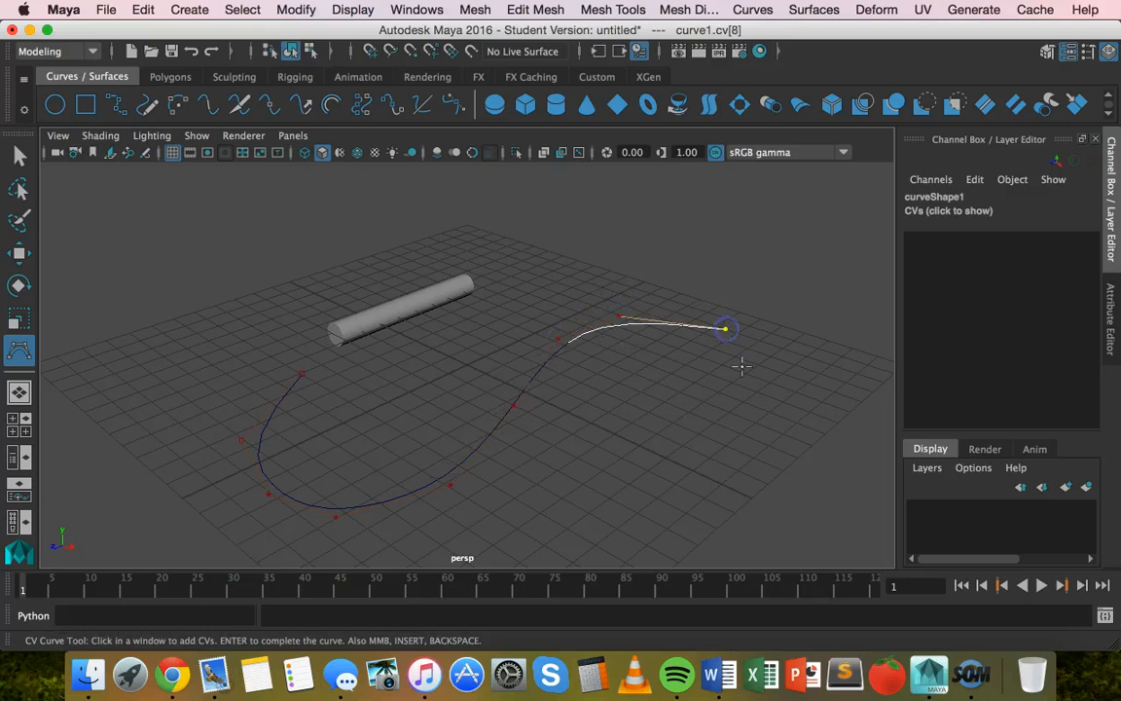
click(587, 523)
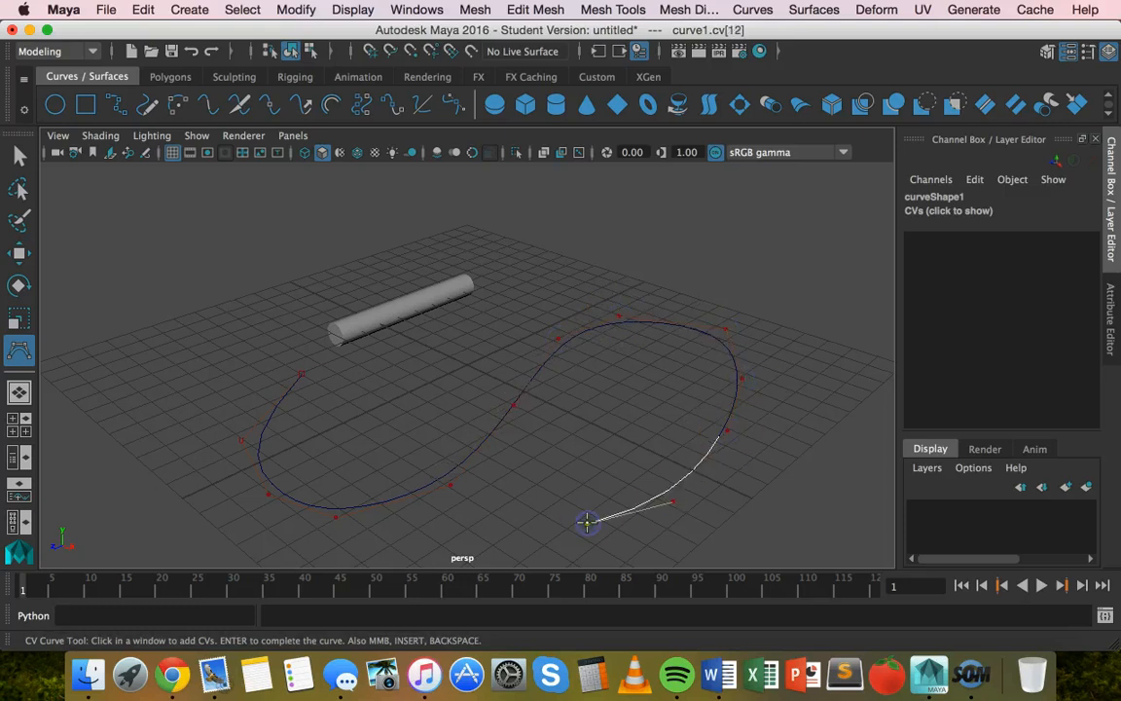
drag(588, 522, 538, 528)
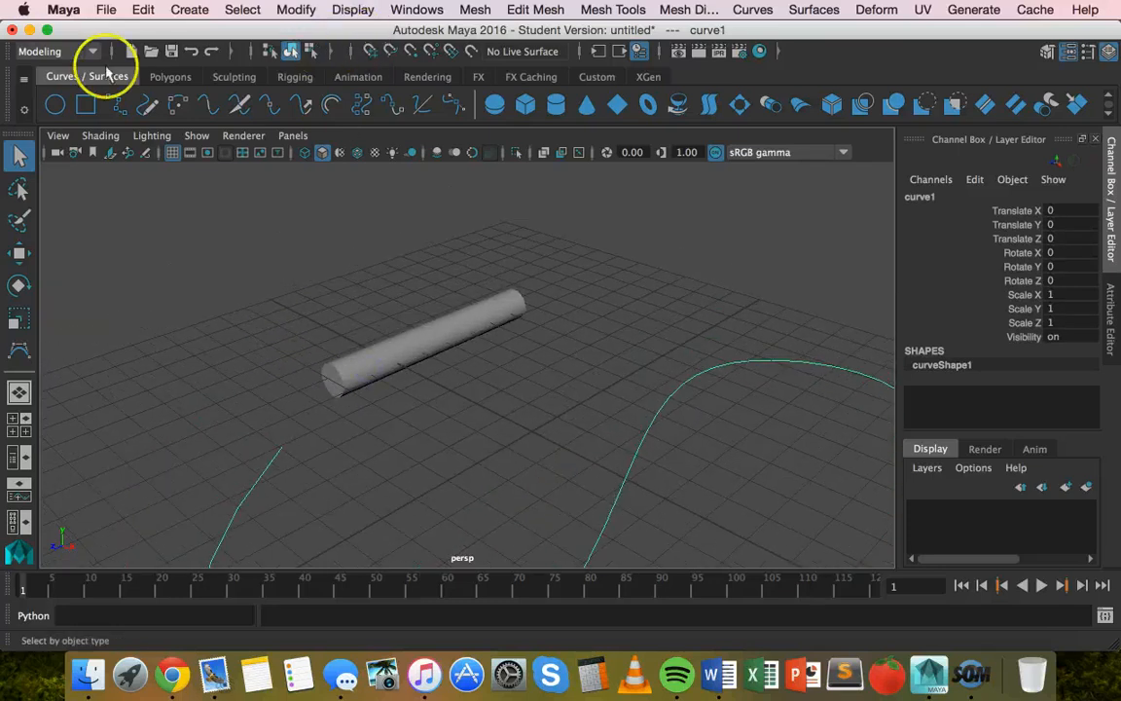
Switch the menu set from Modeling to Rigging.
click(54, 52)
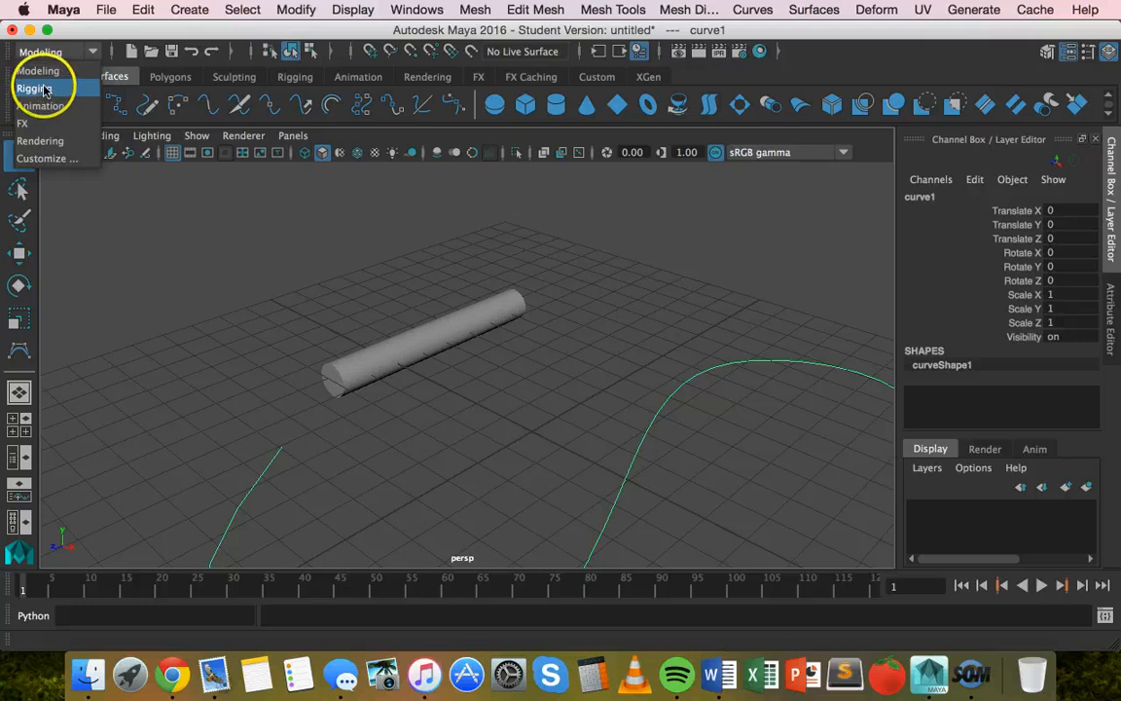
click(487, 10)
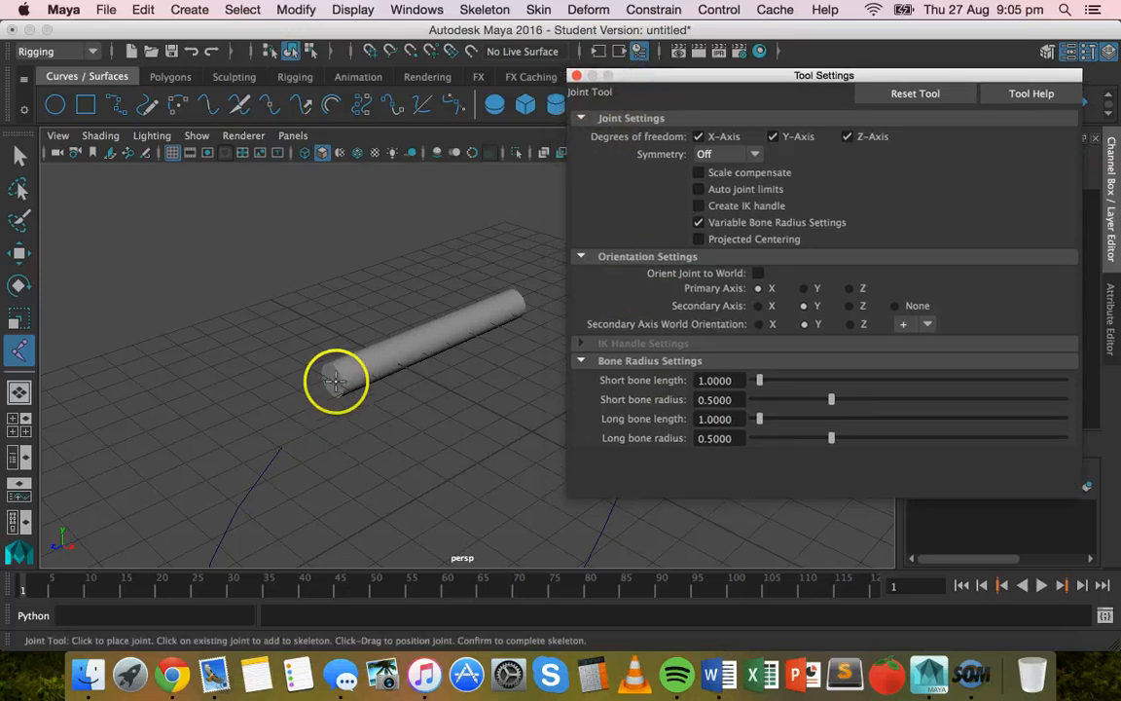
mouse_move(346, 380)
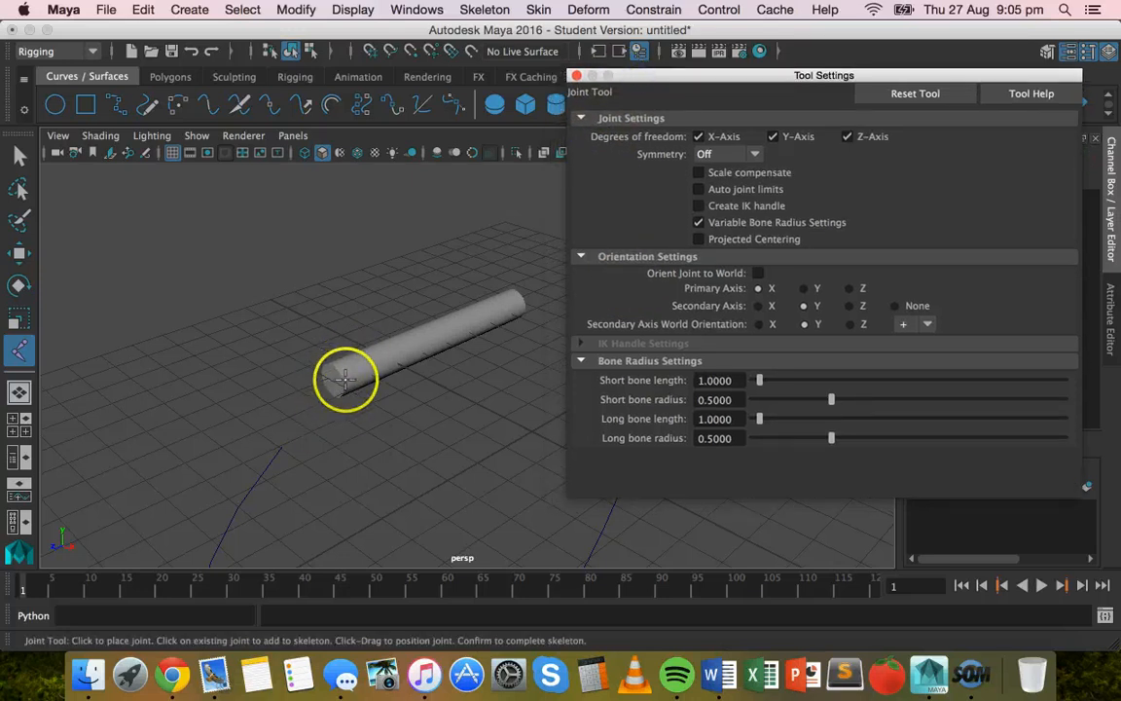
Place joints from the cylinder's near end to its far end, then orbit to inspect them.
click(346, 380)
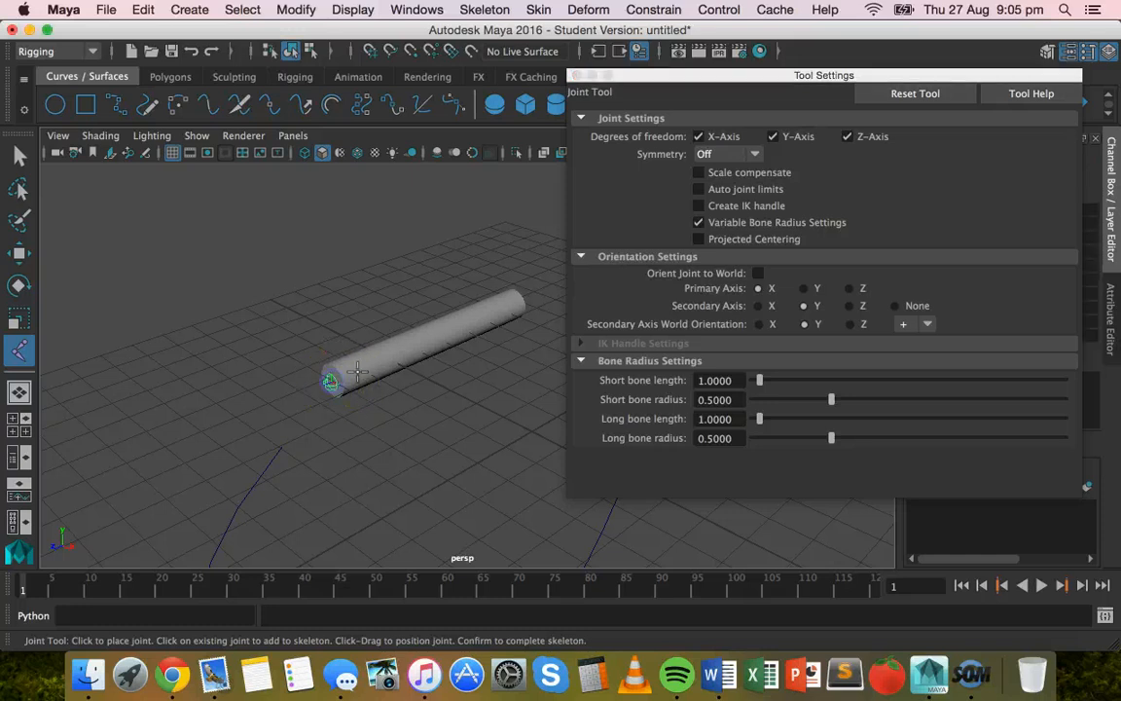
click(331, 381)
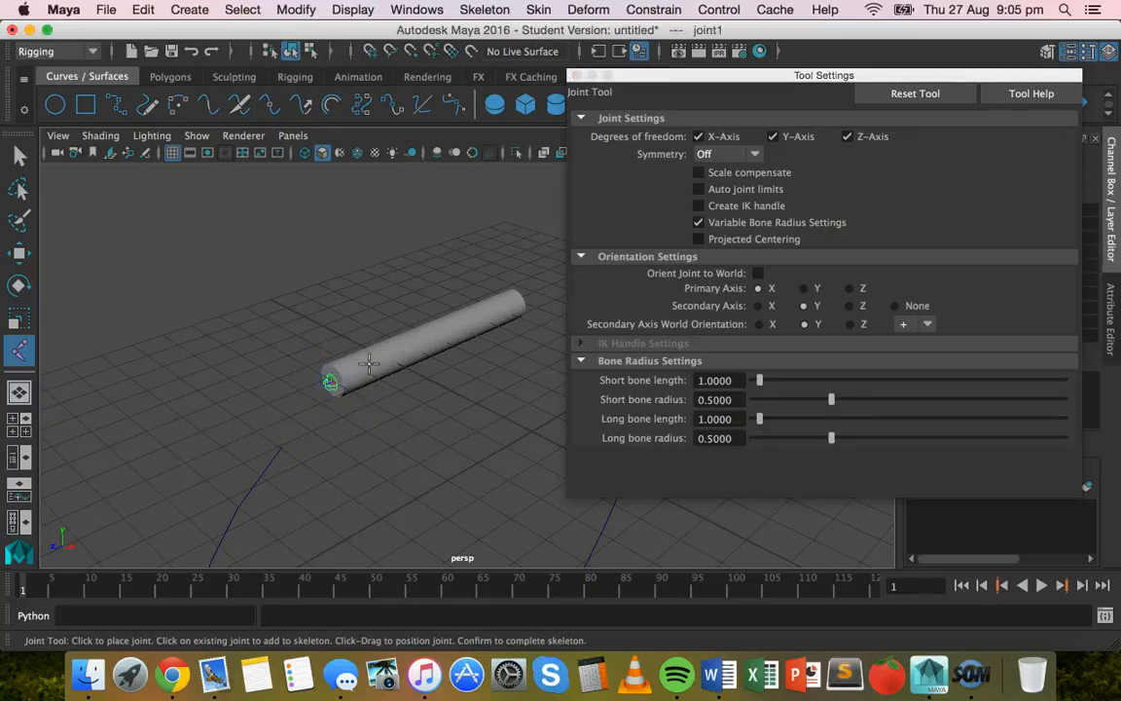
click(408, 347)
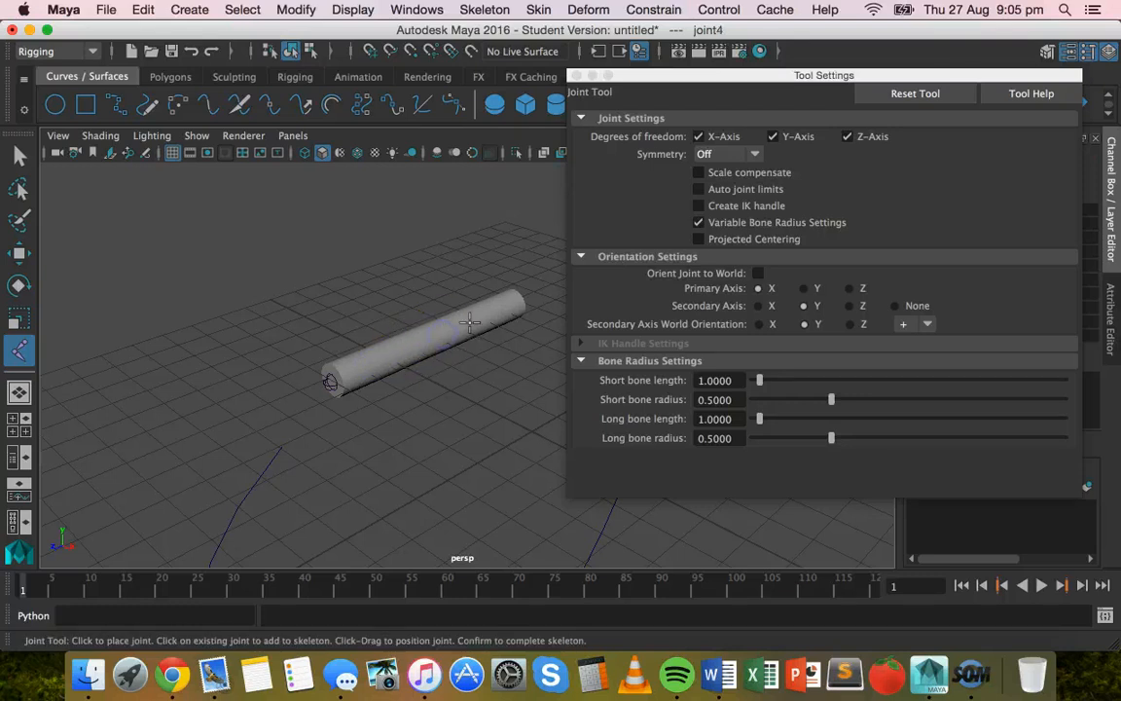
click(520, 302)
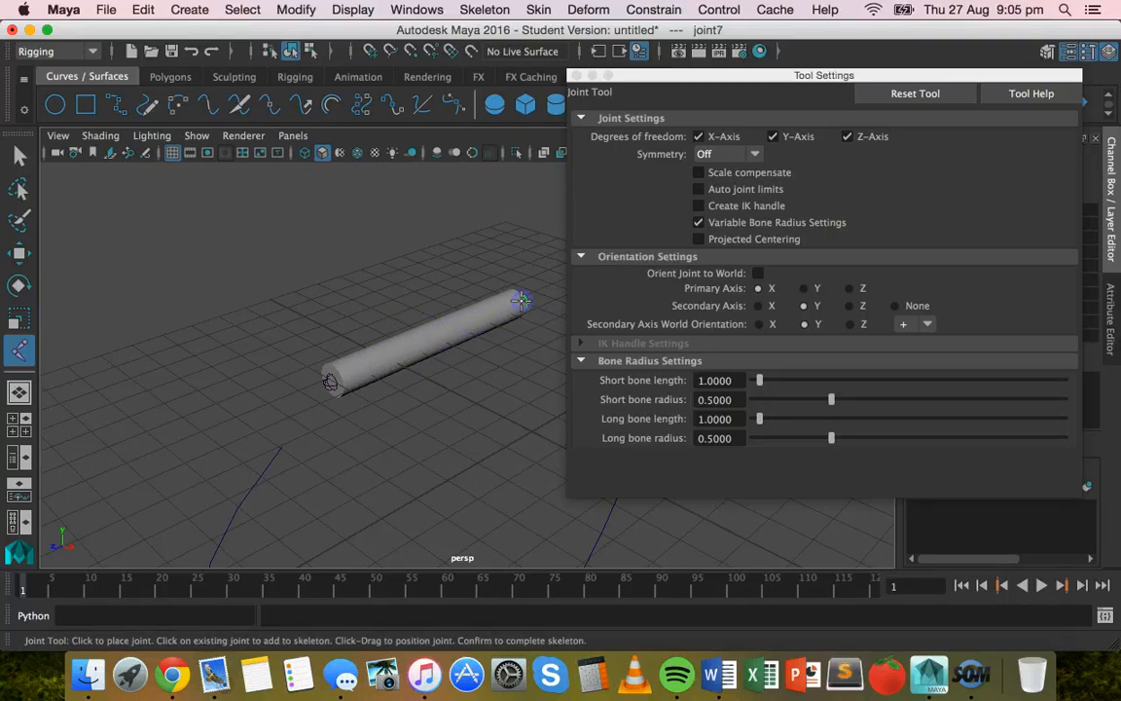
click(100, 135)
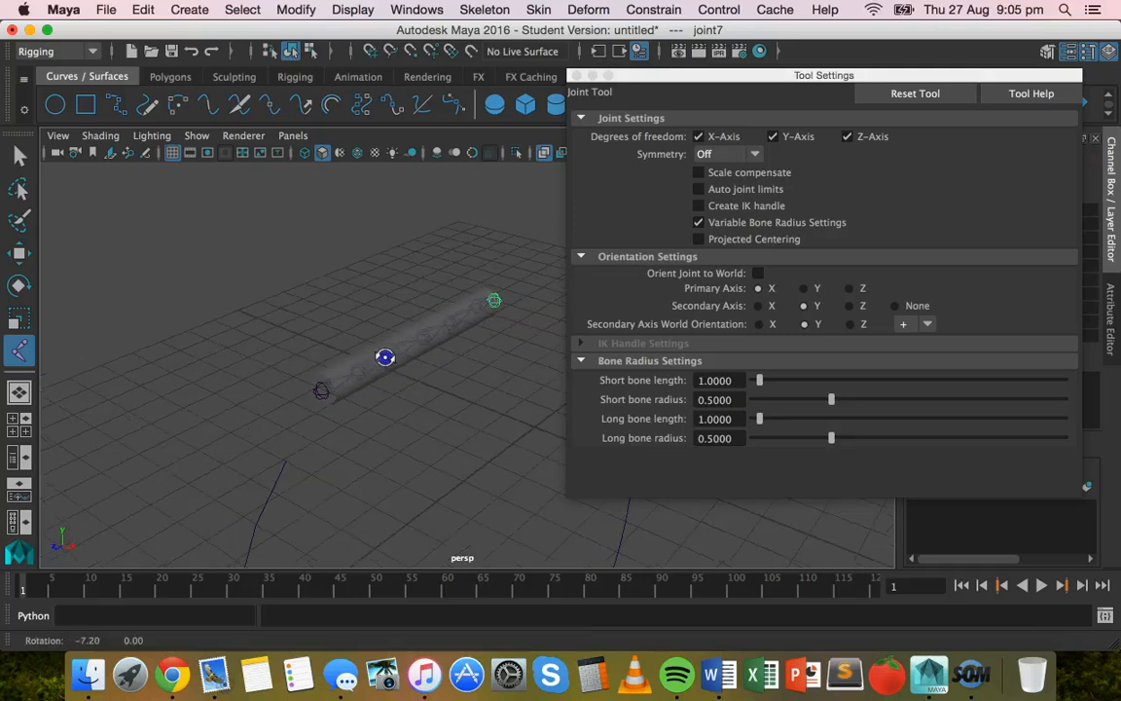
drag(384, 357, 479, 404)
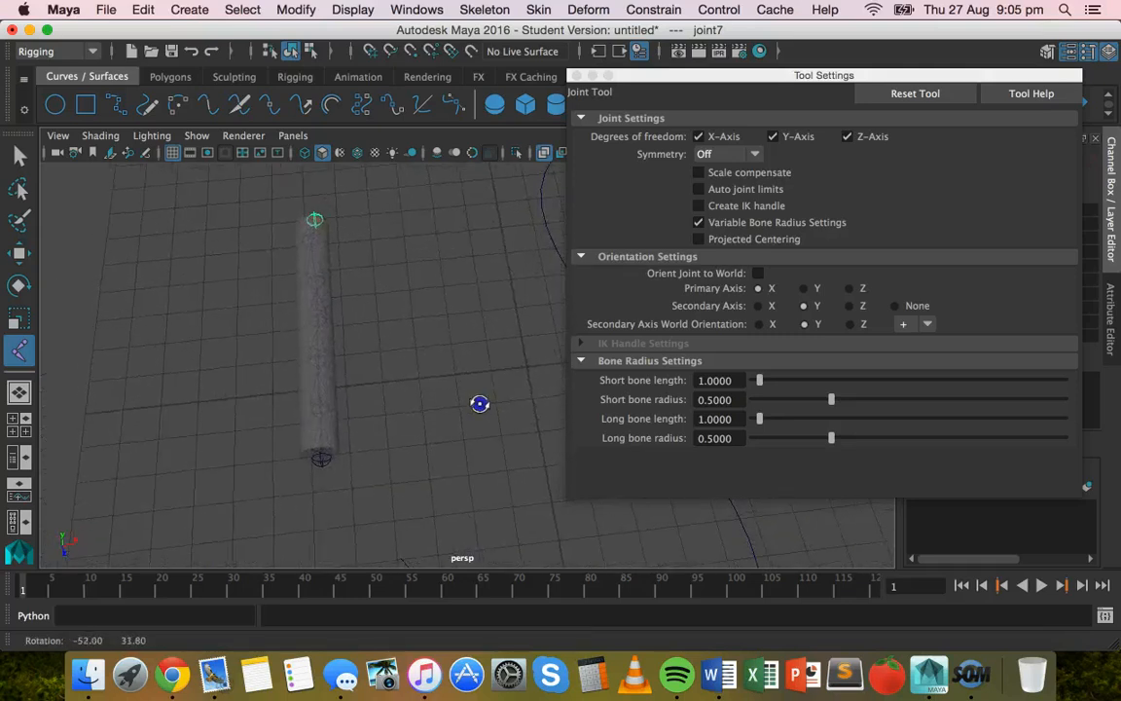
drag(480, 404, 410, 390)
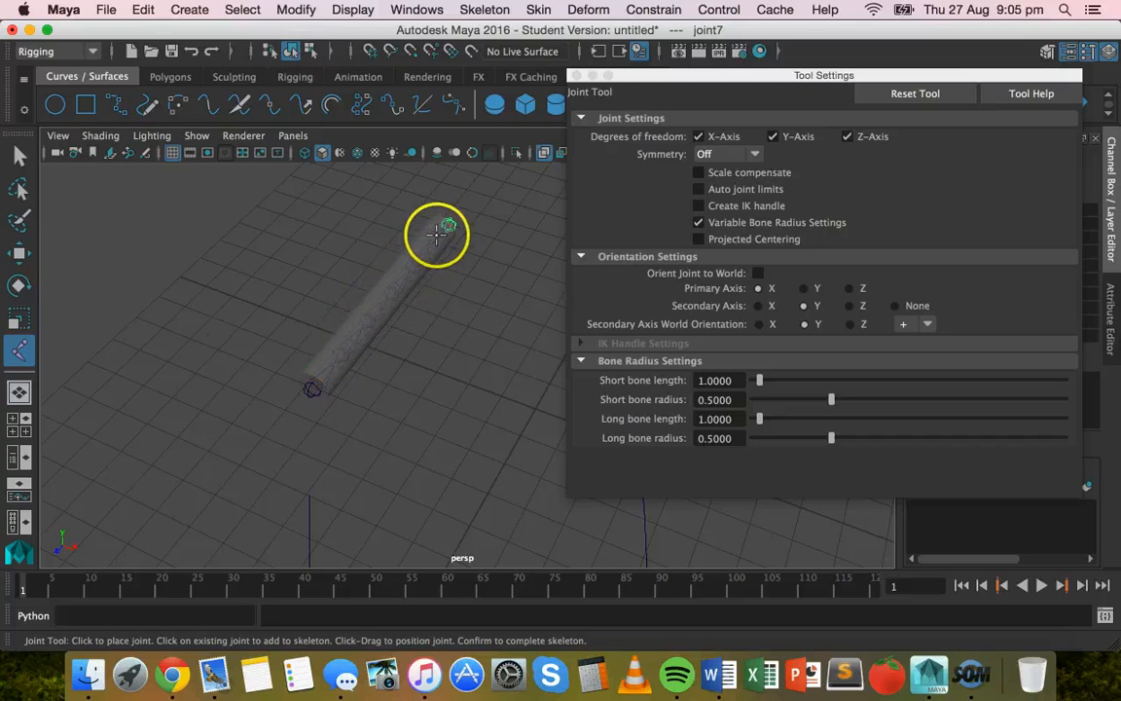
drag(438, 233, 445, 383)
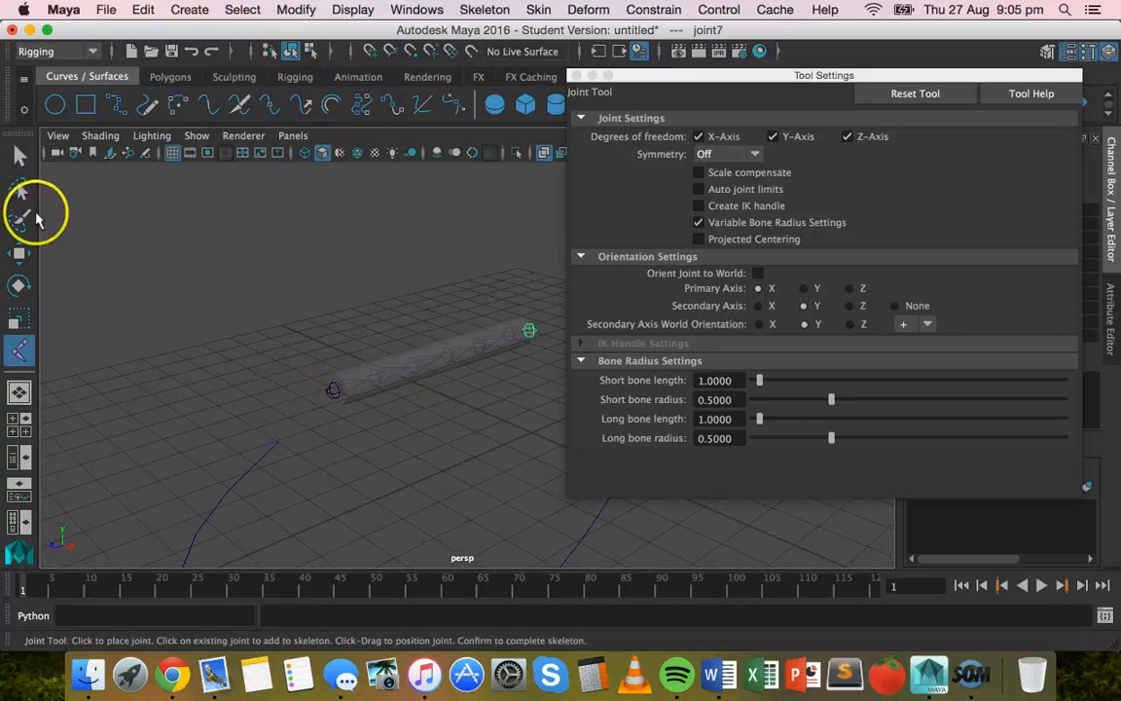
Finish the chain, select the root joint and cylinder, and bind skin.
click(20, 156)
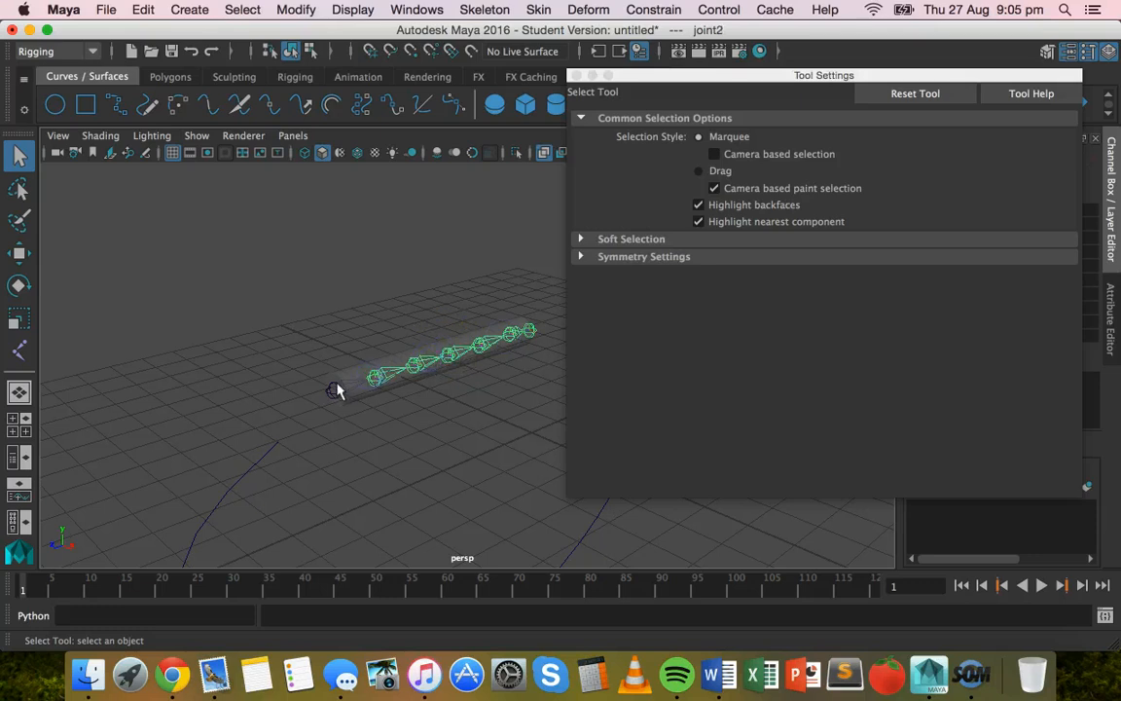
click(335, 389)
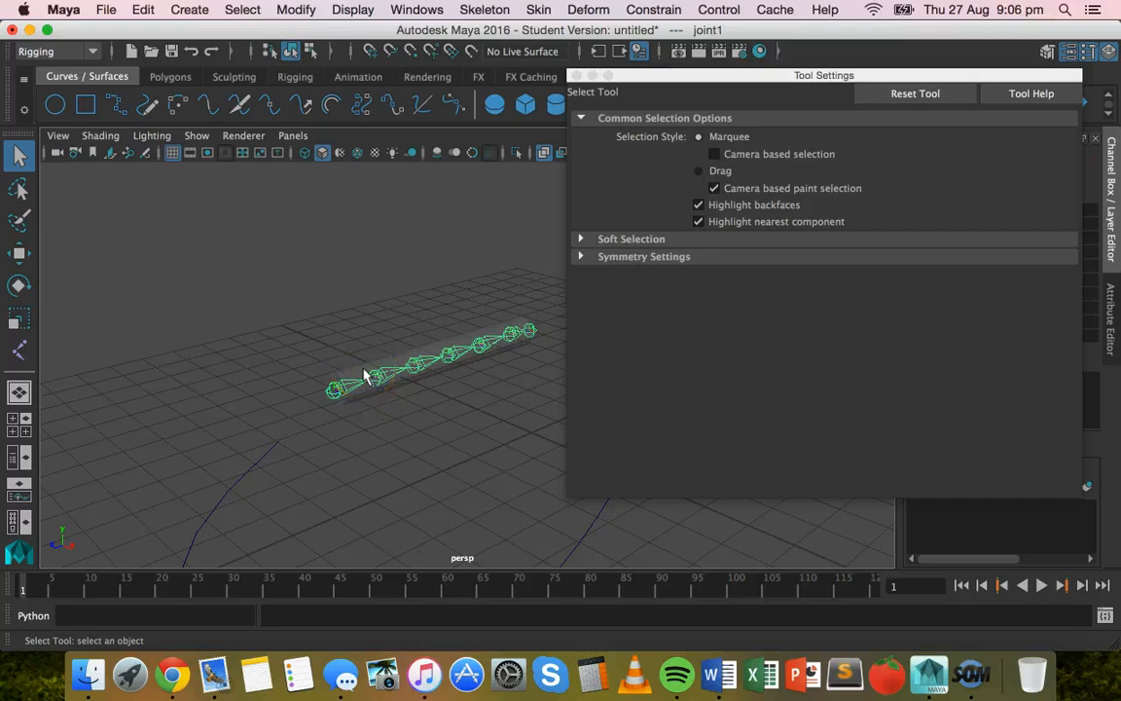
click(399, 362)
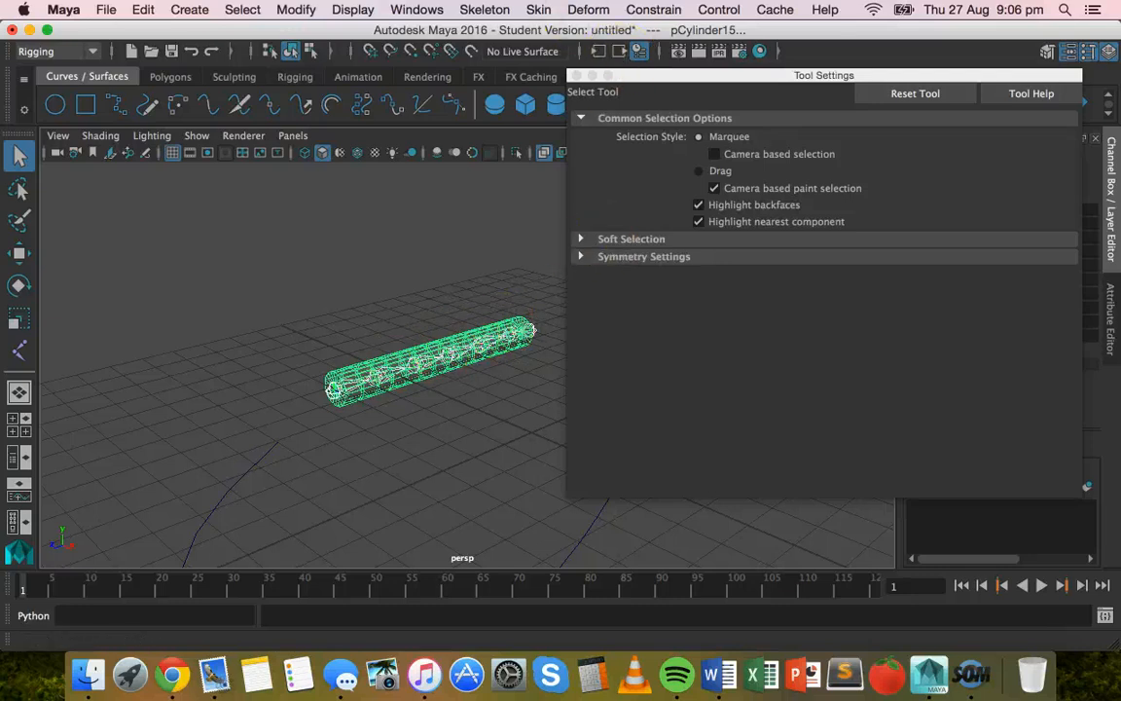
click(1094, 137)
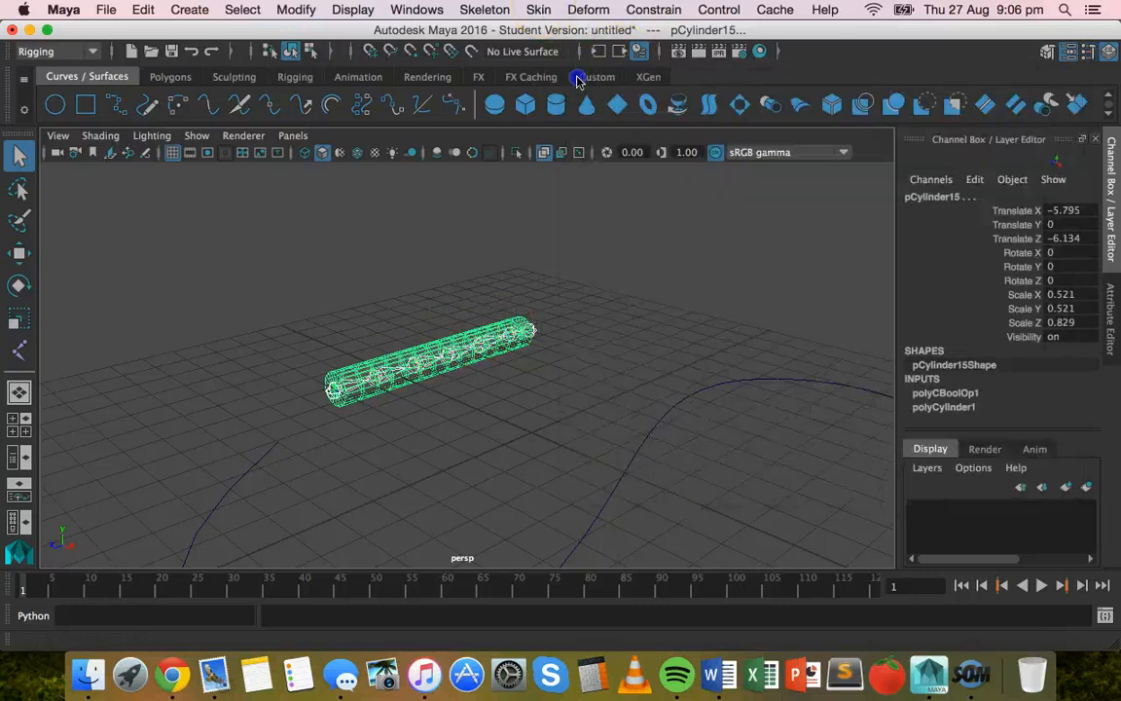
click(538, 9)
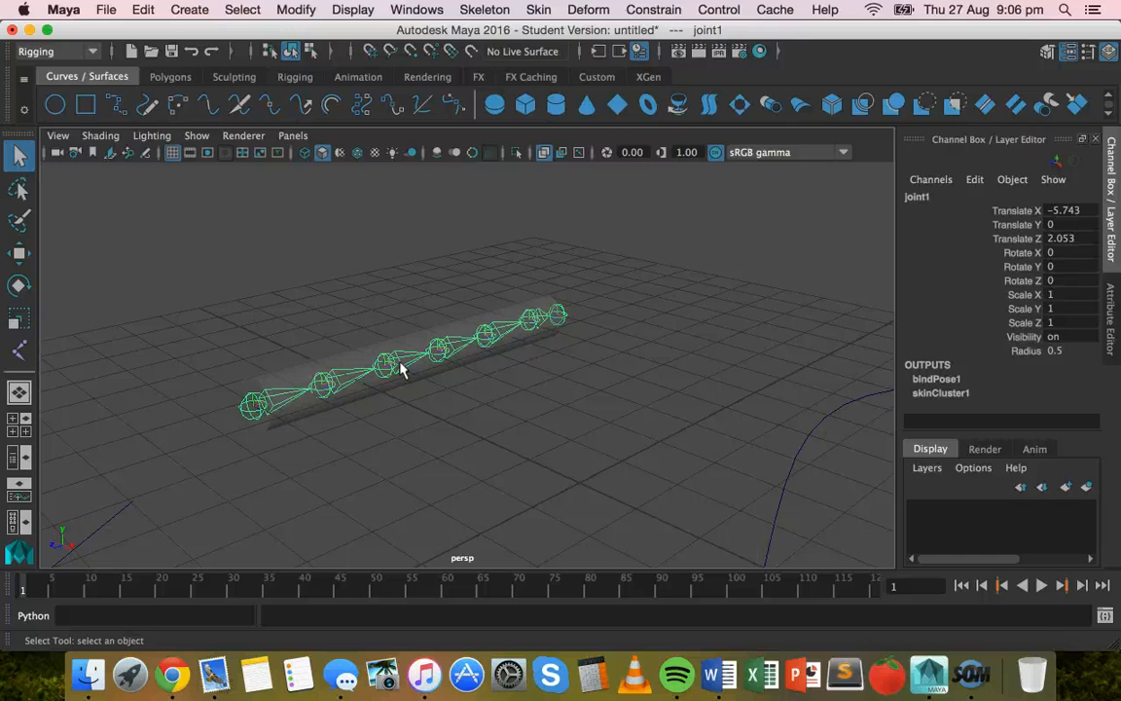
Create a 4-span spline IK handle from the root joint to the end joint.
key(space)
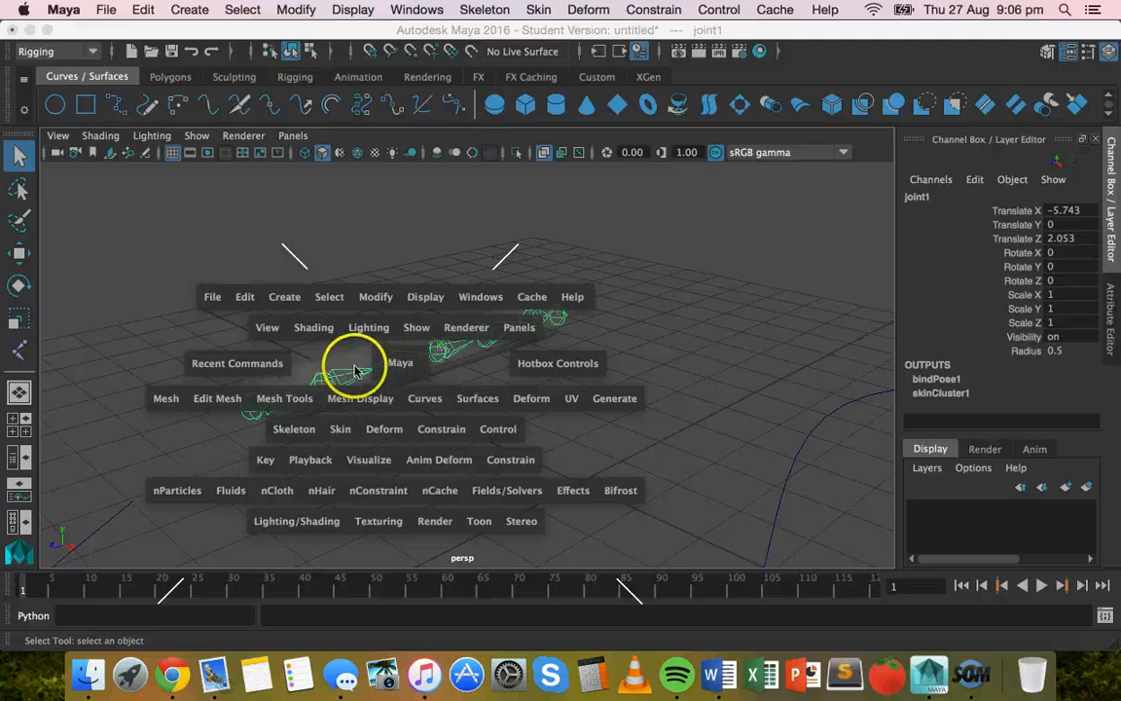
mouse_move(404, 377)
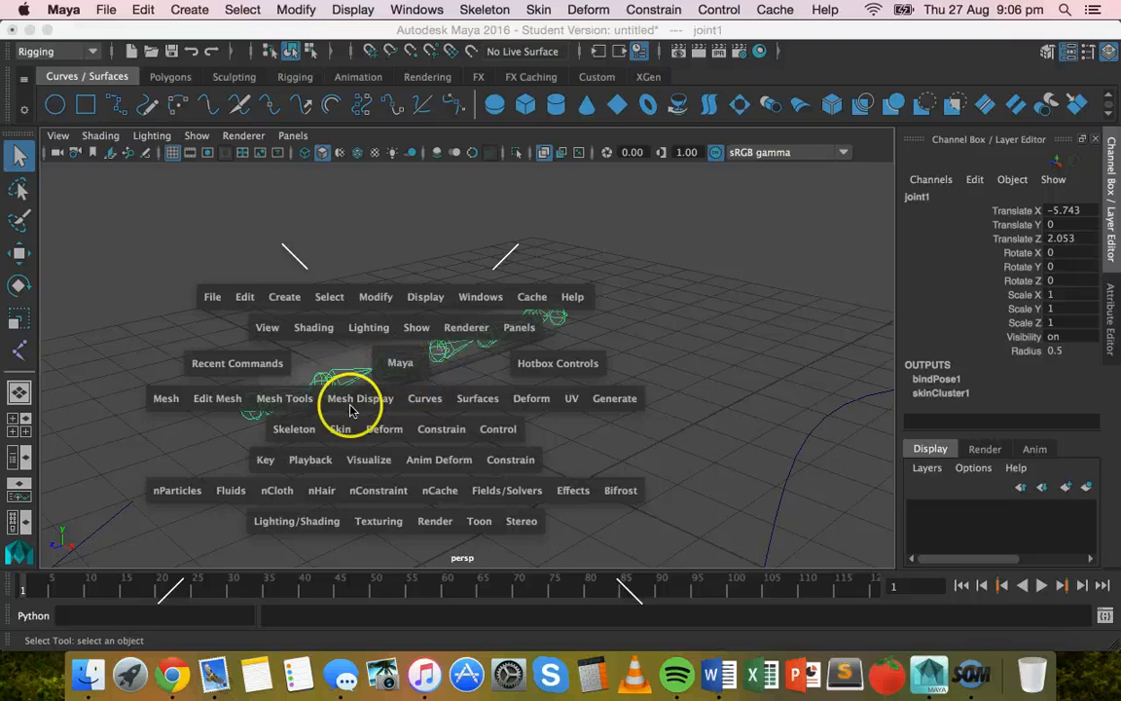
click(294, 428)
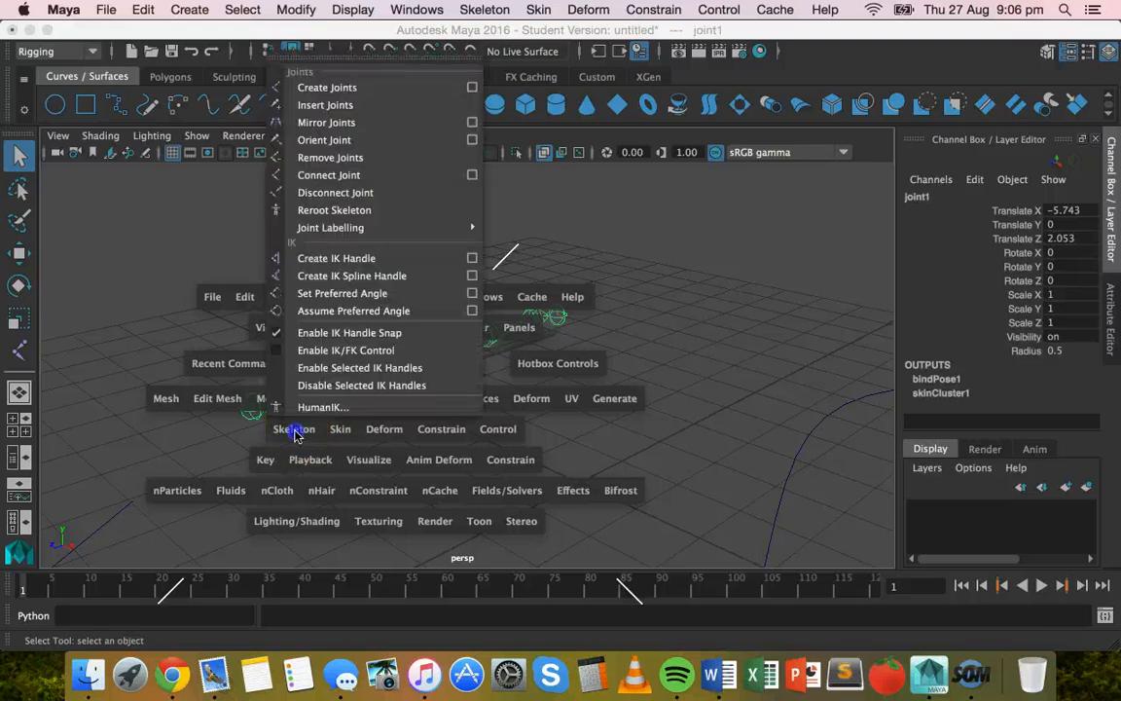
mouse_move(368, 275)
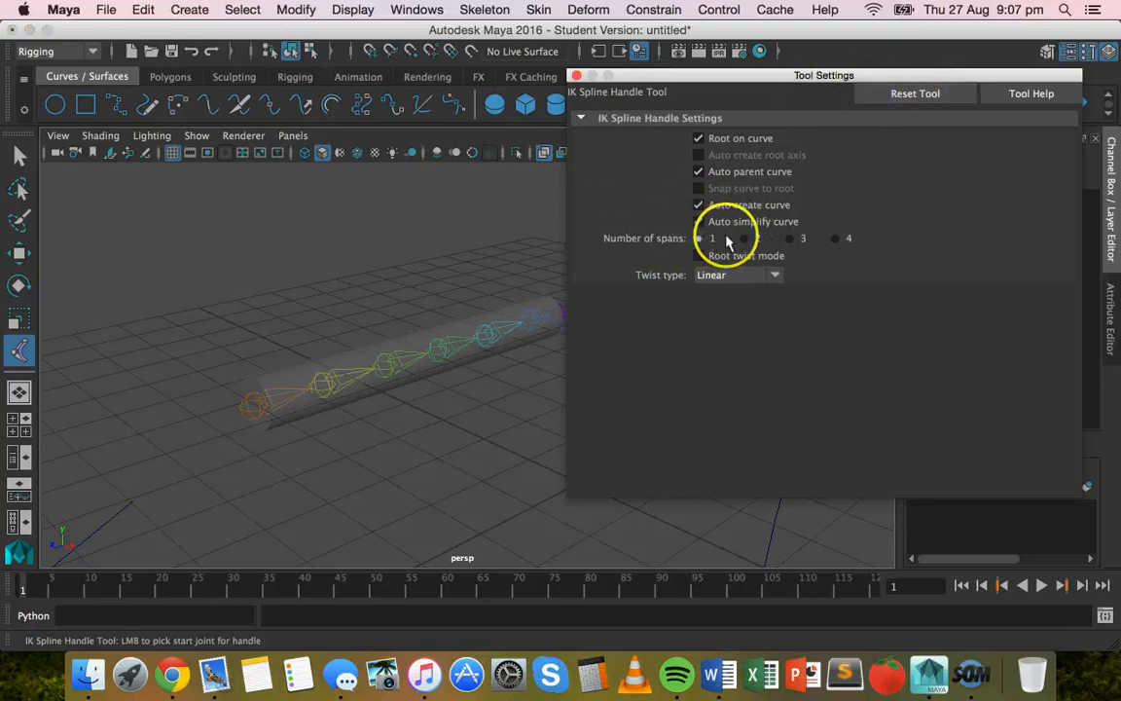
click(835, 237)
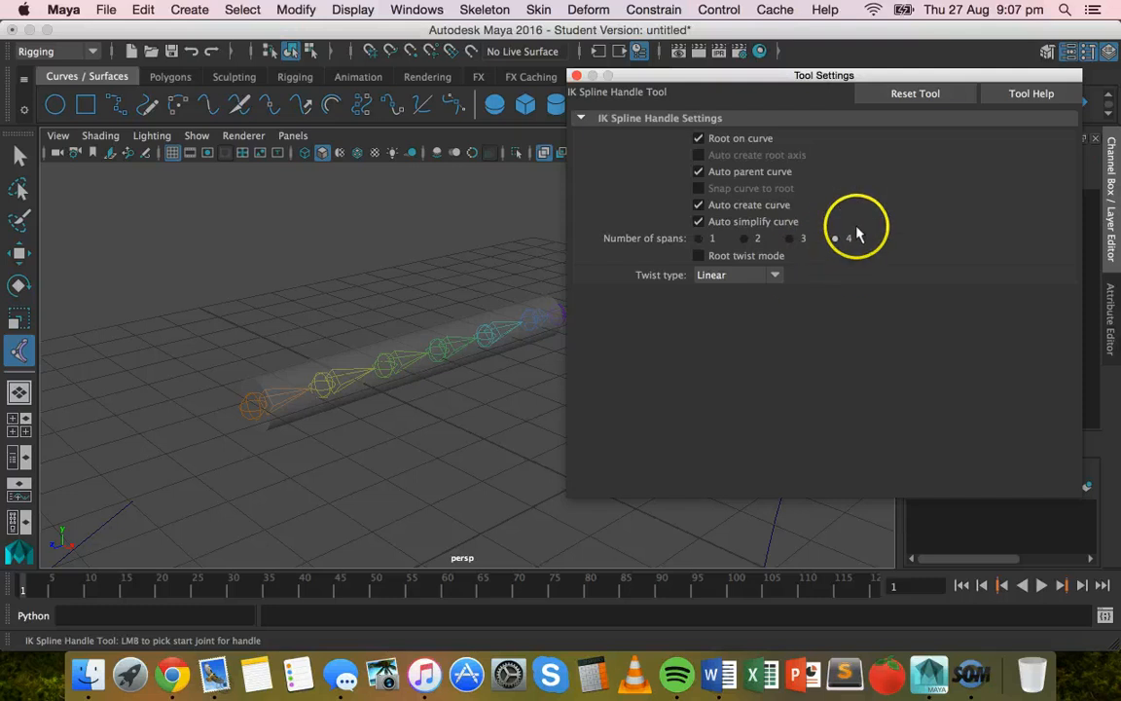
click(804, 239)
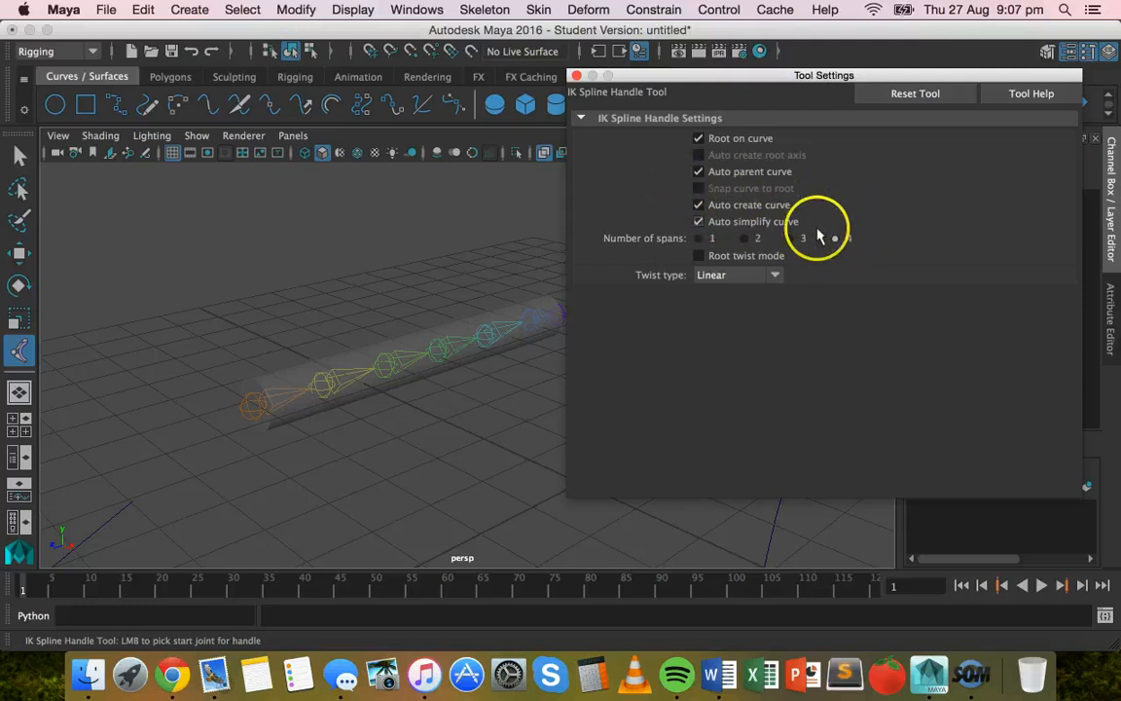
click(835, 238)
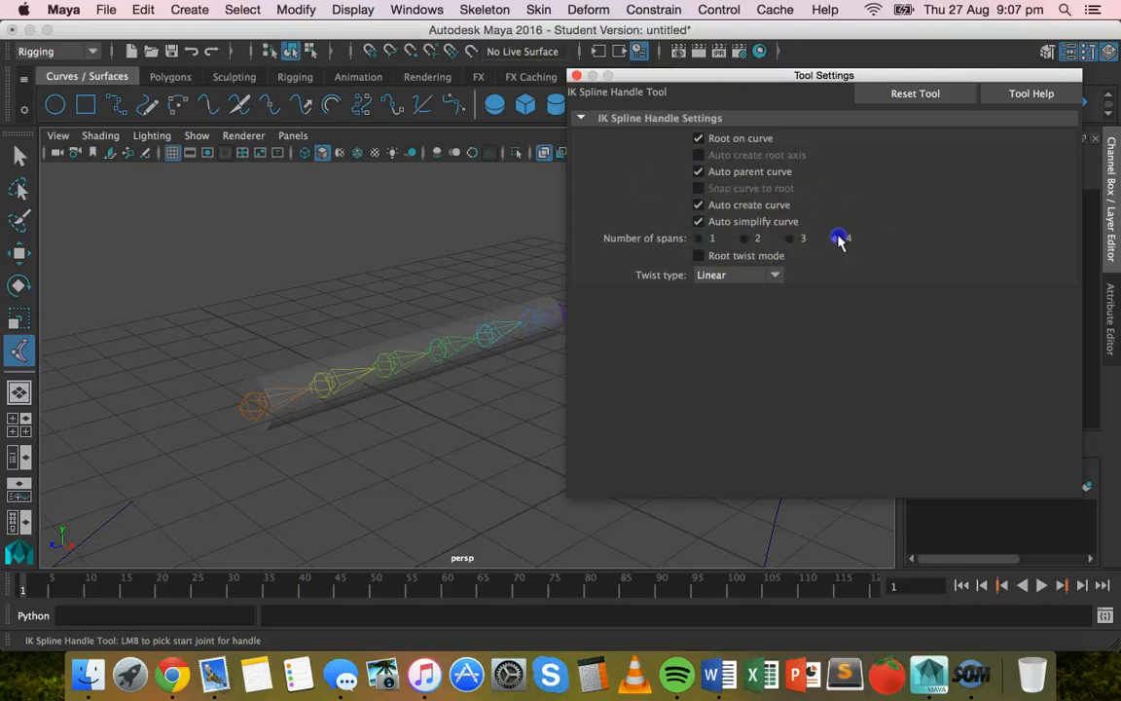
click(836, 238)
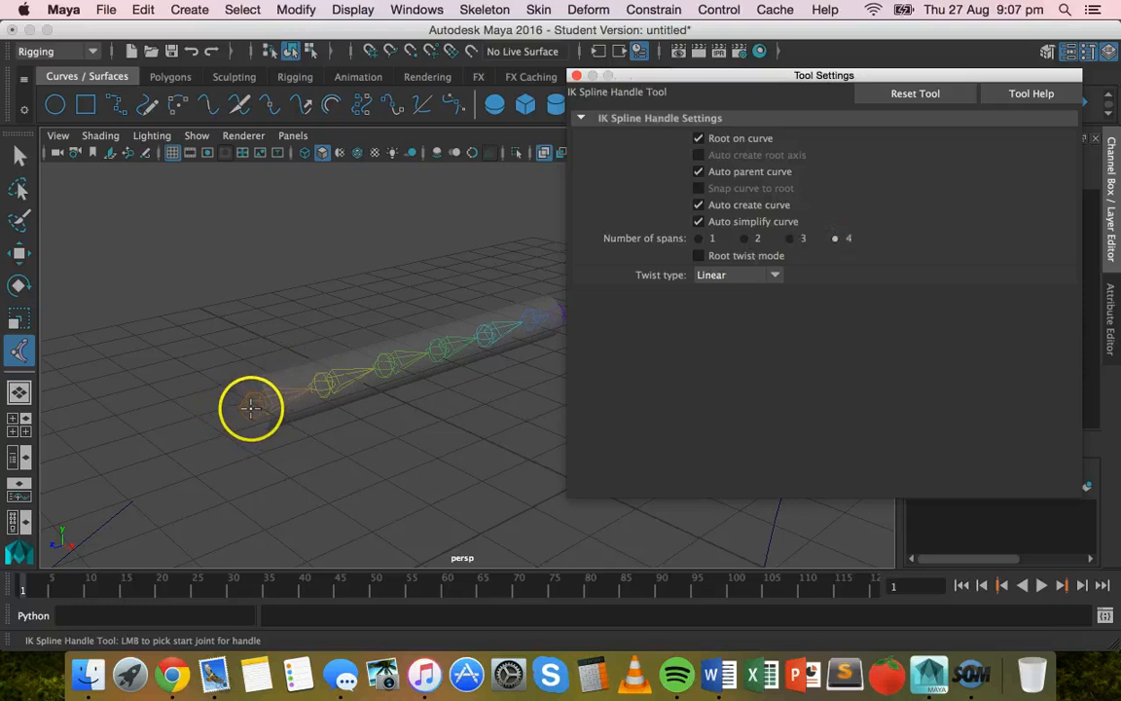
click(251, 408)
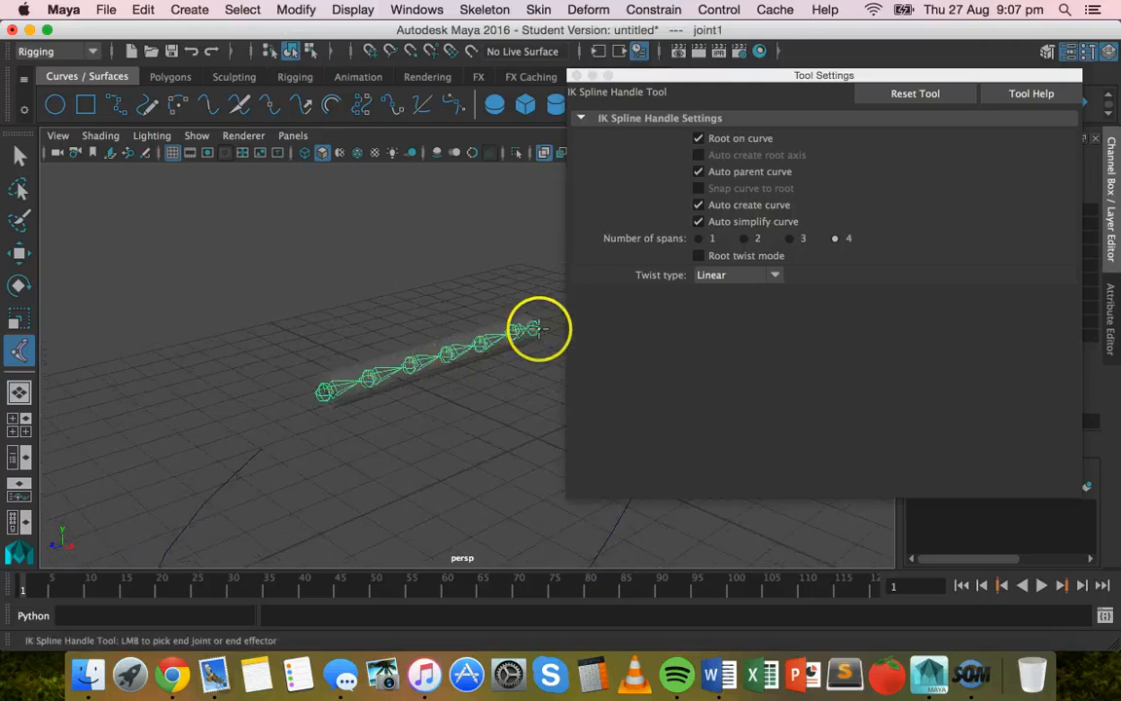
click(533, 328)
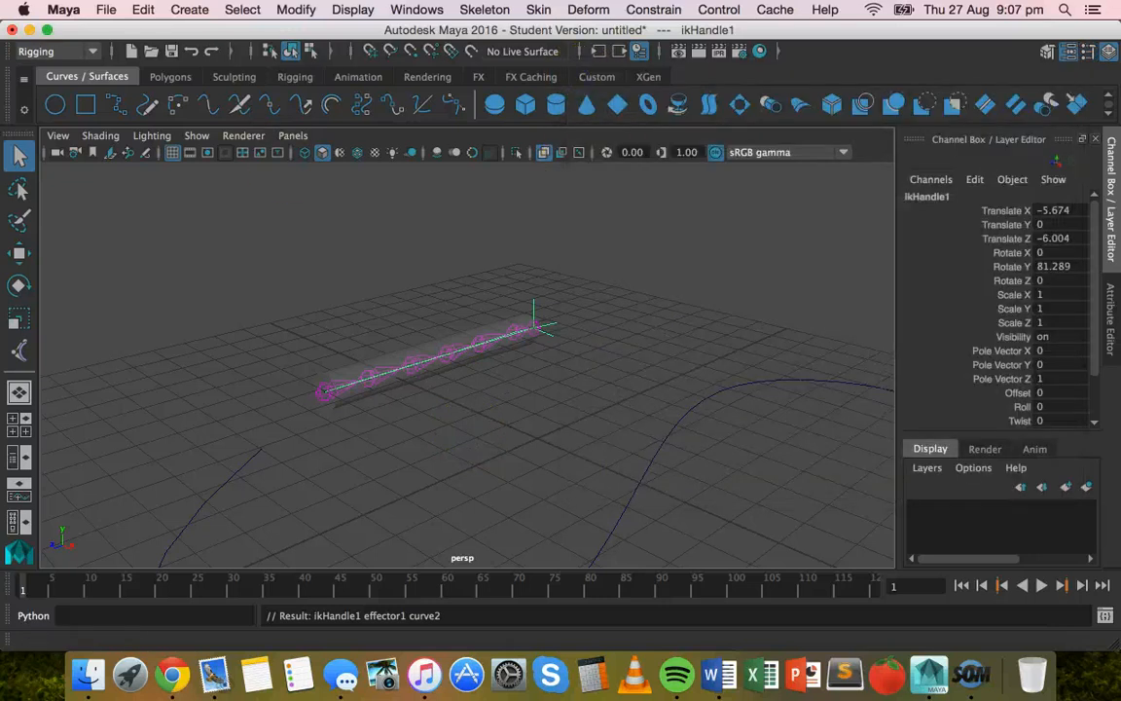
Open the Outliner and select the handle's curve2.
click(416, 10)
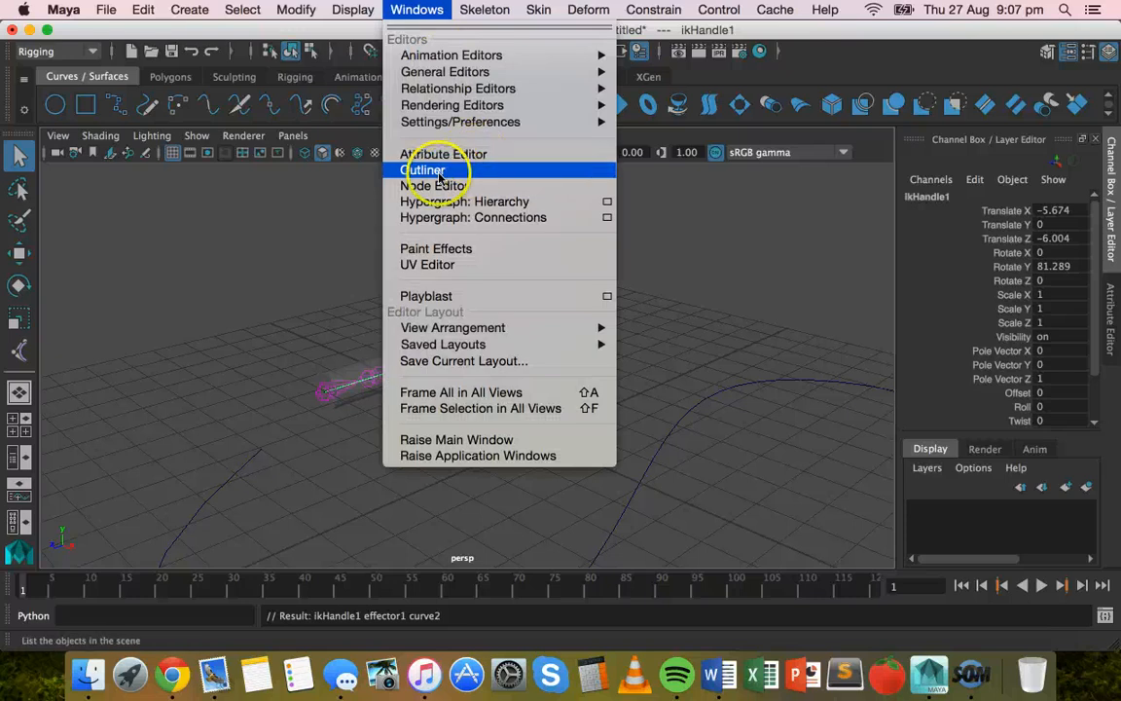
click(423, 170)
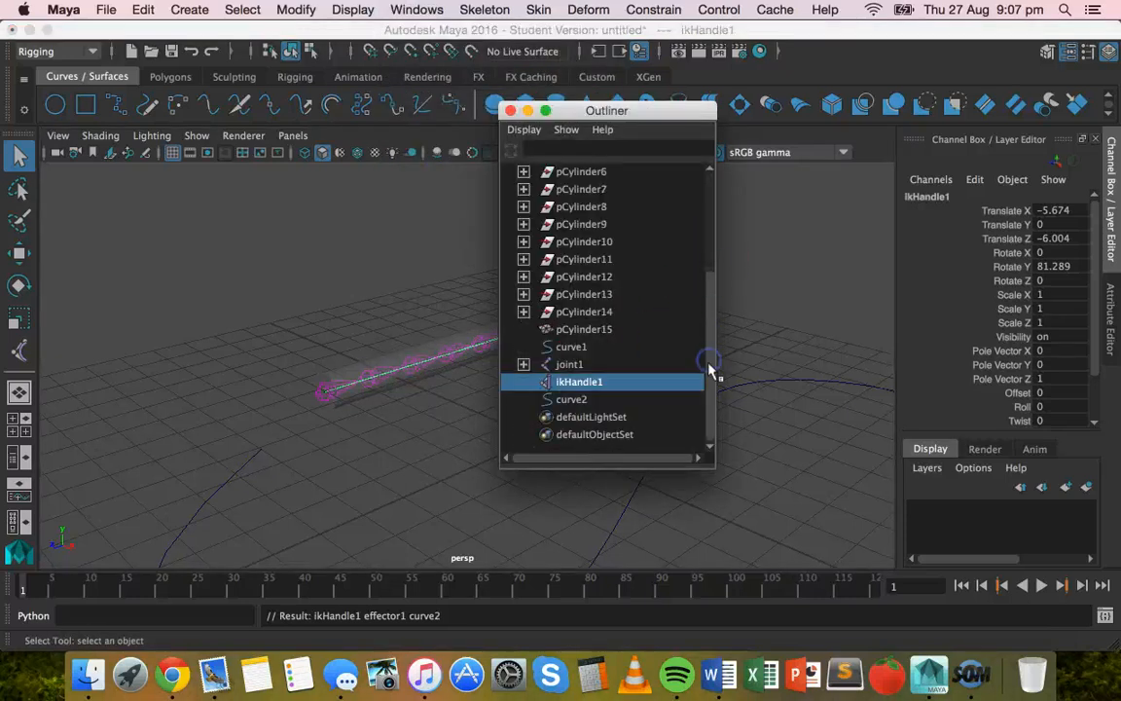
click(572, 399)
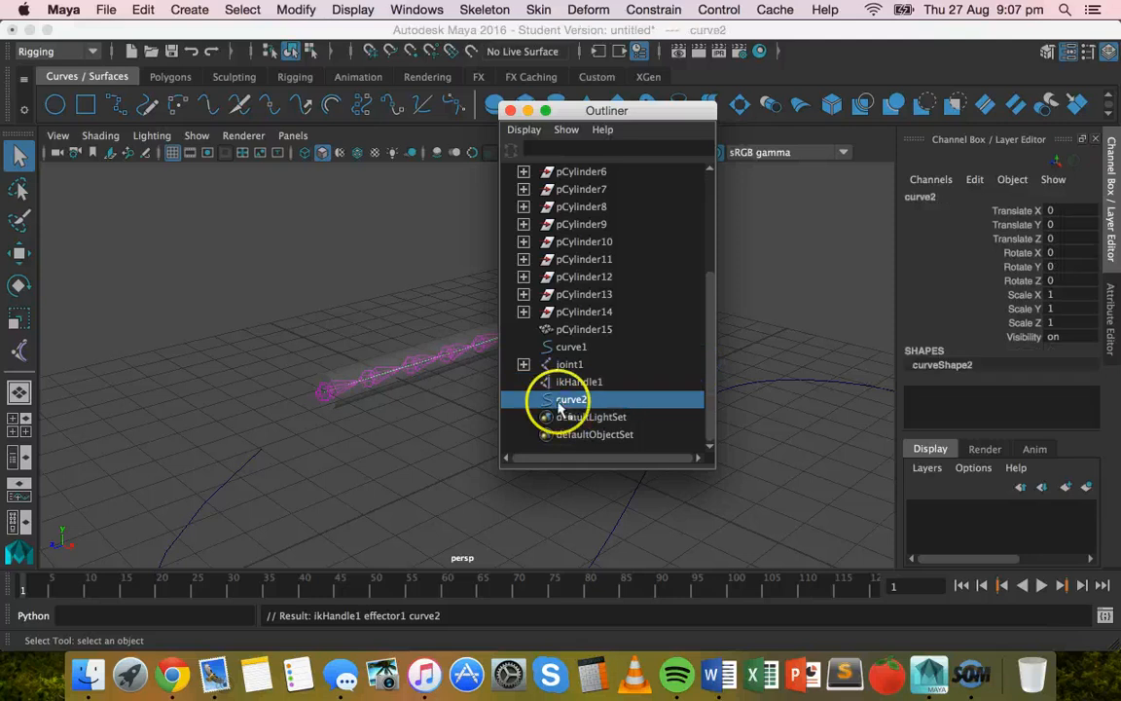
click(579, 381)
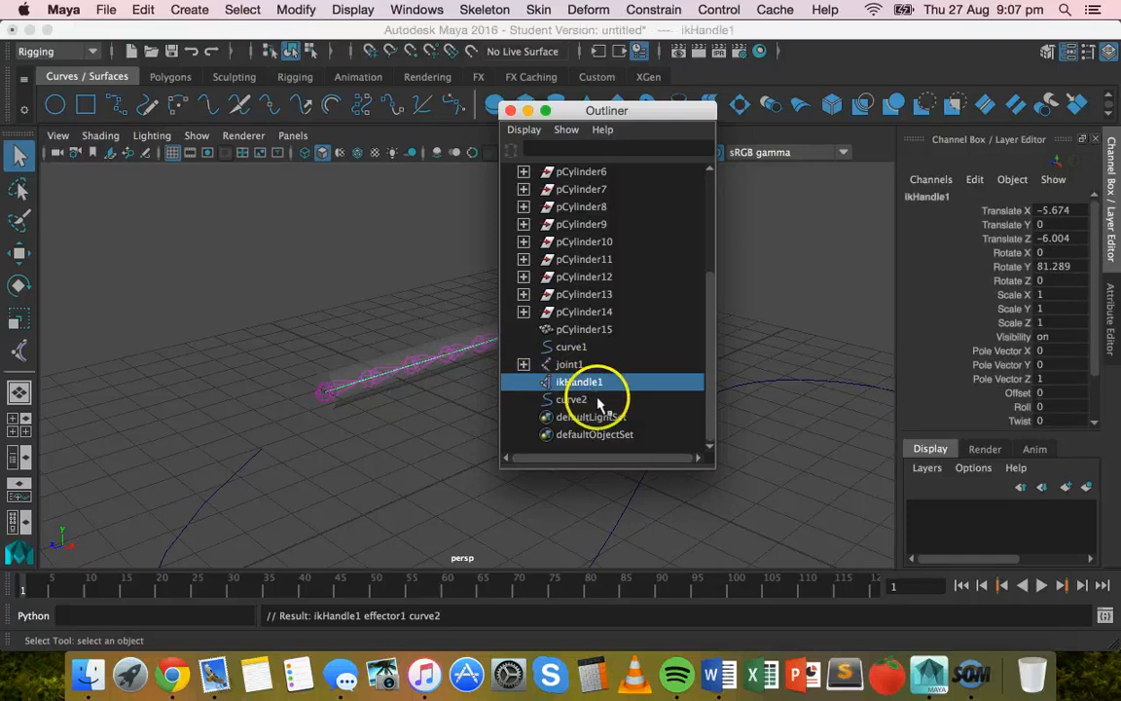
click(572, 399)
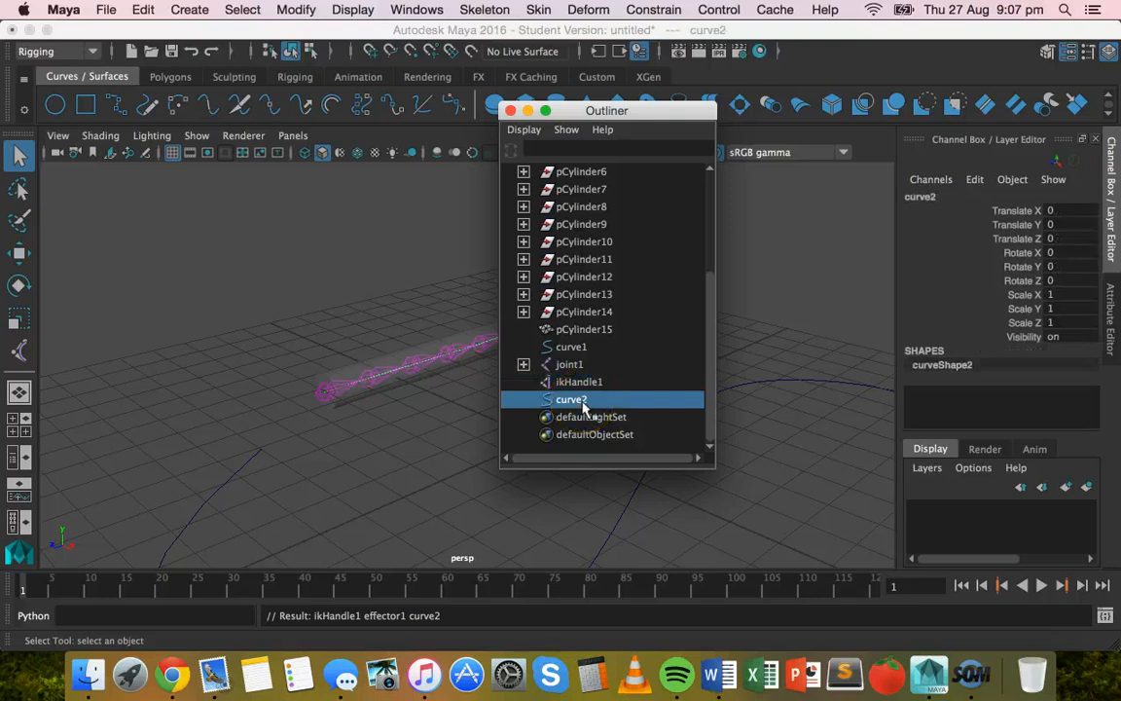
mouse_move(572, 355)
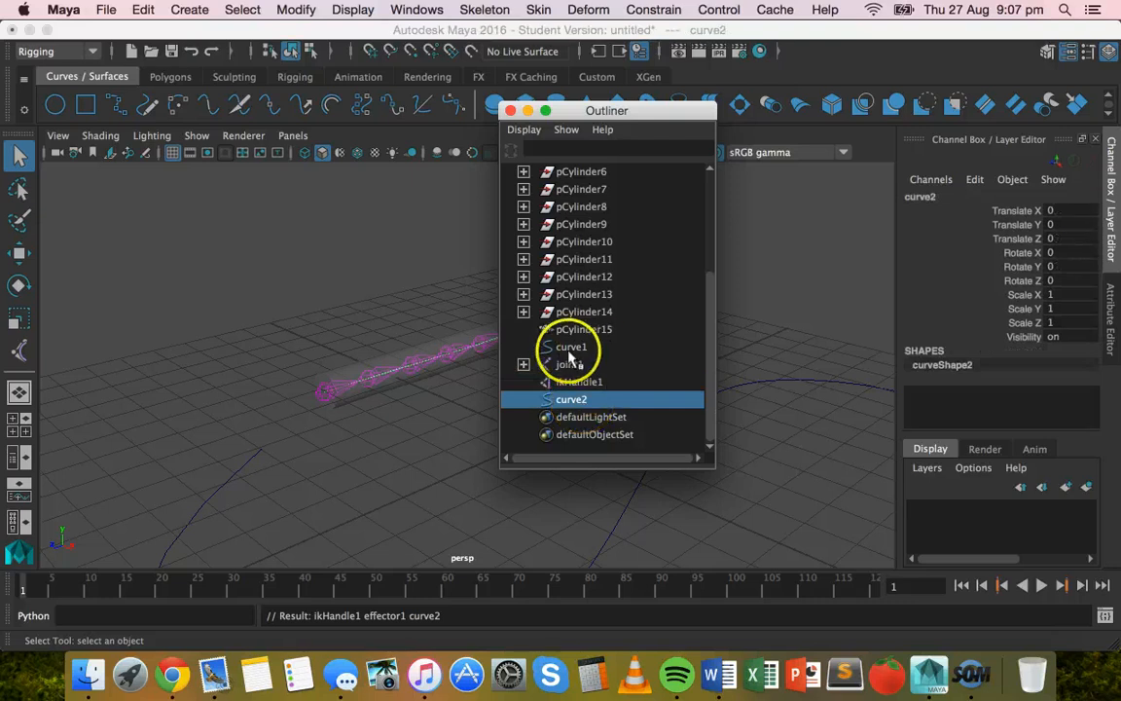
Reselect curve2 in the Outliner and rename it shapeCurve.
click(571, 347)
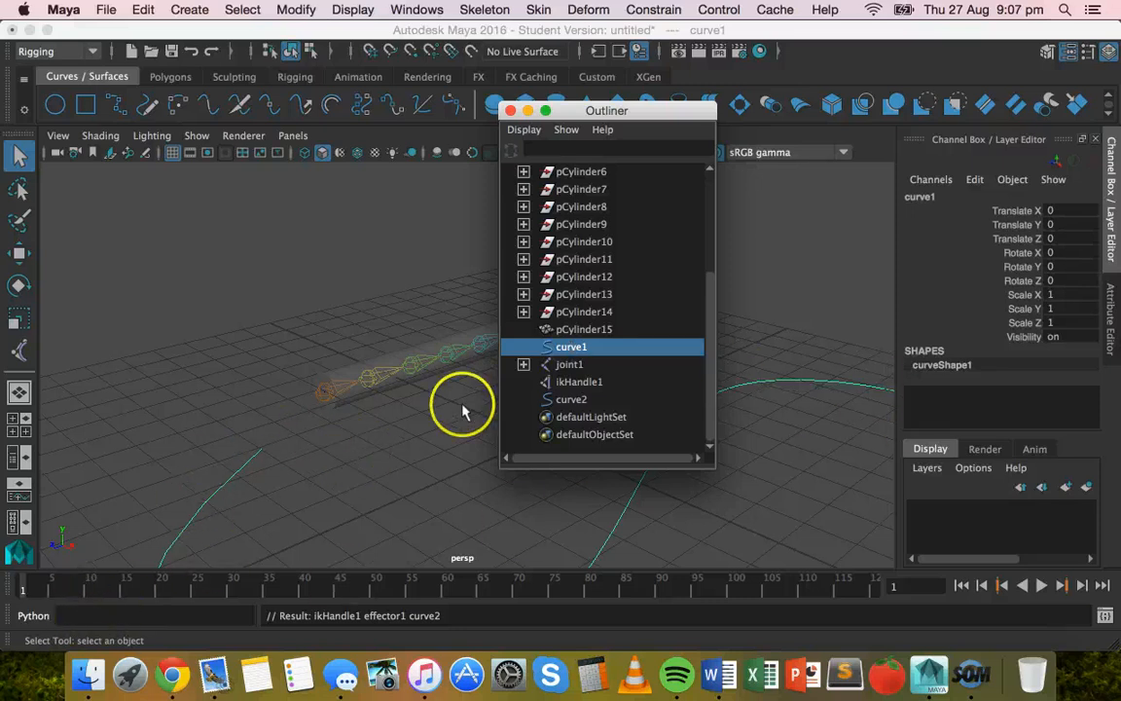
click(567, 128)
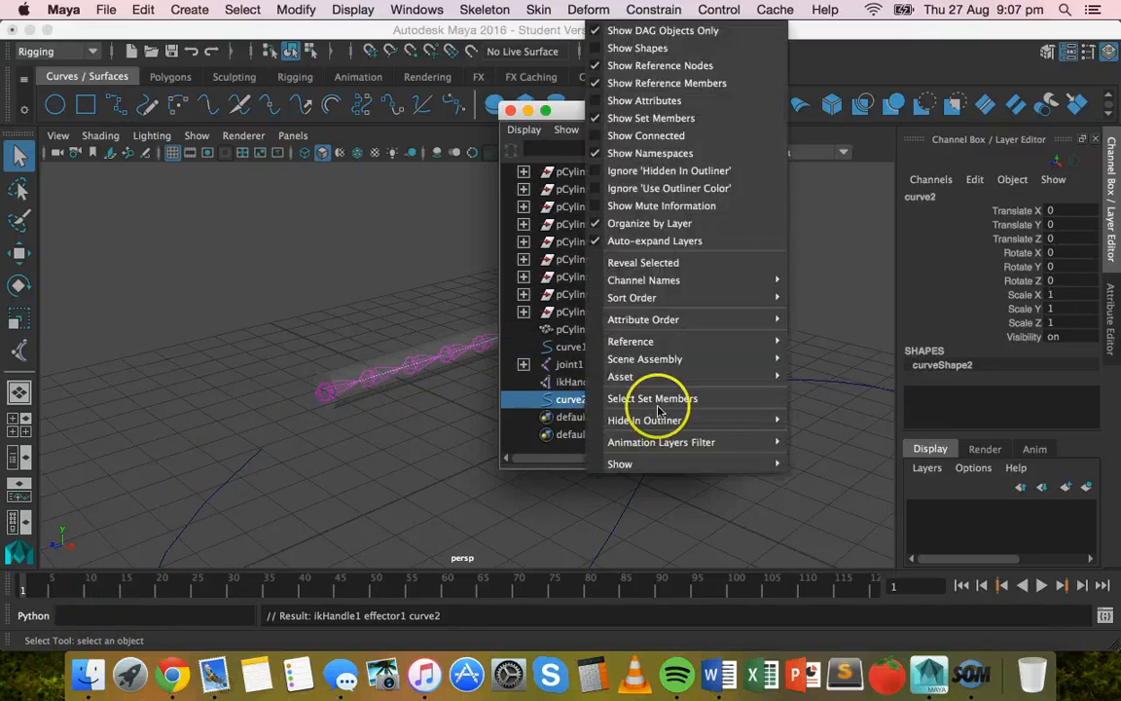
mouse_move(651, 398)
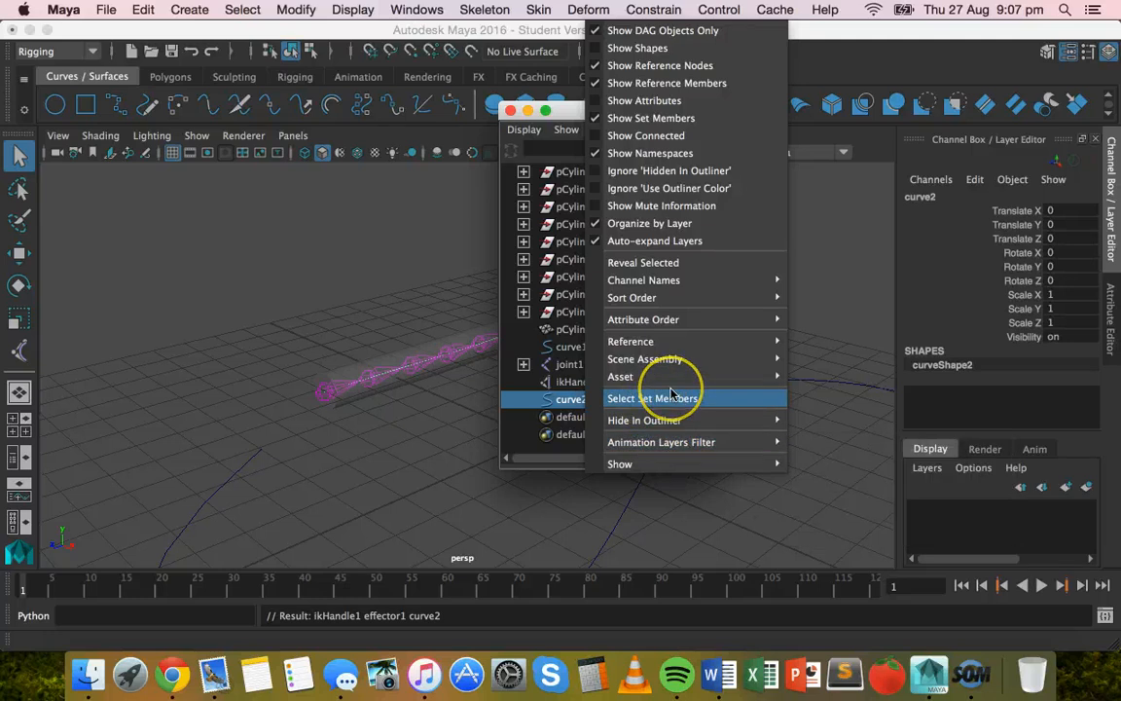
click(652, 398)
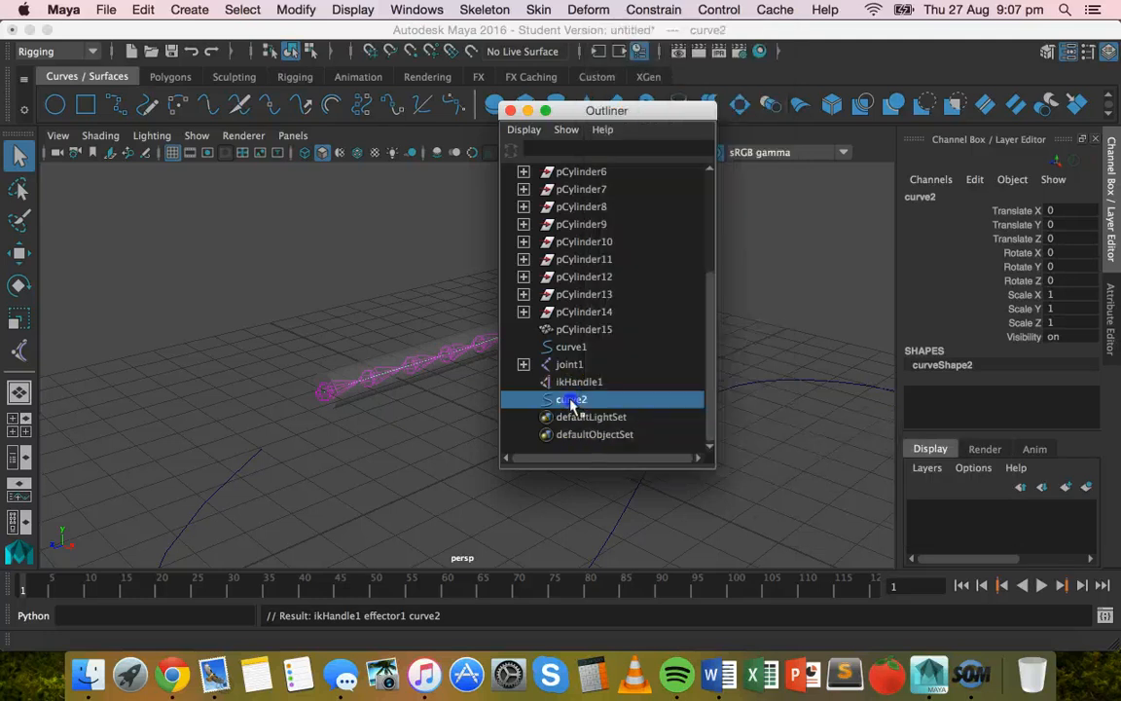
double_click(571, 399)
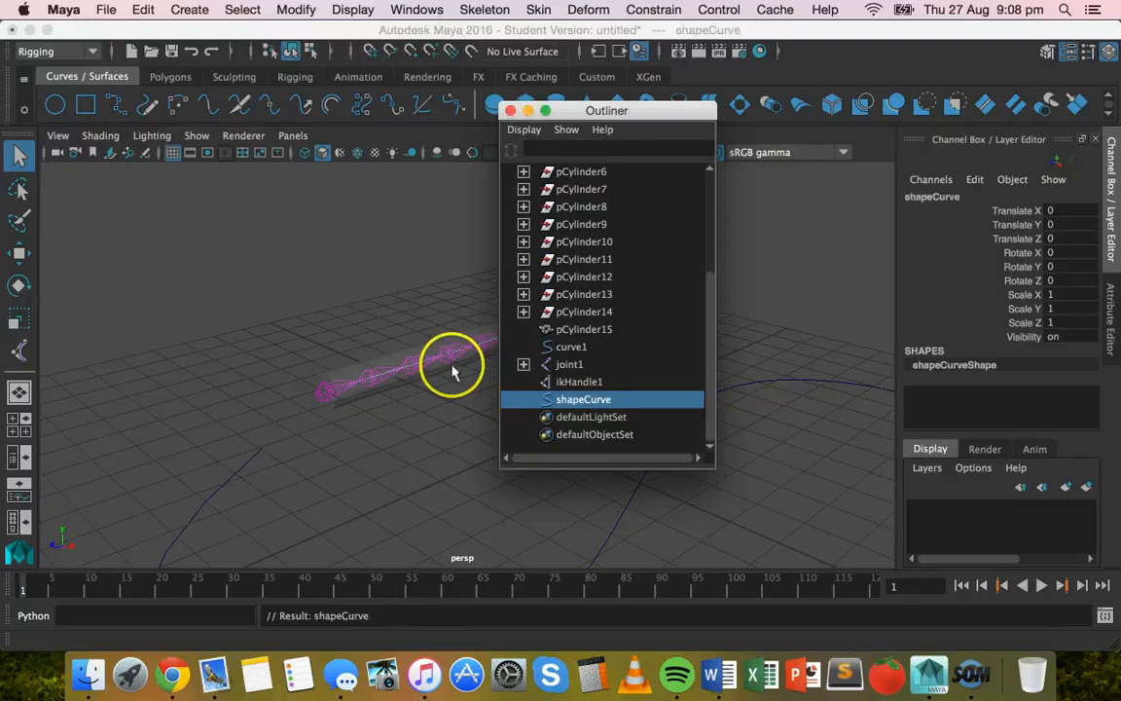
mouse_move(273, 384)
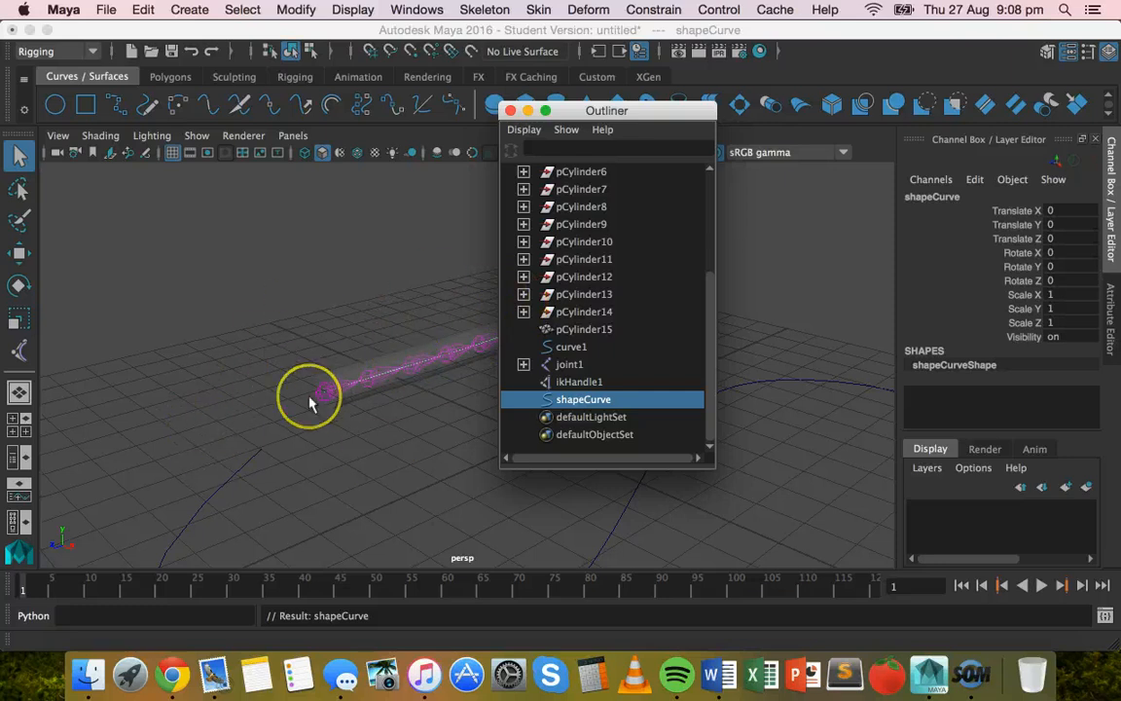
mouse_move(321, 404)
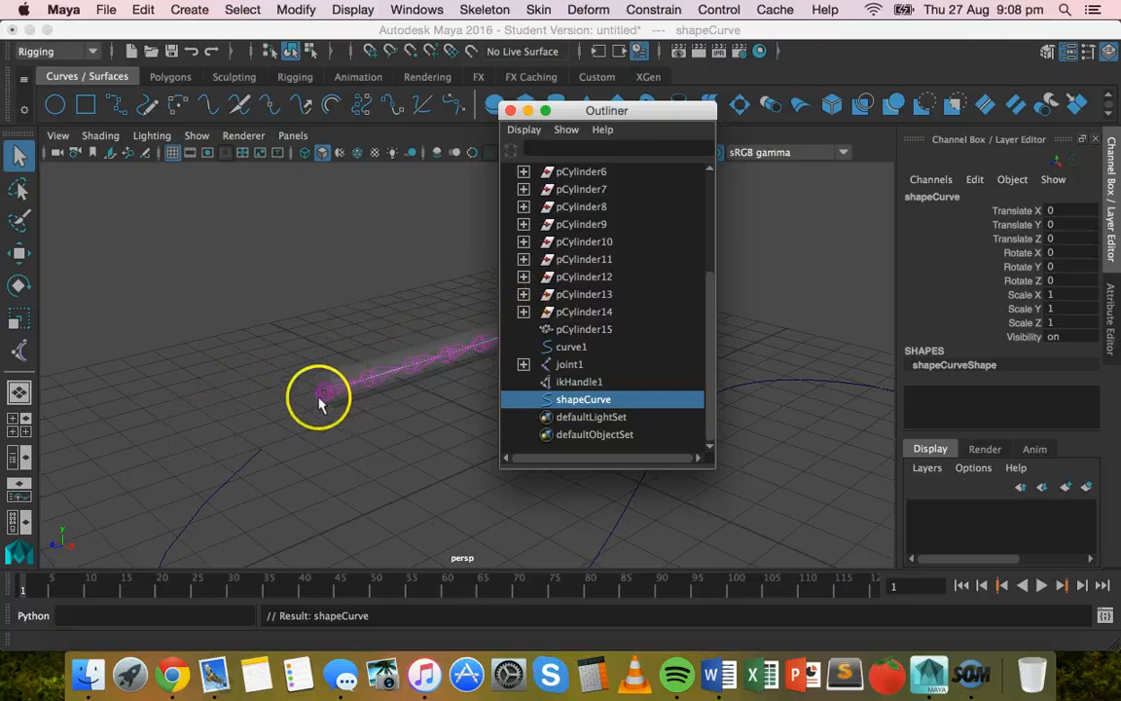
mouse_move(353, 397)
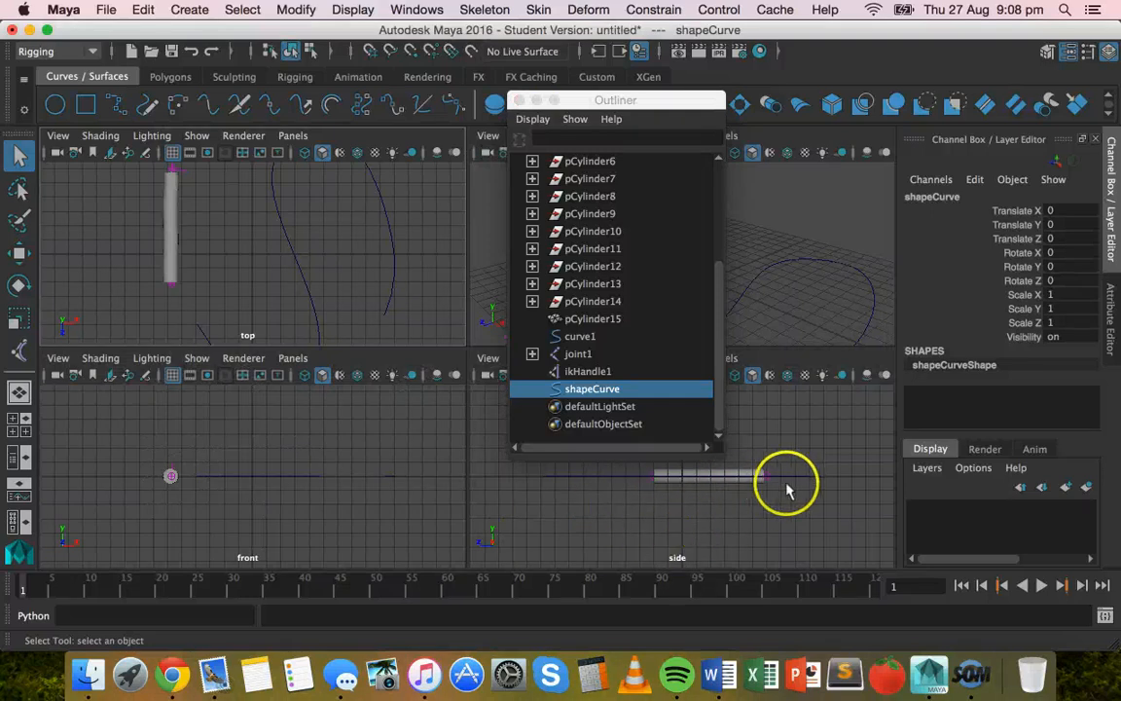
mouse_move(638, 521)
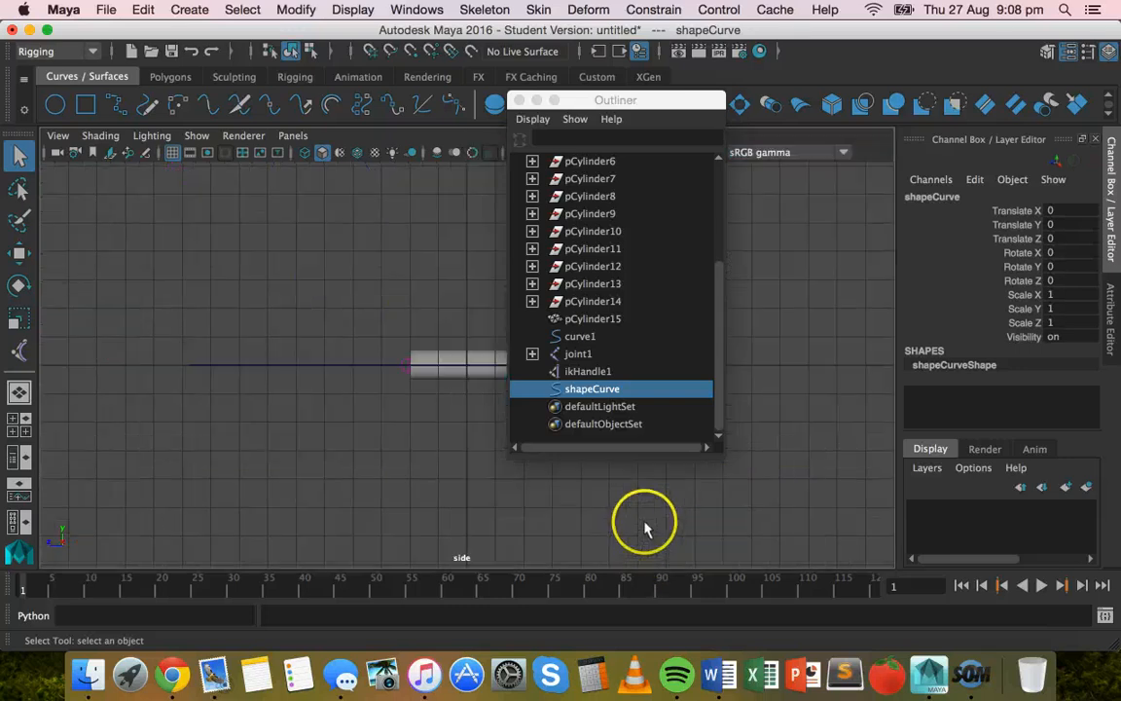
Move the Outliner aside and enter 90 in shapeCurve's Rotate channels.
drag(615, 100, 730, 67)
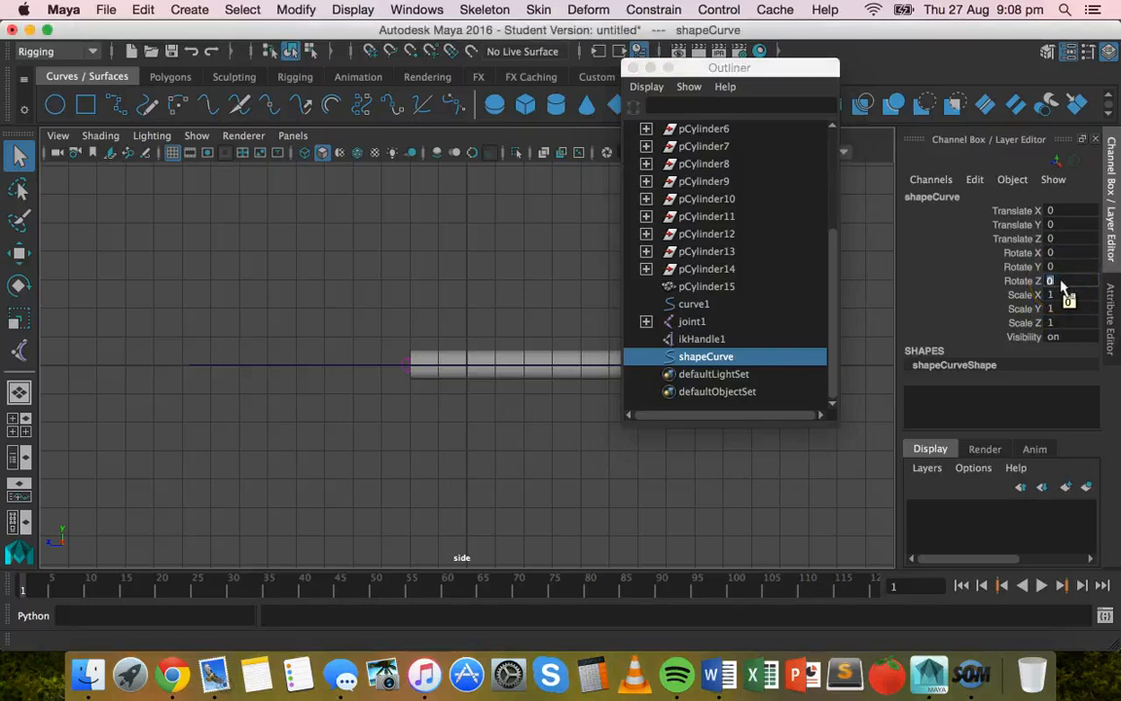
text(90)
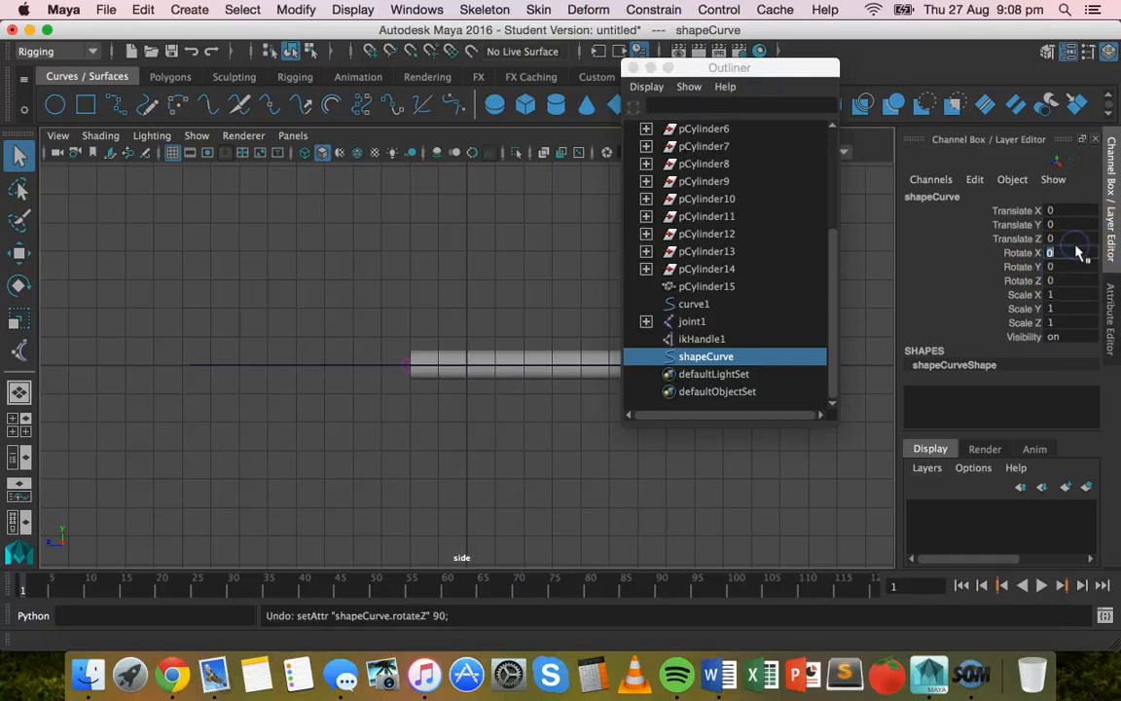
text(90)
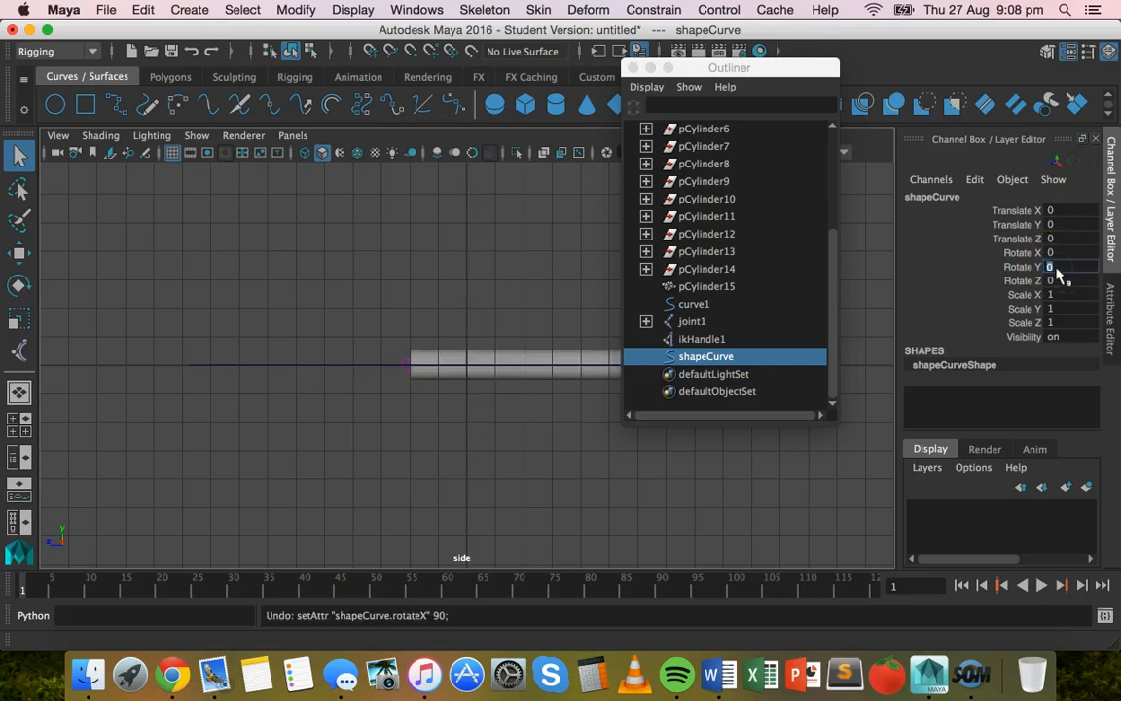
text(90)
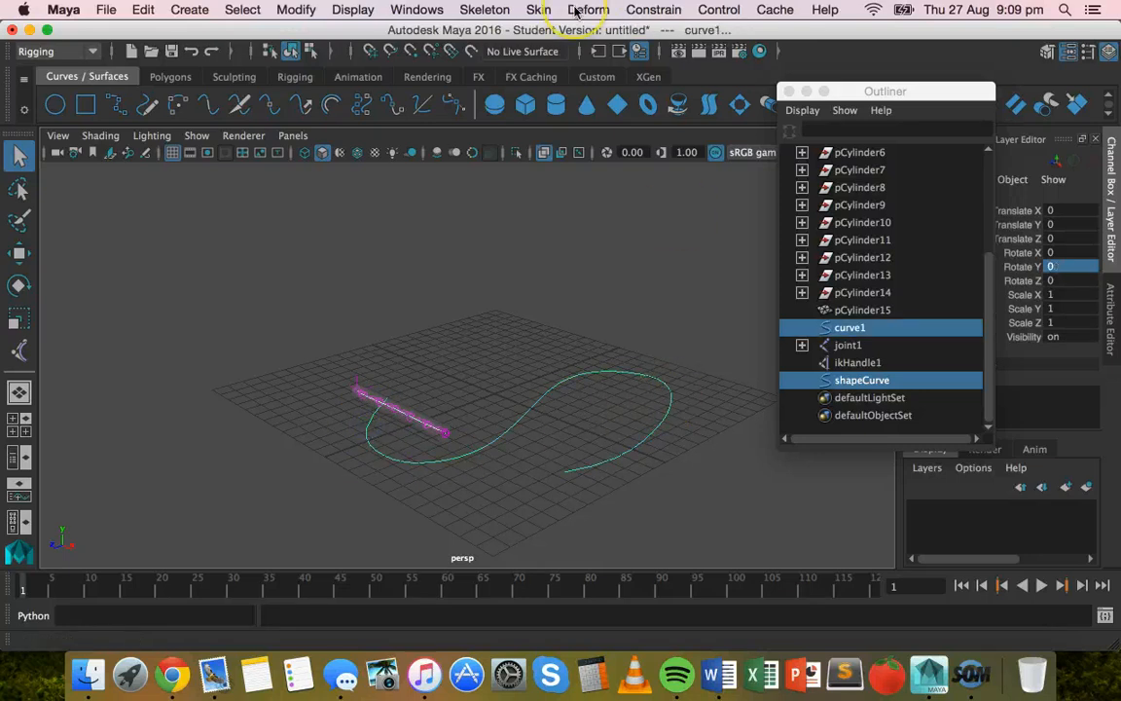
Apply Attach to Motion Path to curve1 and shapeCurve from the Constrain options.
click(653, 9)
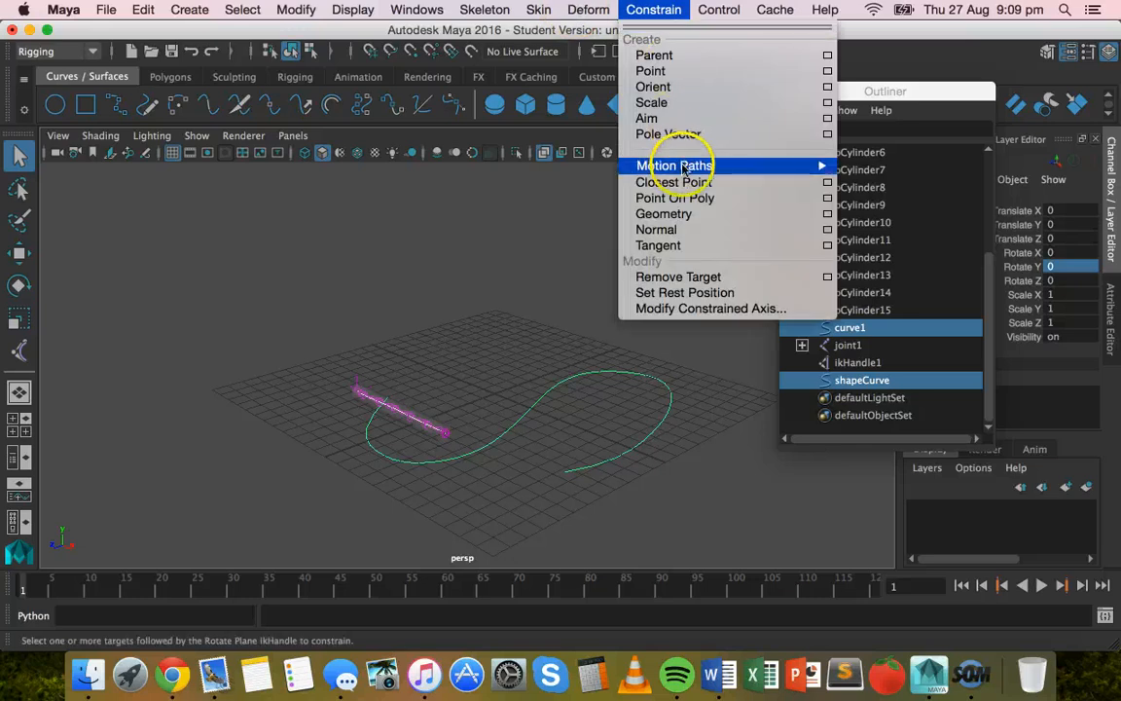
mouse_move(674, 165)
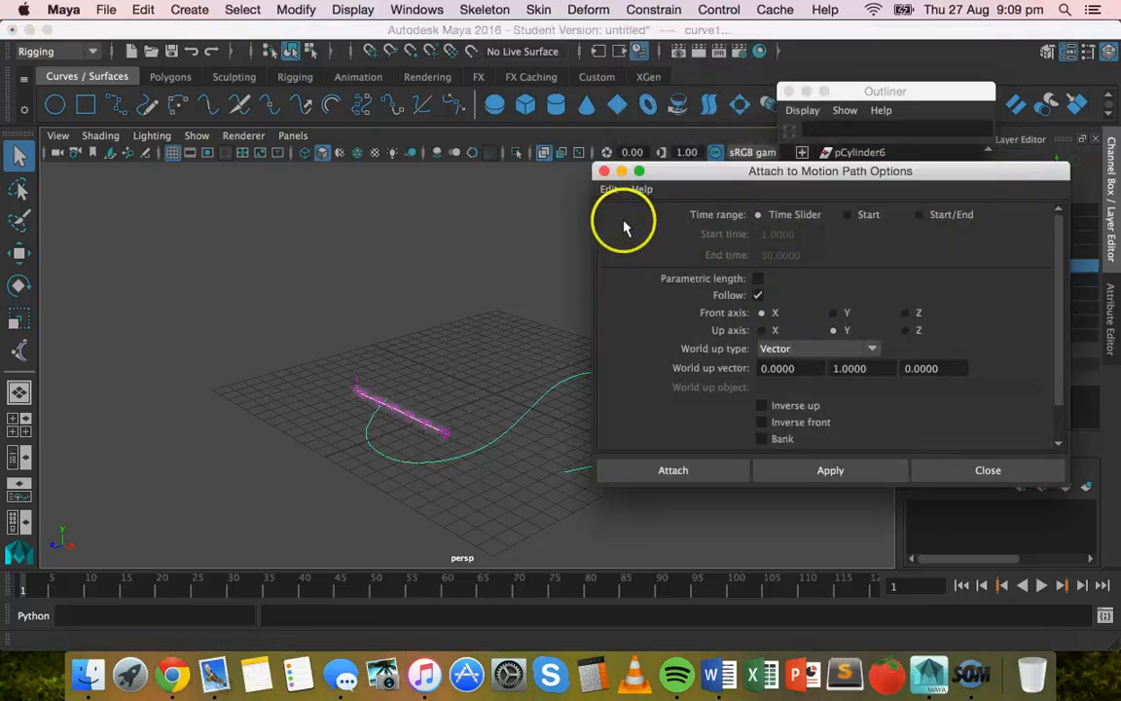
click(609, 189)
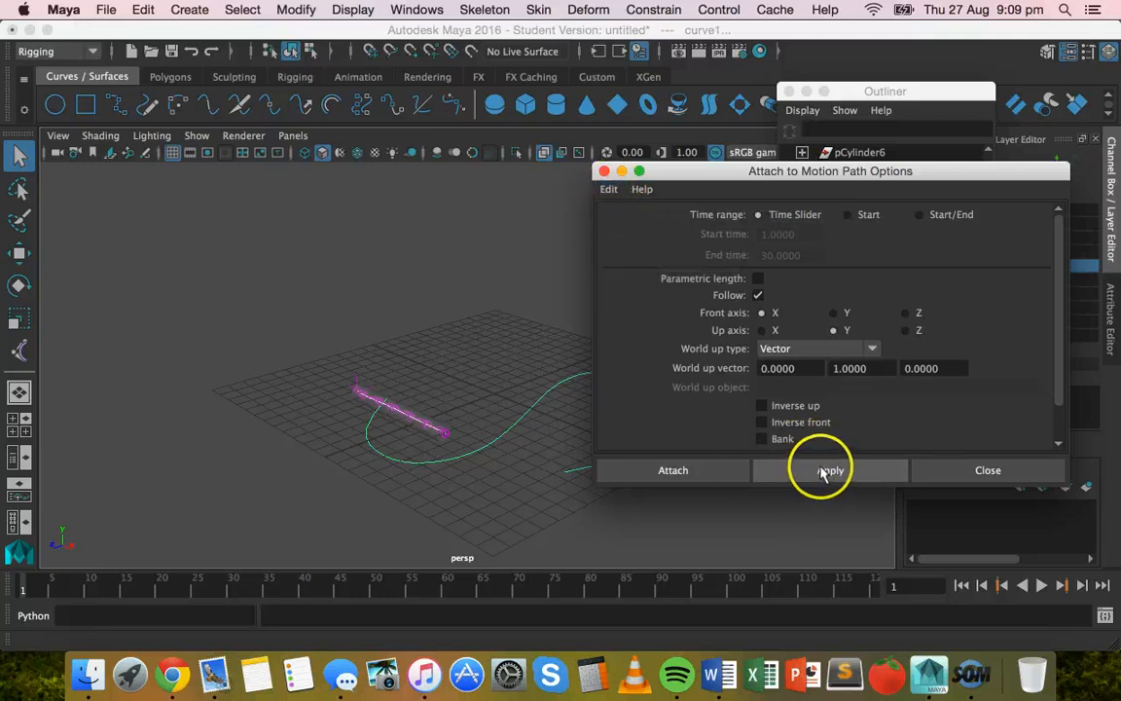
click(830, 470)
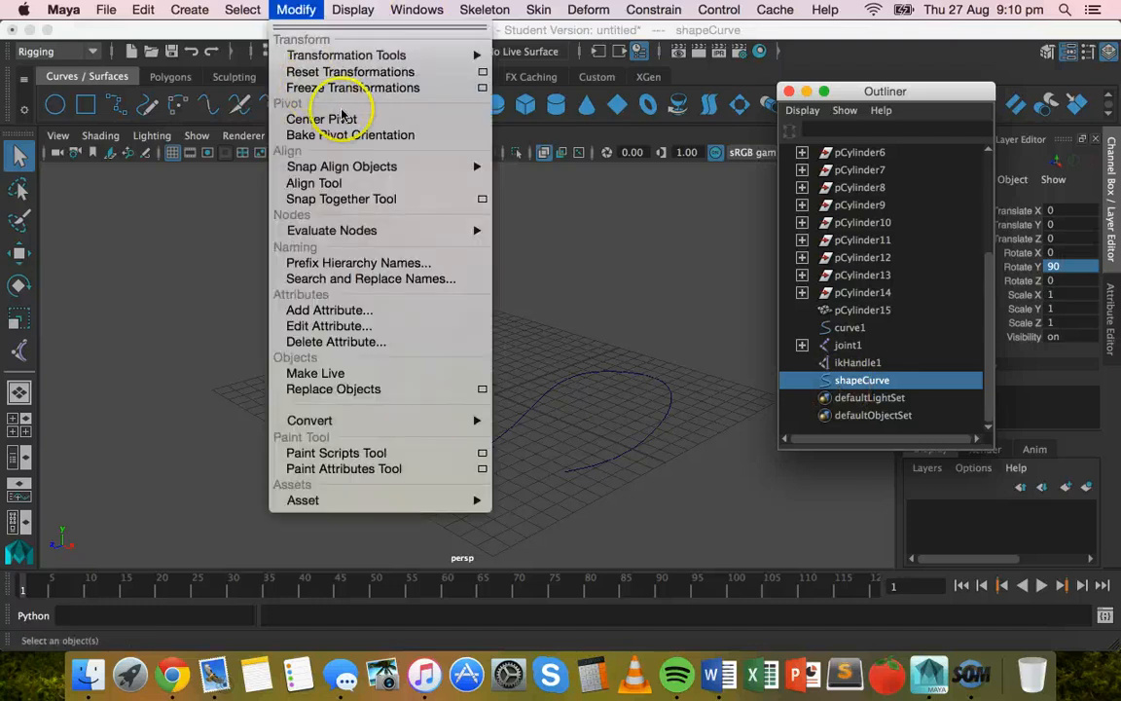
mouse_move(322, 119)
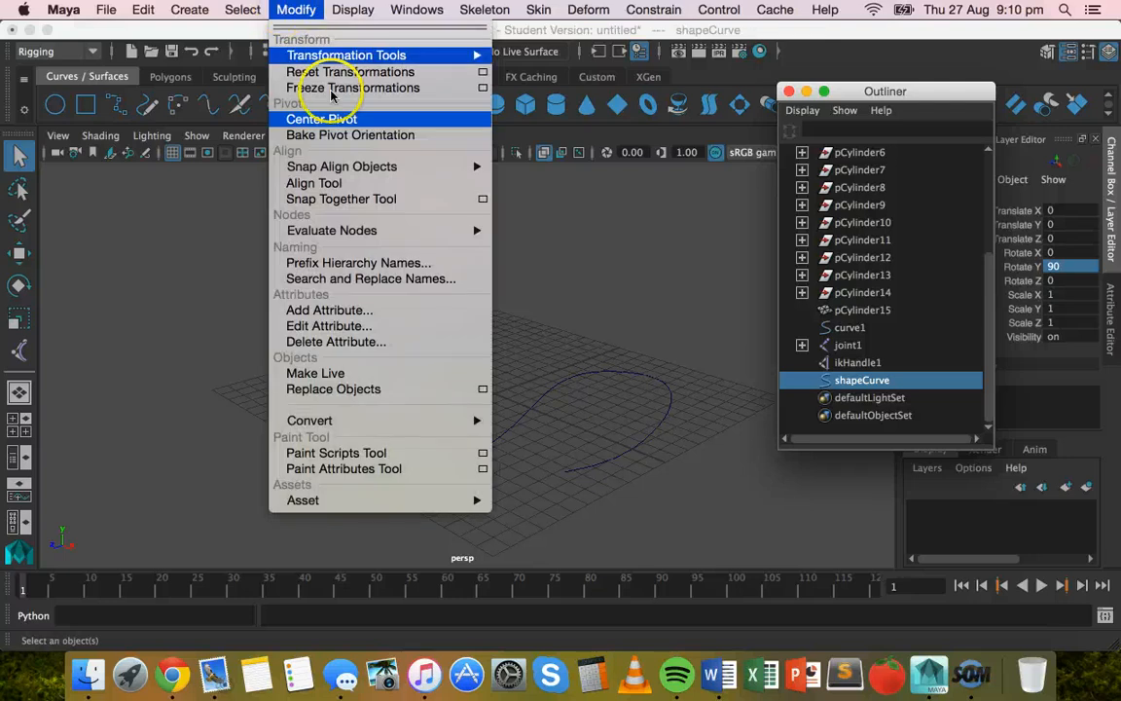
Apply Modify > Freeze Transformations to shapeCurve twice.
click(356, 87)
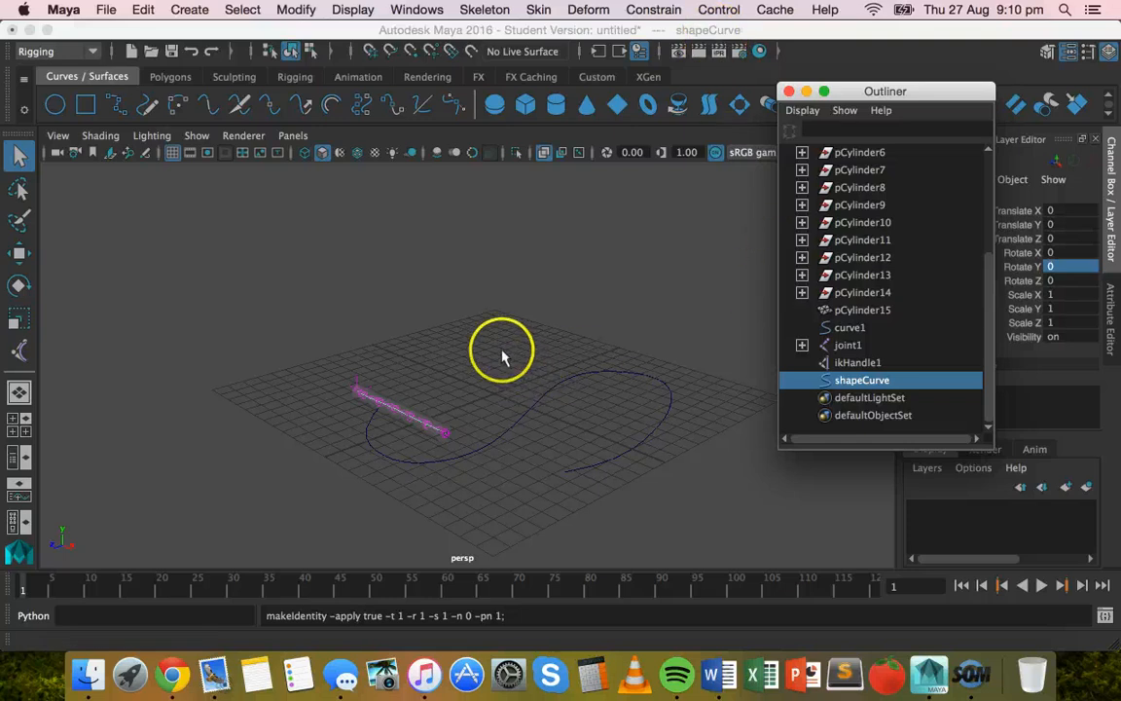
click(296, 9)
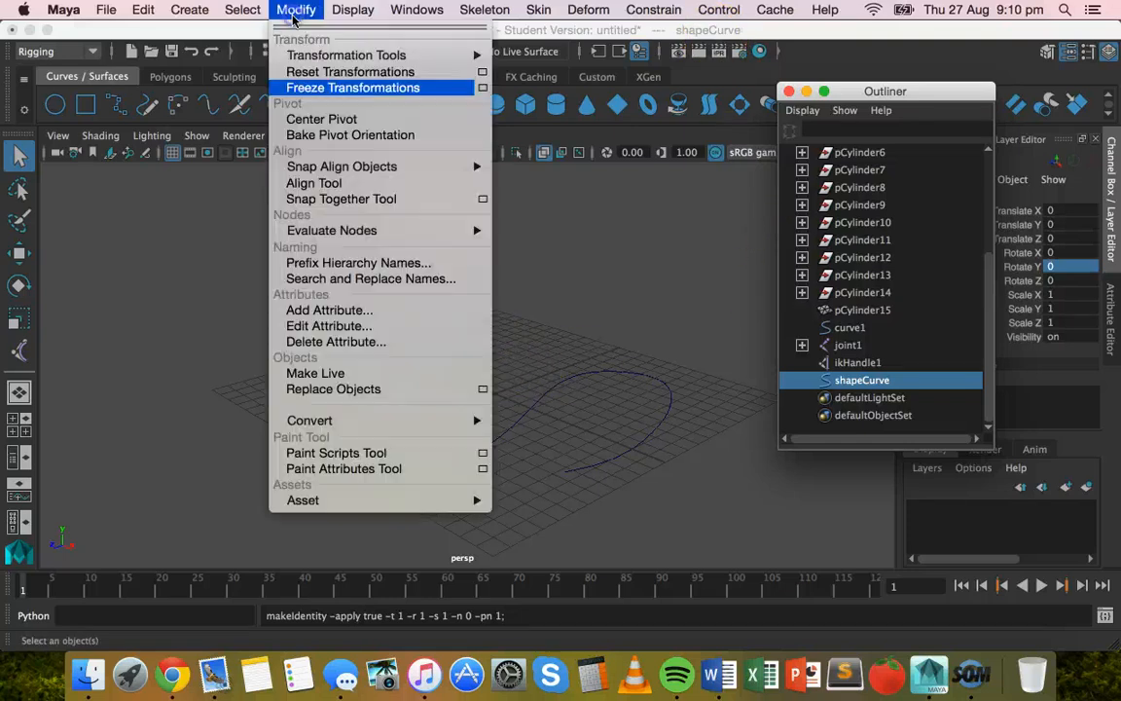
mouse_move(321, 119)
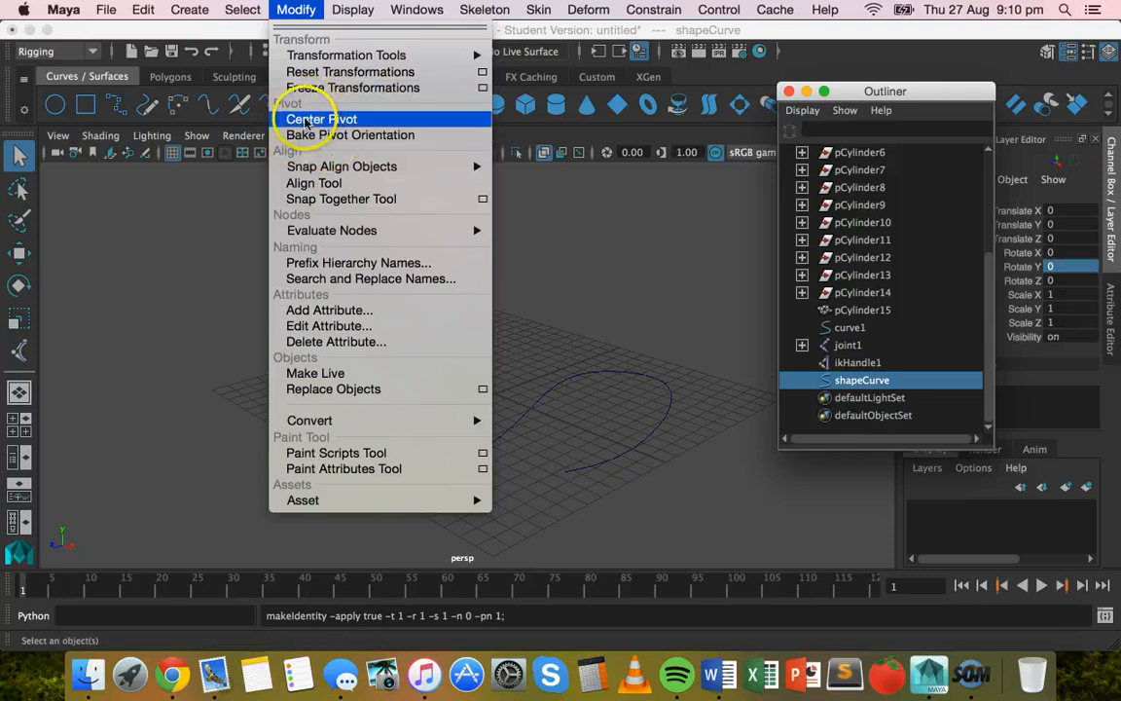
mouse_move(352, 88)
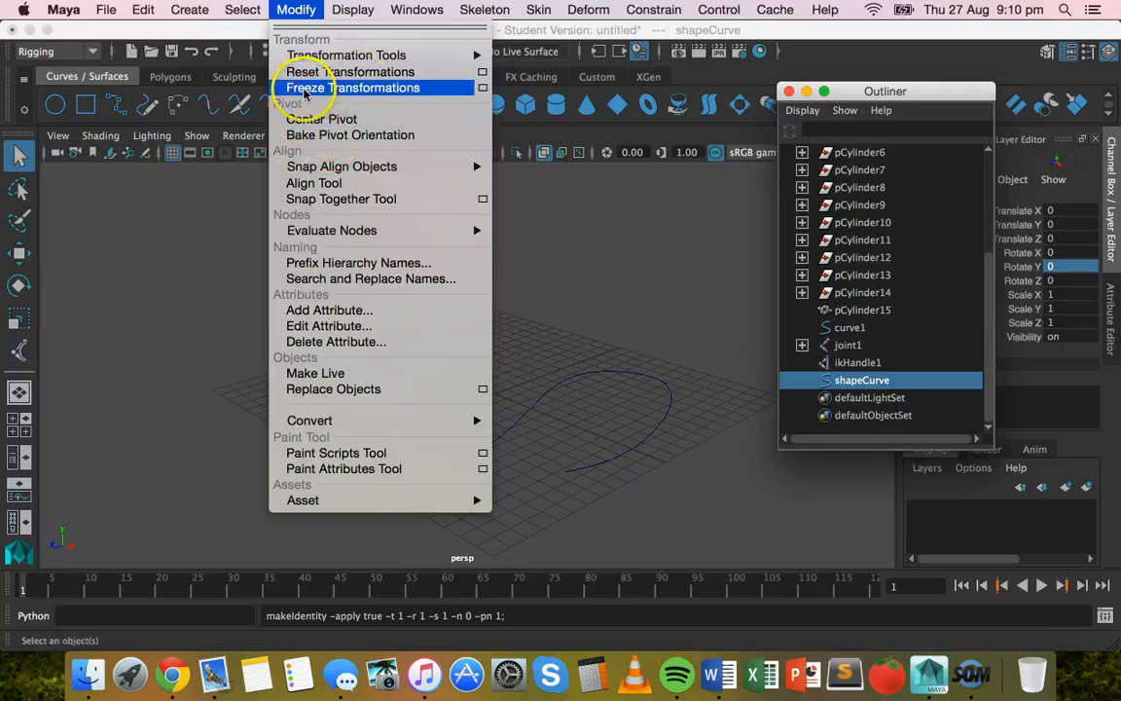
click(352, 87)
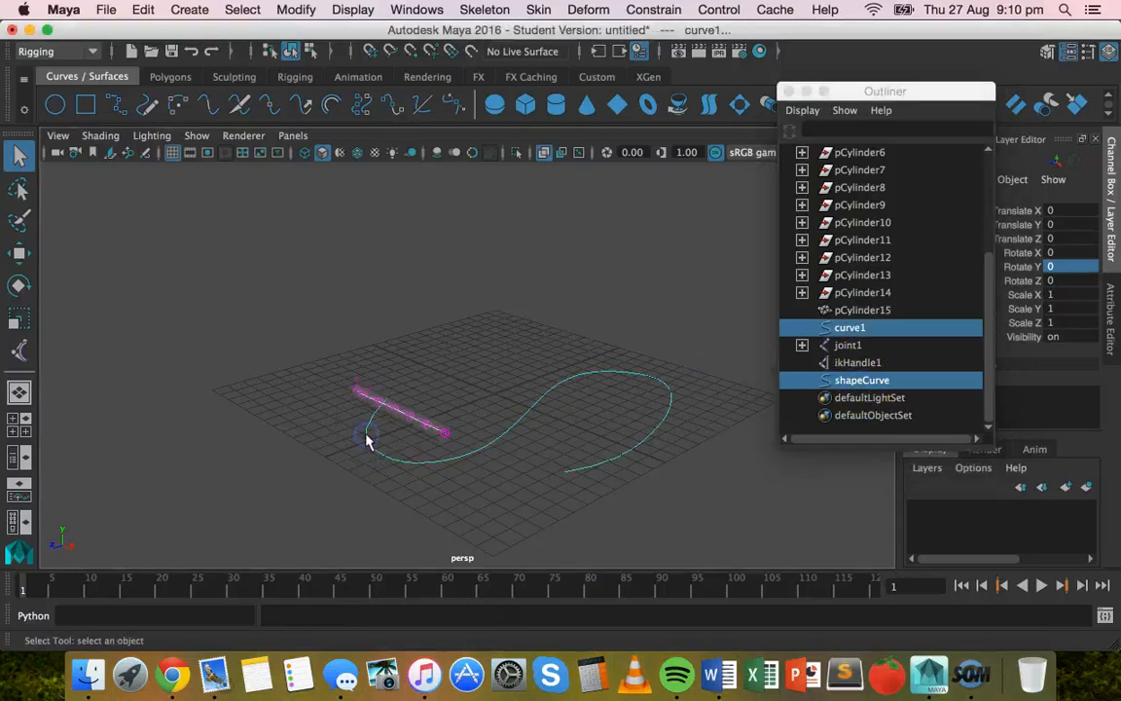
Apply Attach to Motion Path over frames 1–120, then close the options dialog.
click(652, 8)
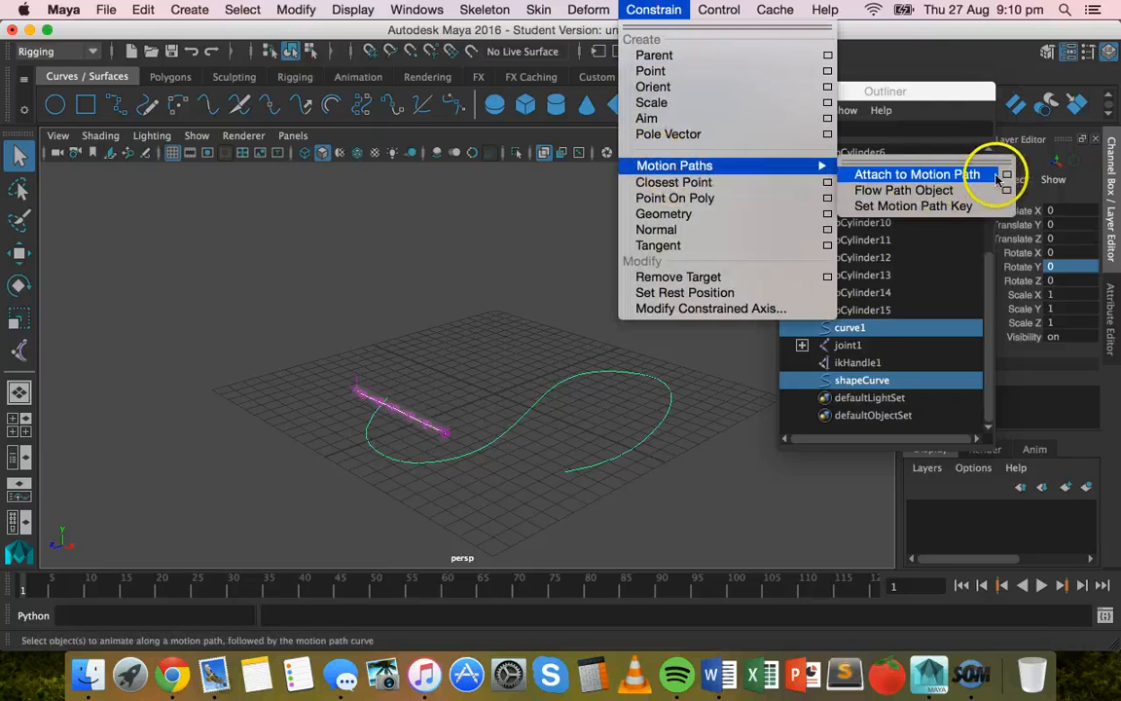
click(1006, 174)
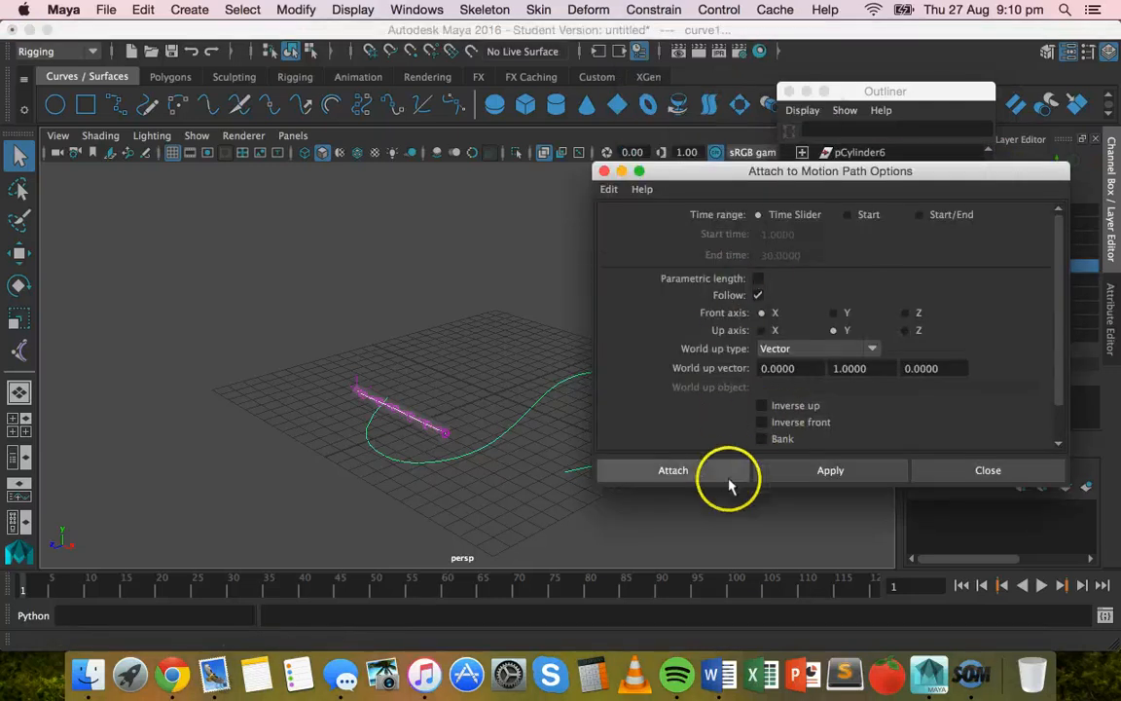
click(829, 470)
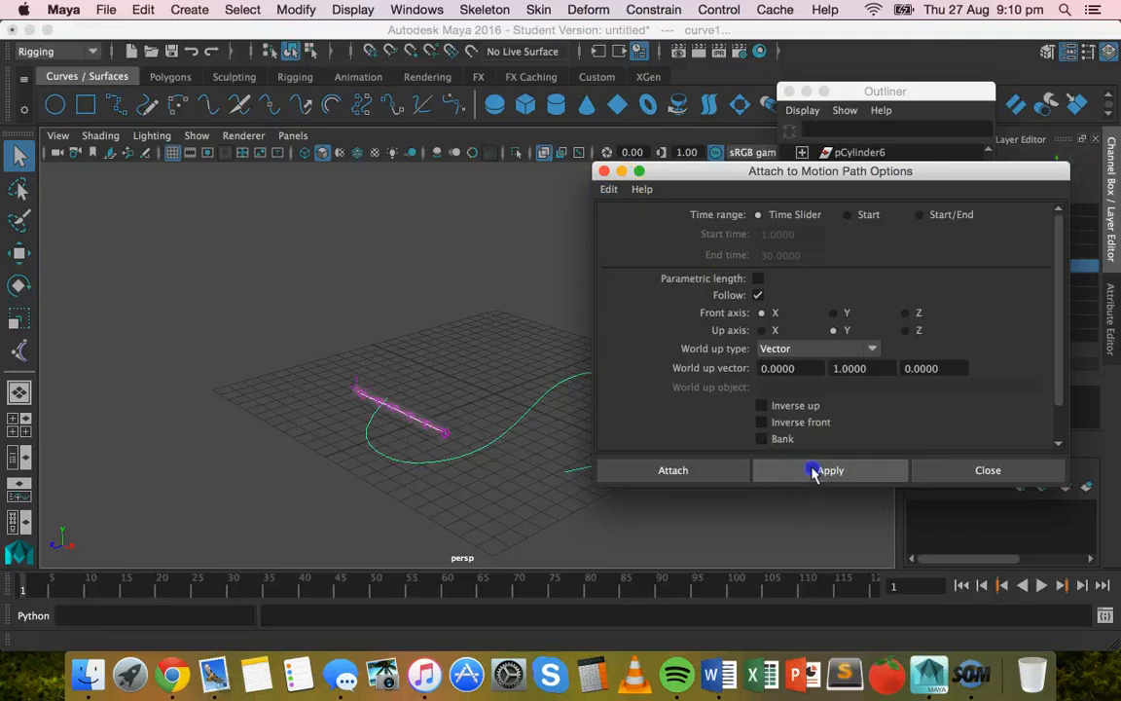
click(830, 470)
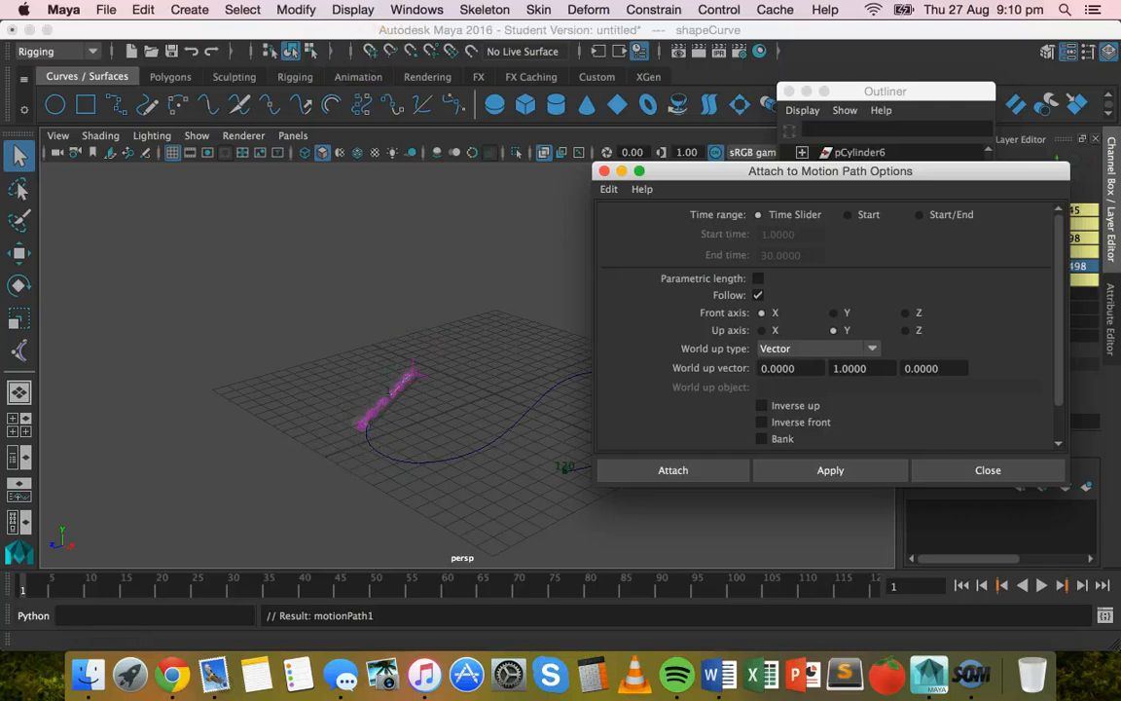
mouse_move(586, 104)
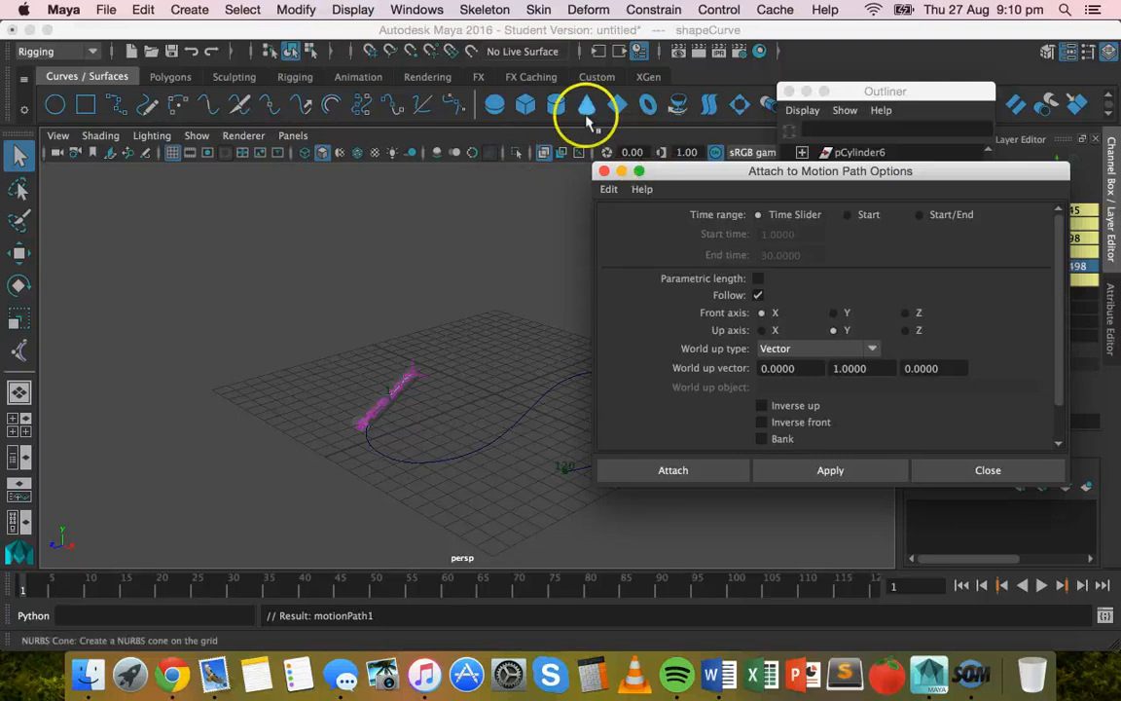
click(654, 10)
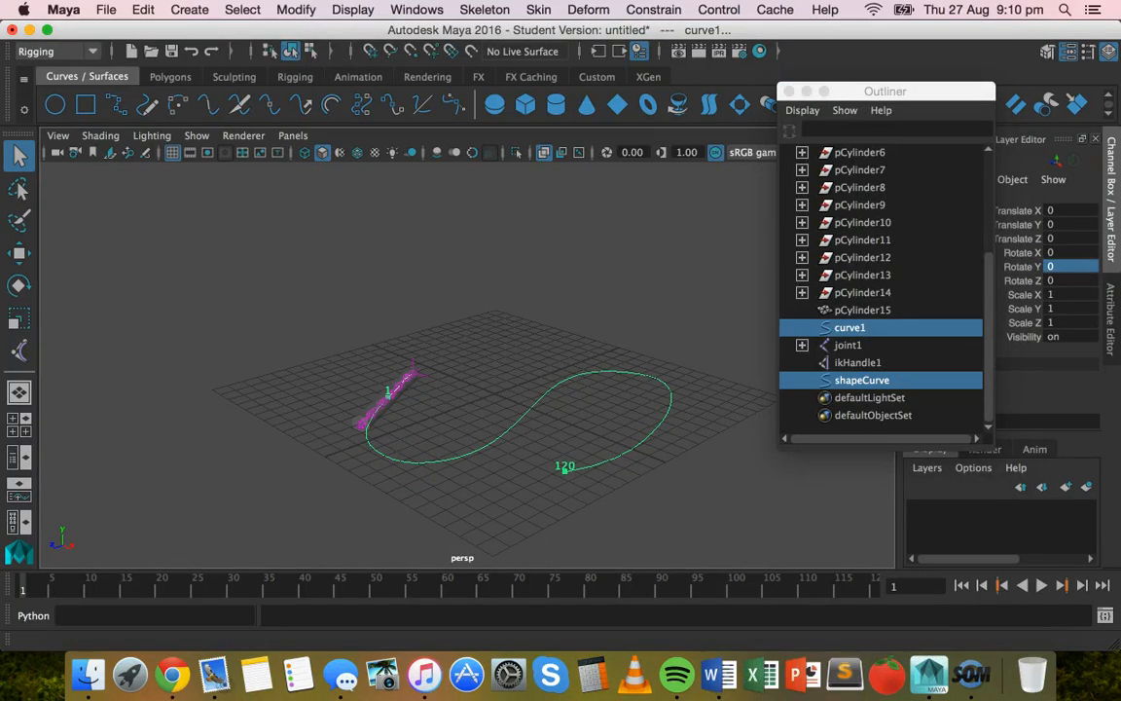
Apply Flow Path Object to the cylinder along the S-curve, creating flow1 and ffd1Lattice.
click(653, 10)
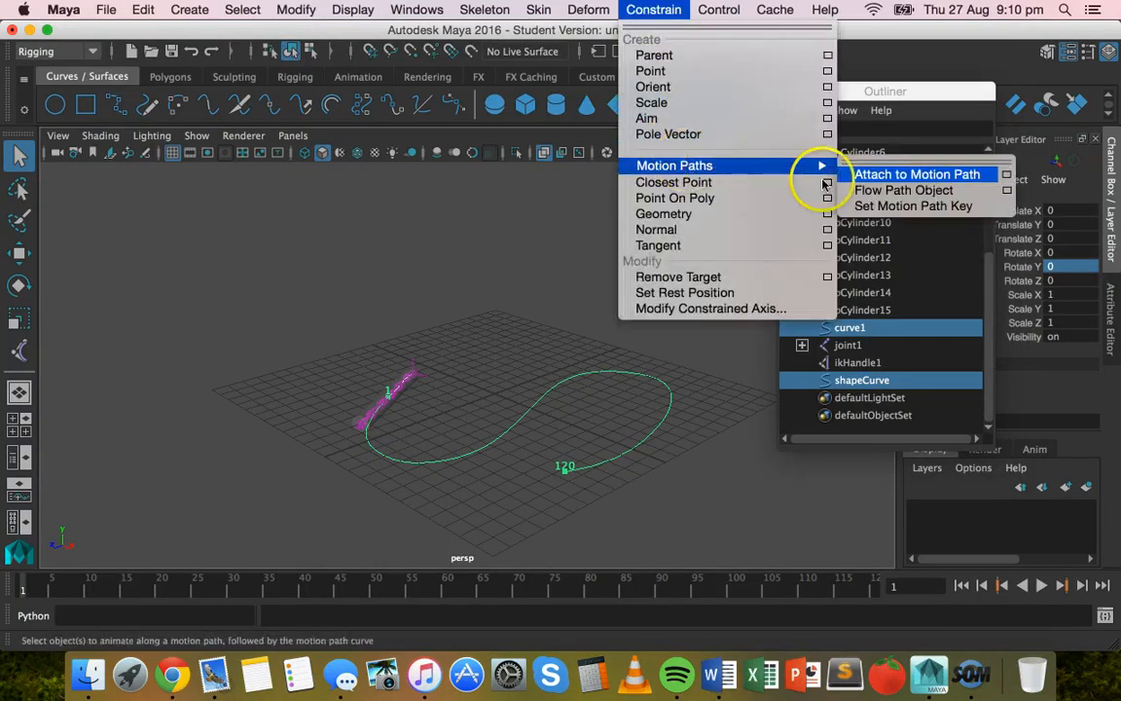
mouse_move(903, 189)
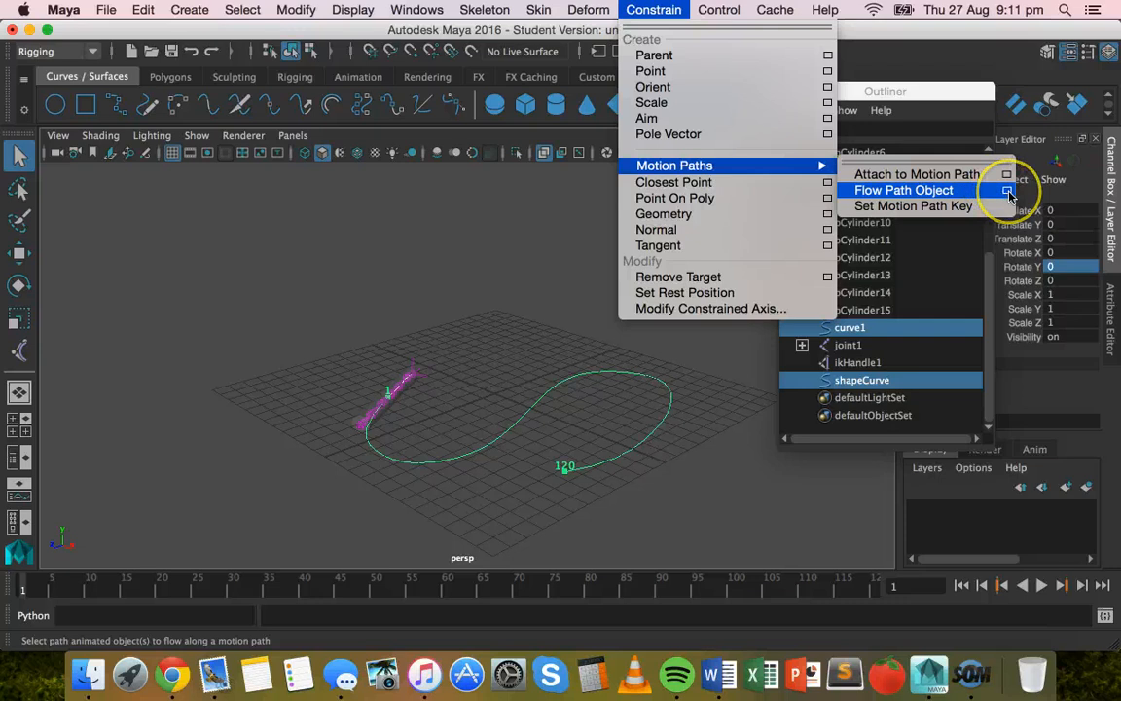
click(1007, 189)
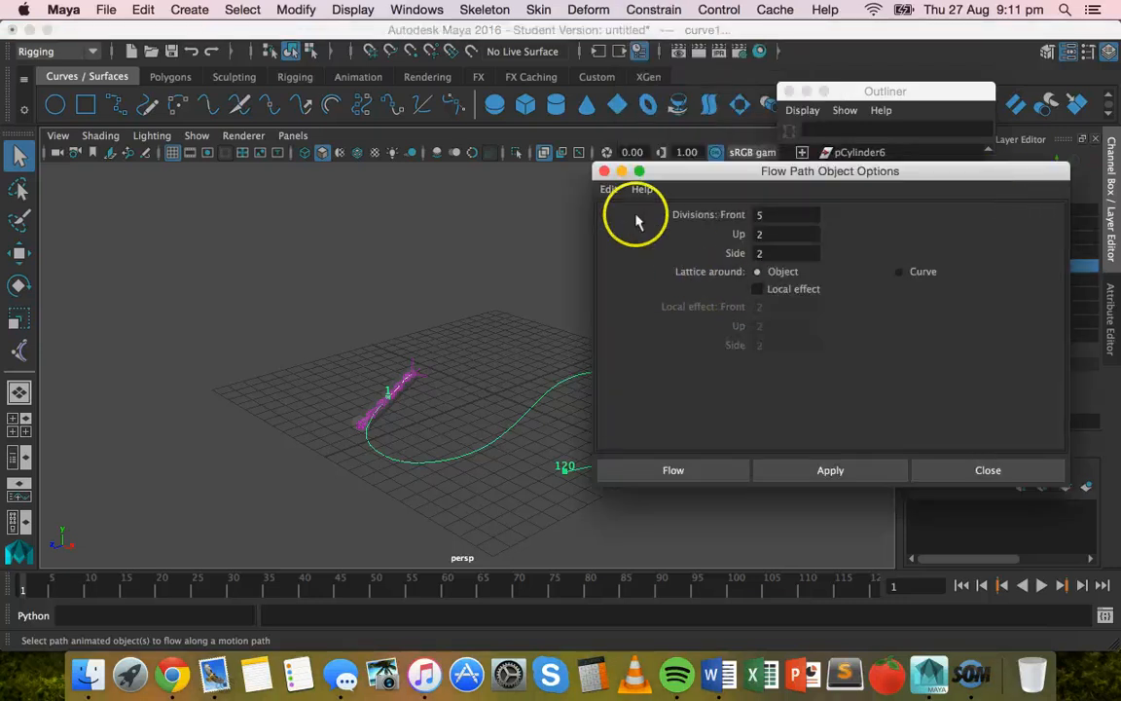
click(610, 189)
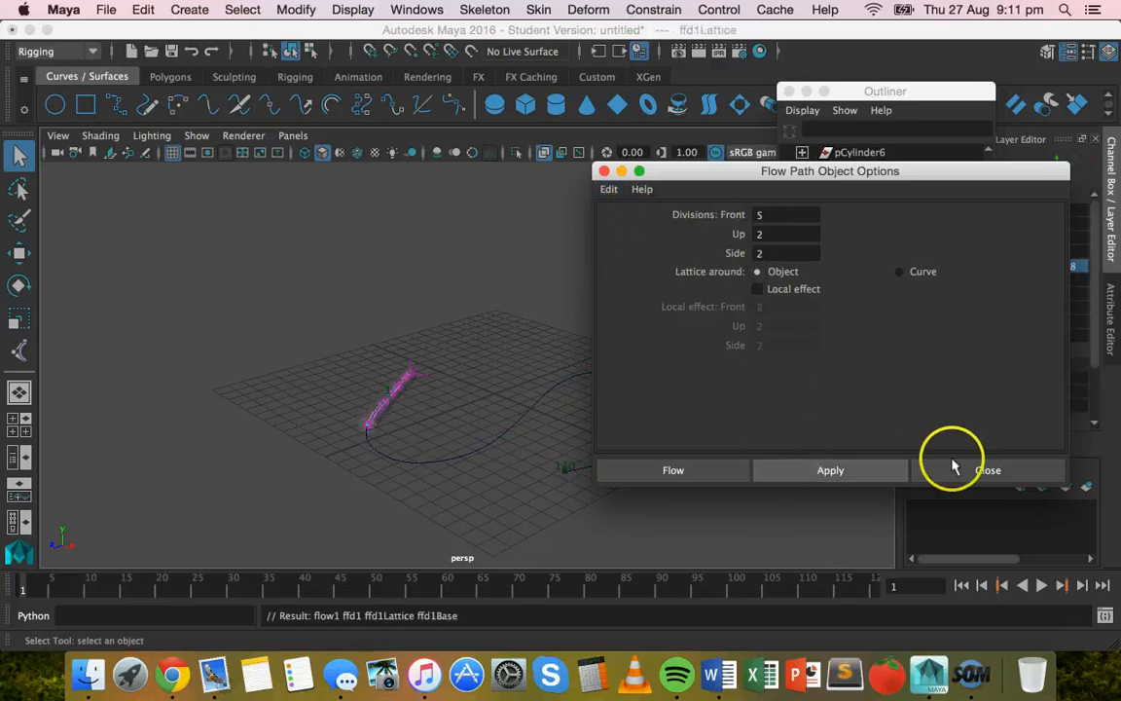
click(986, 470)
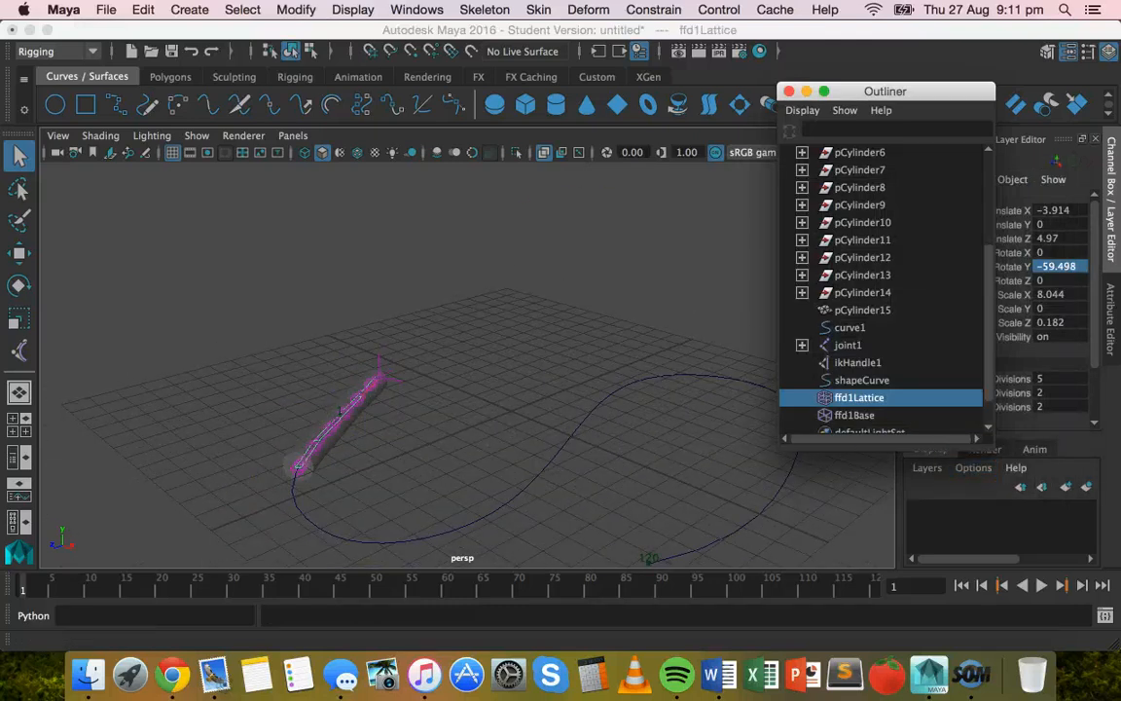
Reapply Flow Path Object and scrub the timeline to watch the cylinder move.
click(653, 10)
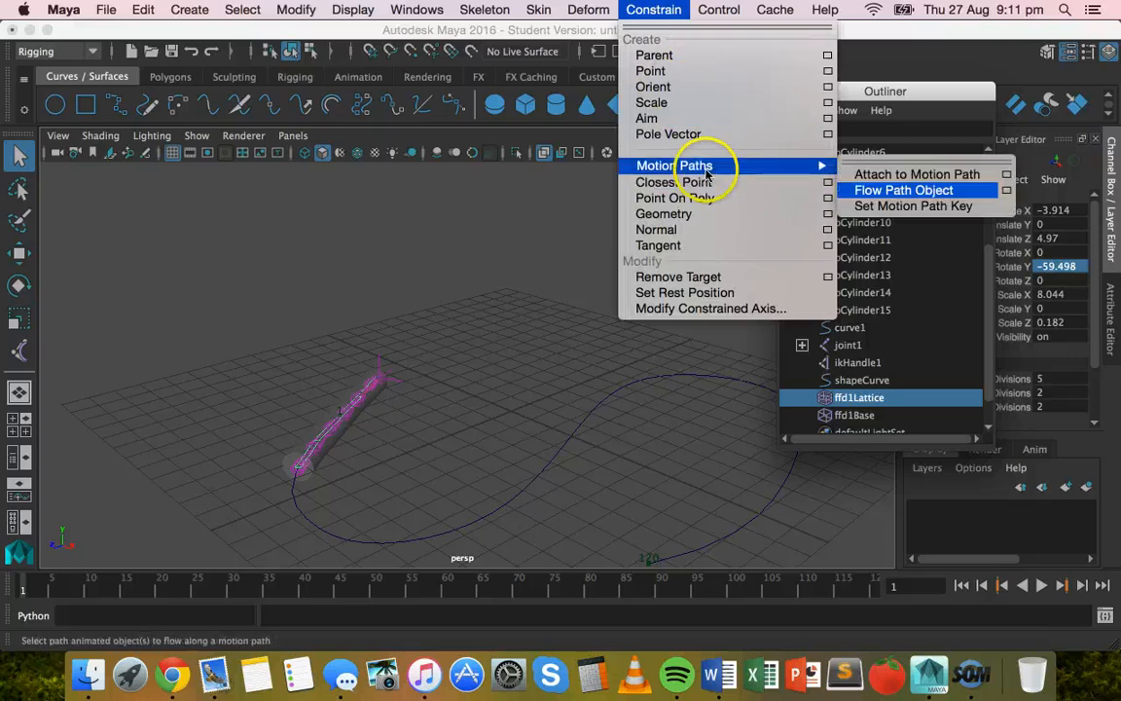
click(902, 190)
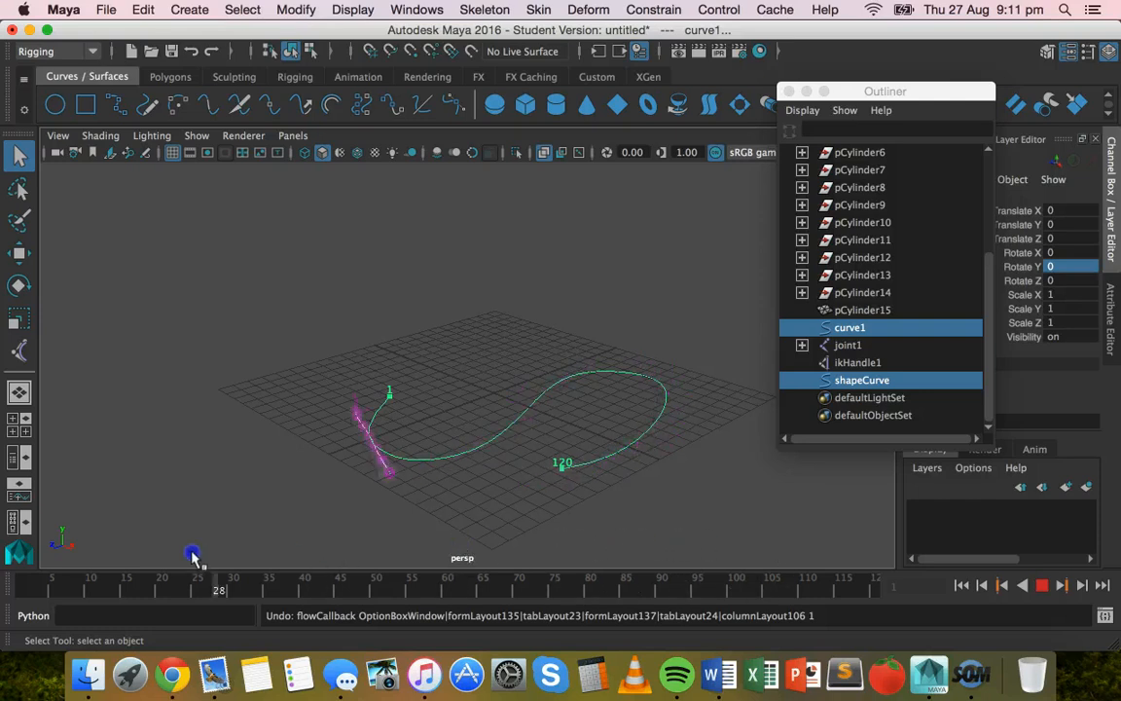
drag(192, 555, 318, 541)
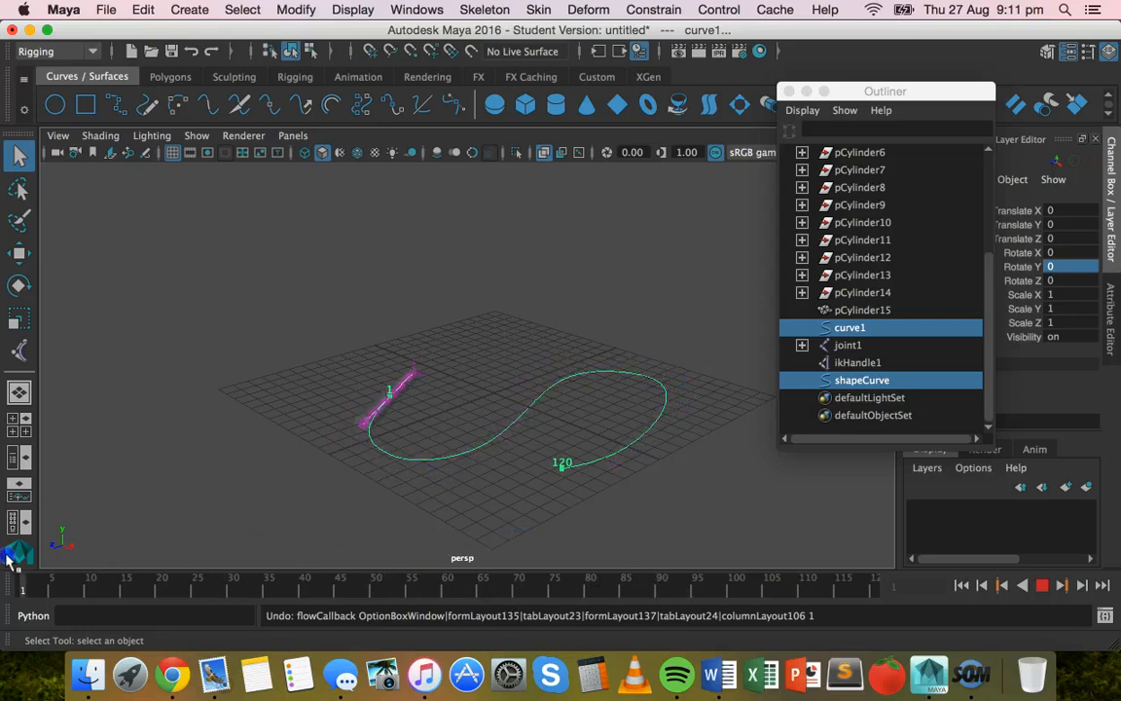
Redo the flow path setup and scrub back and forth to check the bending.
click(143, 10)
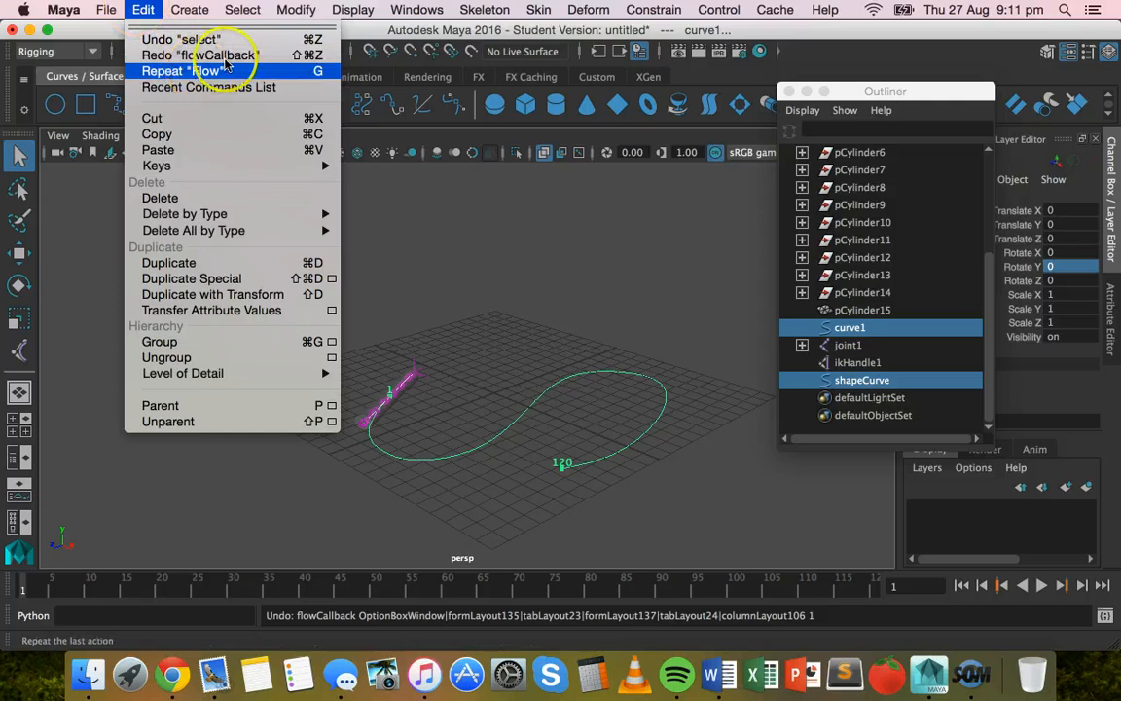
click(190, 54)
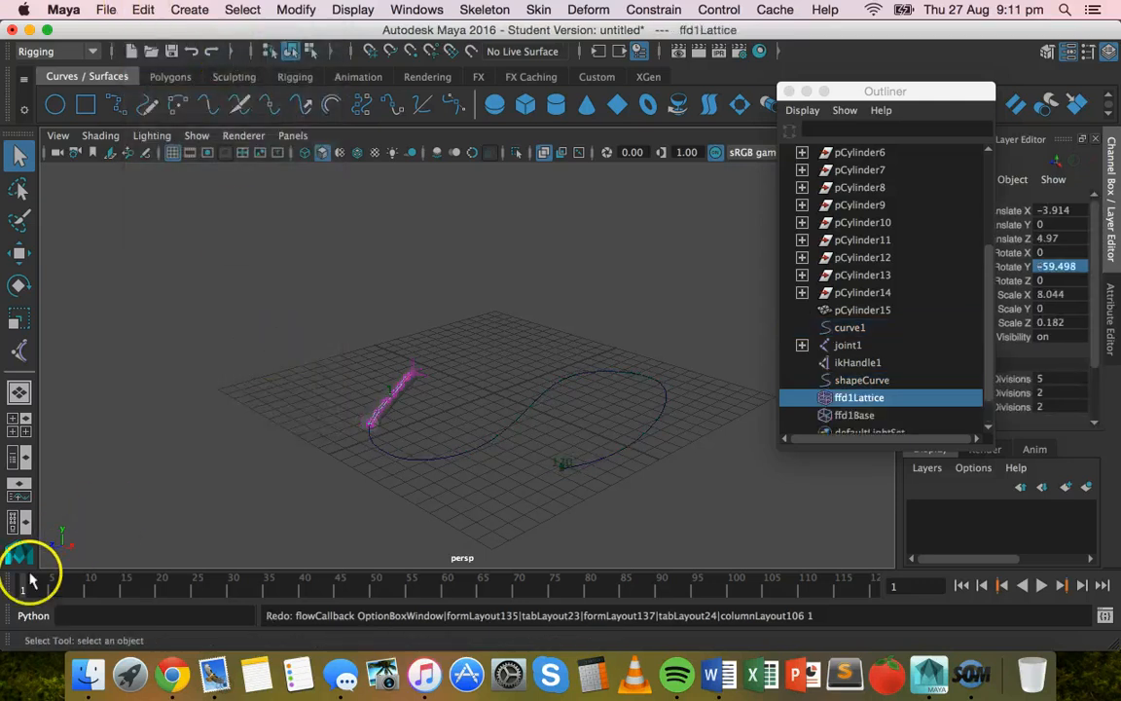
click(653, 9)
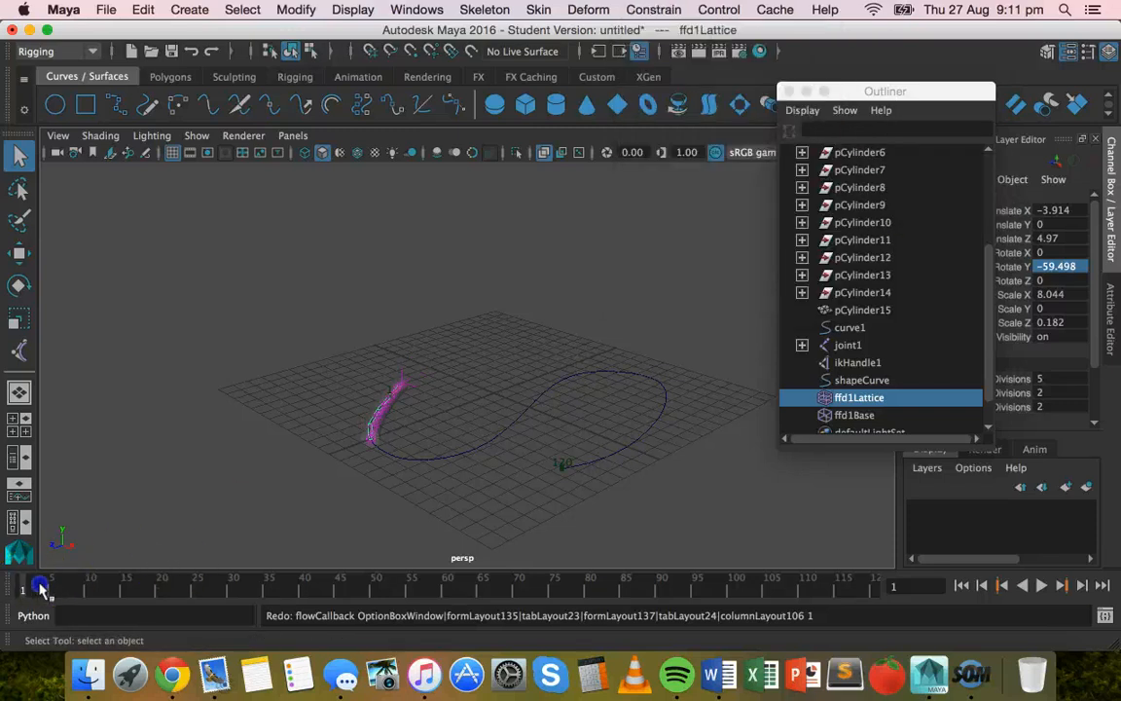
drag(41, 586, 302, 587)
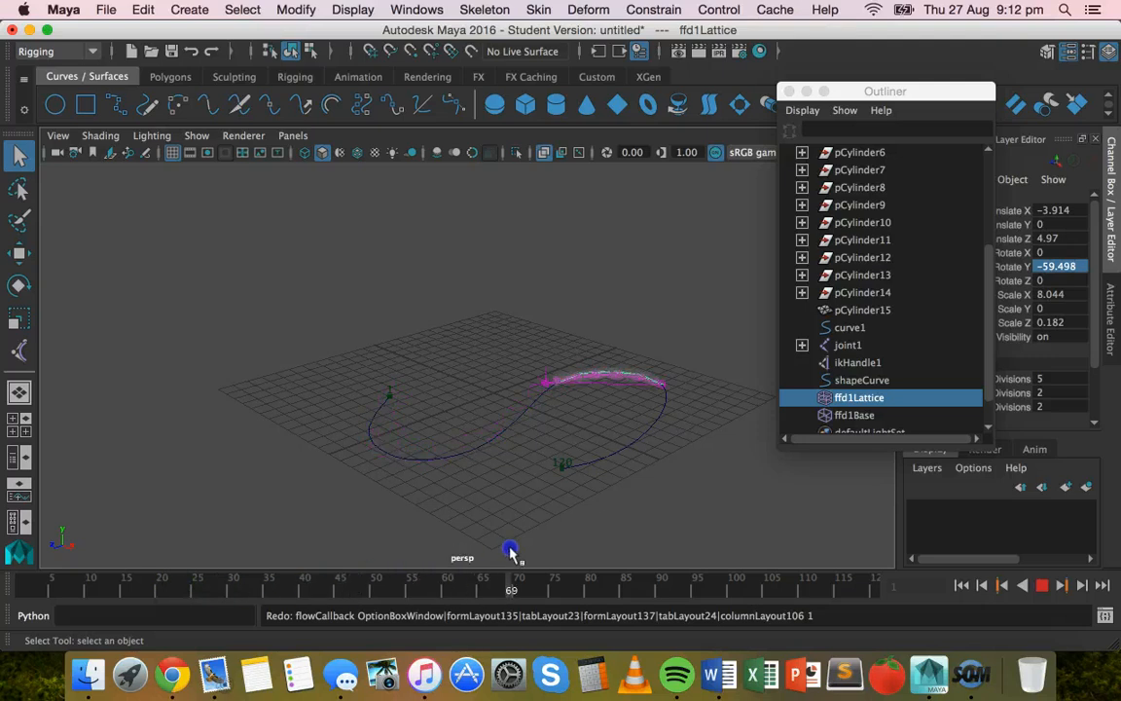
drag(511, 547, 797, 565)
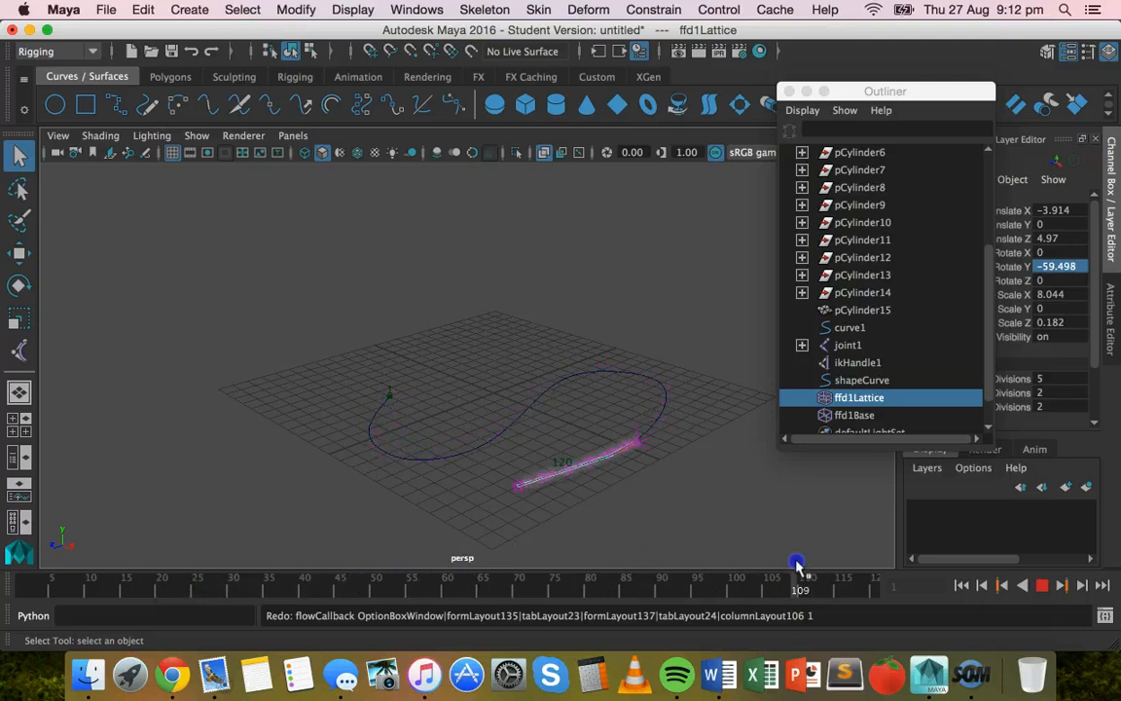
drag(796, 563, 525, 591)
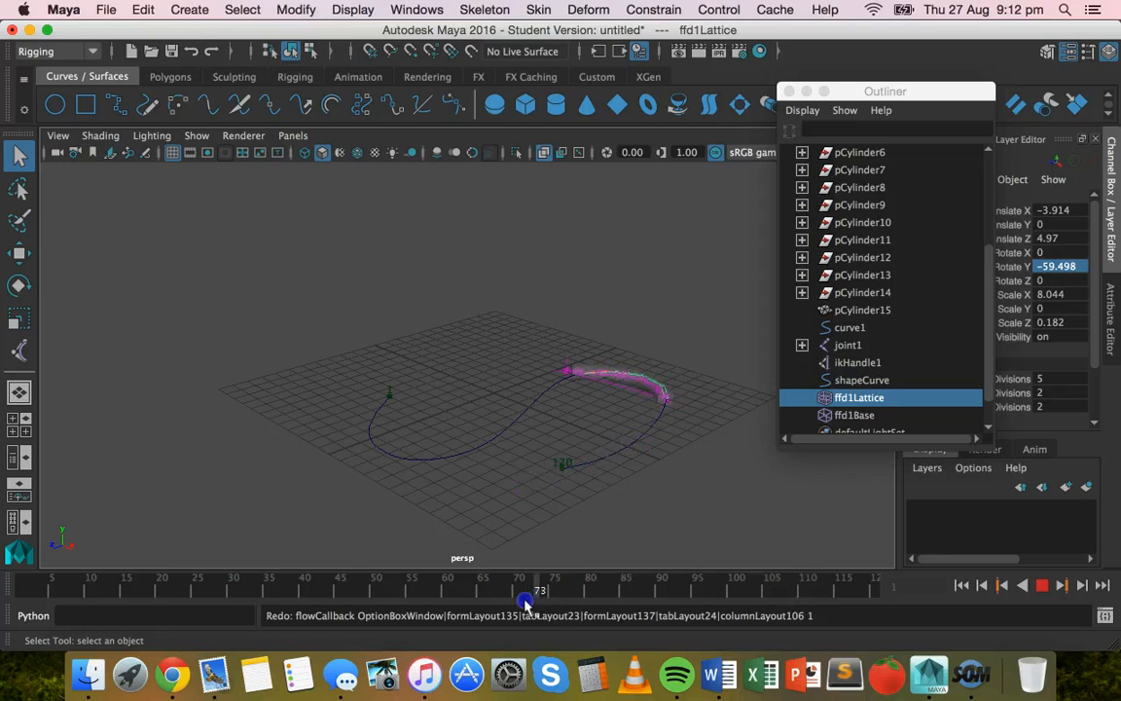
drag(524, 589, 290, 590)
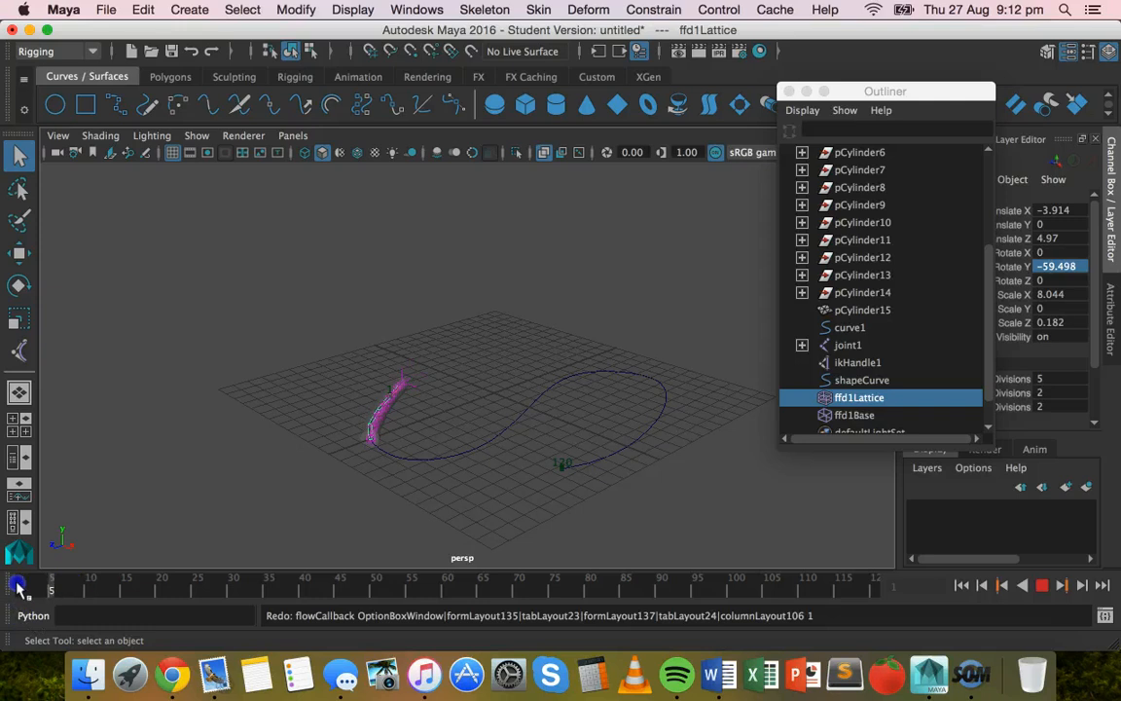
Turn off X-Ray shading and scrub the timeline to see the solid cylinder bend.
click(1041, 585)
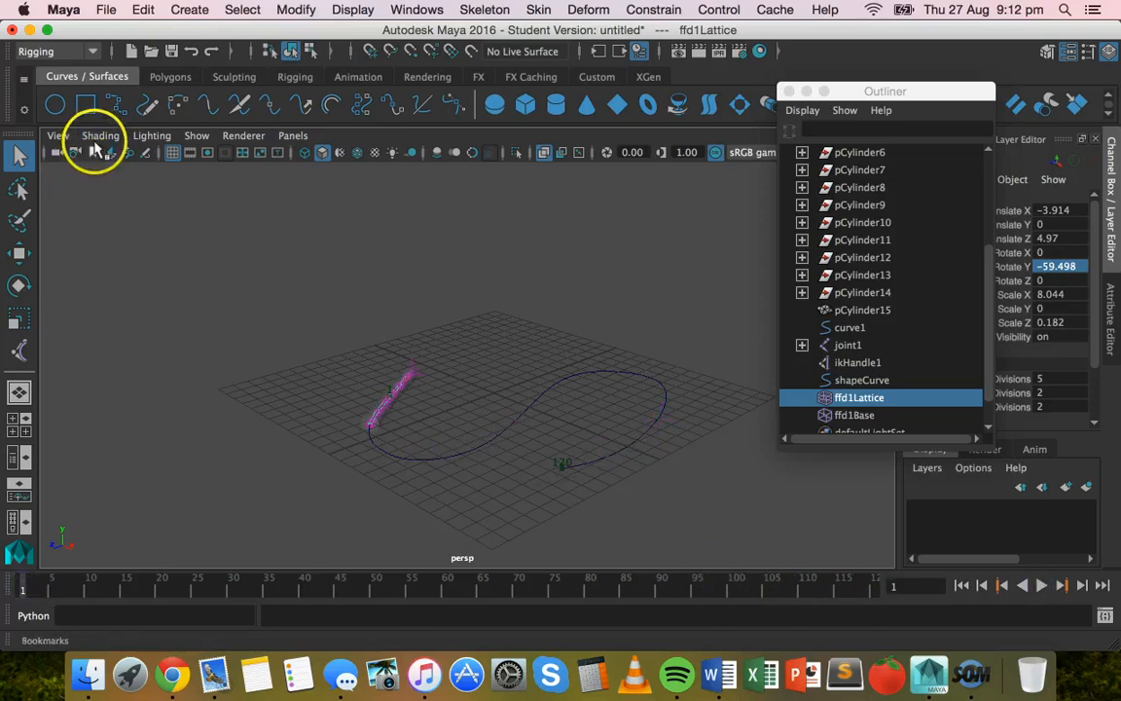
click(100, 135)
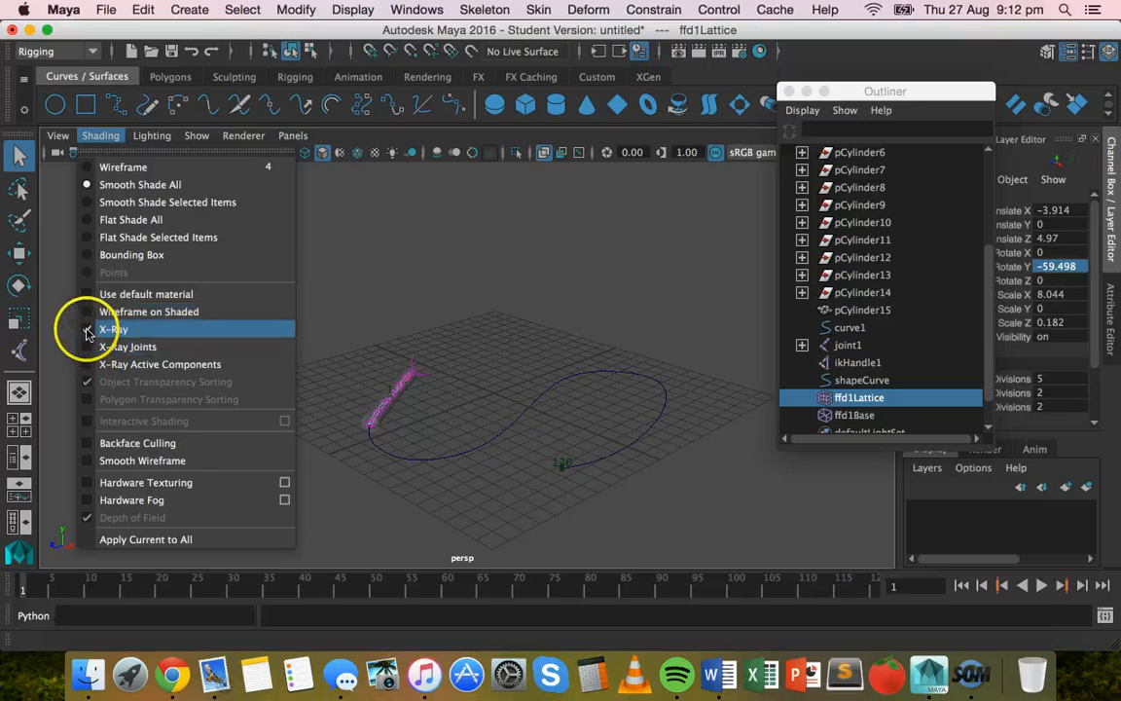
click(113, 329)
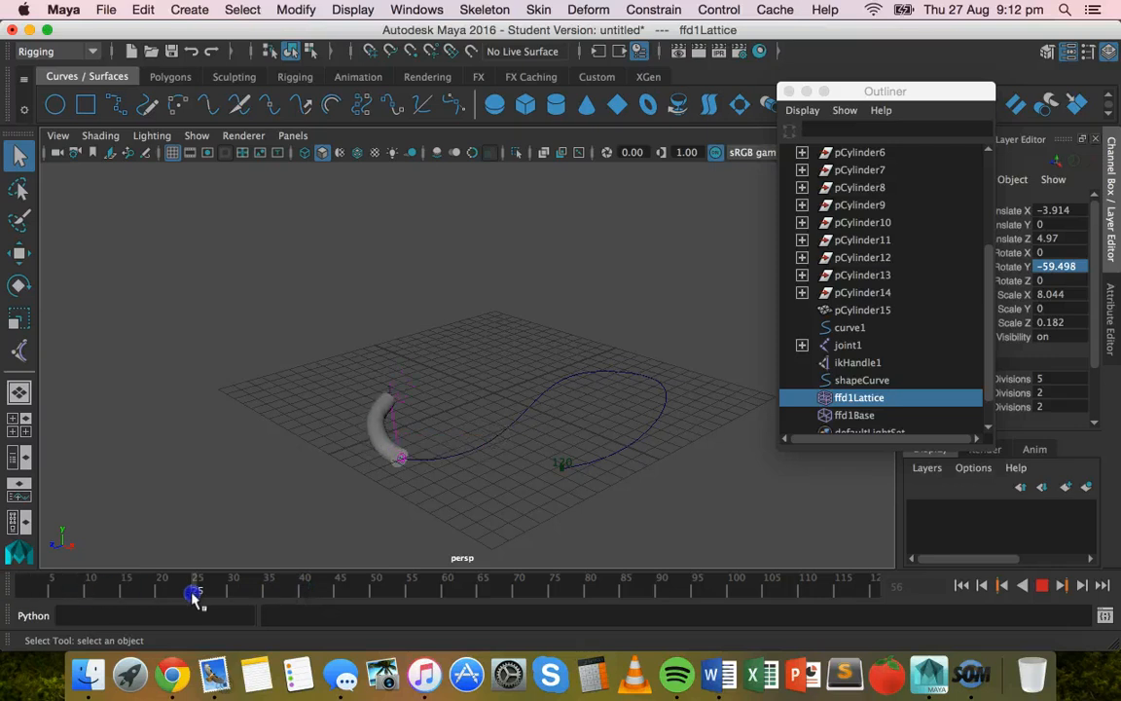
drag(197, 591, 358, 579)
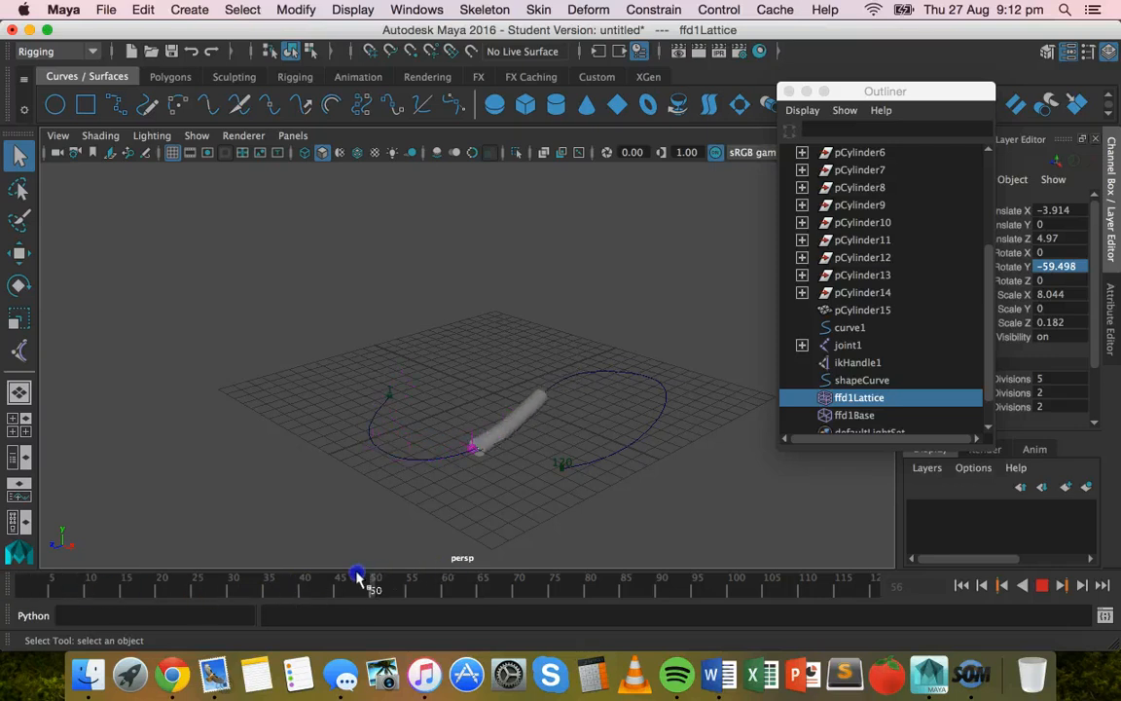
drag(357, 574, 302, 574)
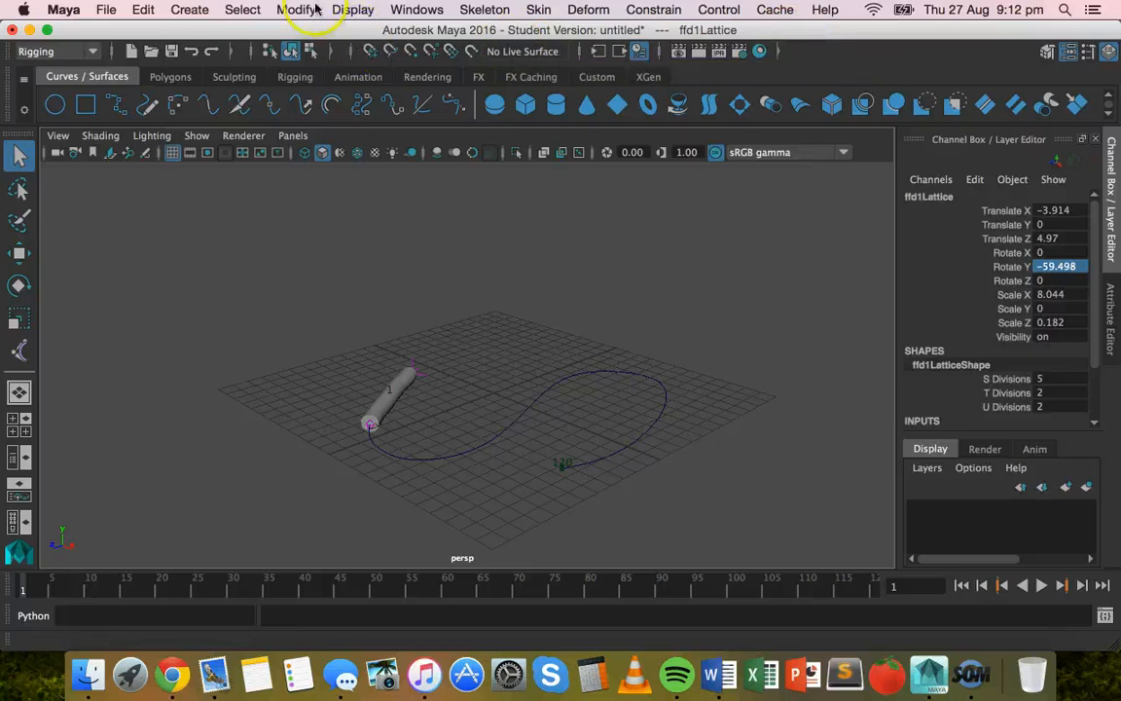
Select ikHandle1 in the Outliner to load it into the Attribute Editor.
click(416, 9)
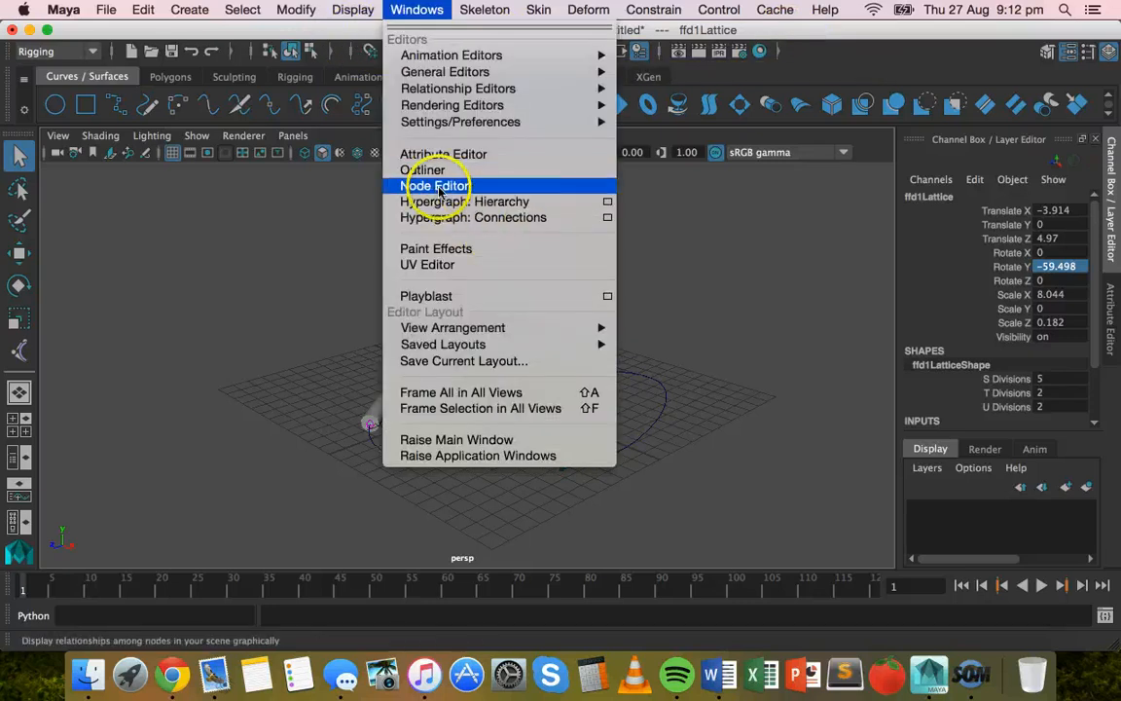
click(424, 170)
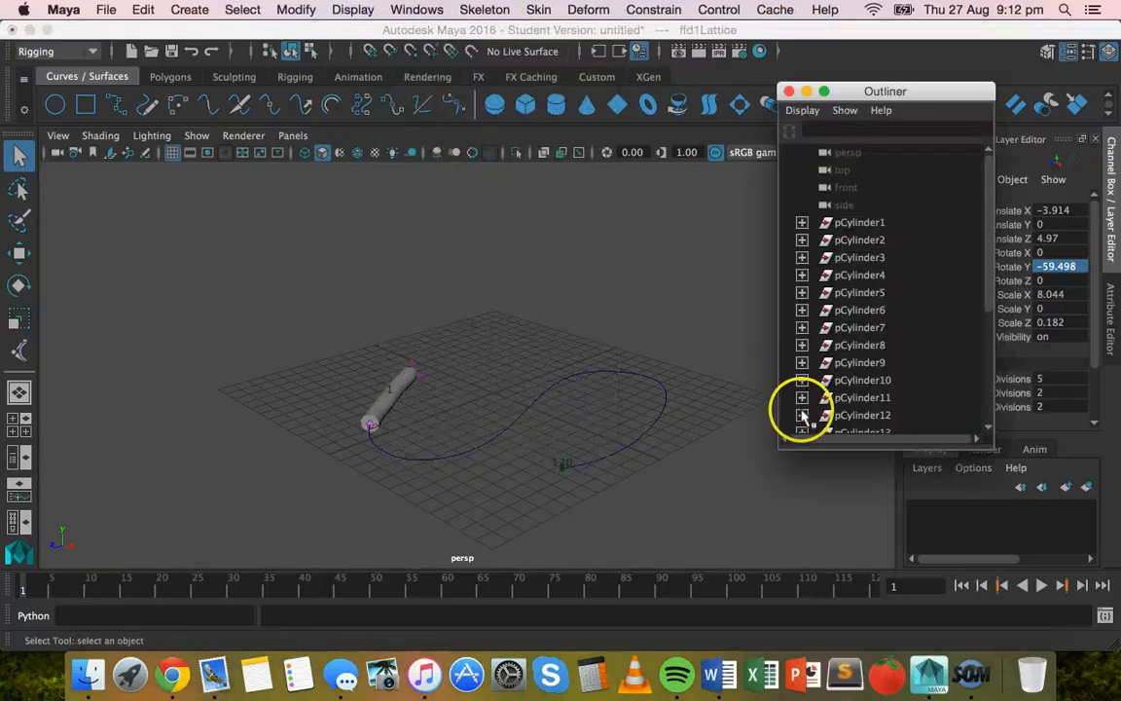
scroll(down, 3)
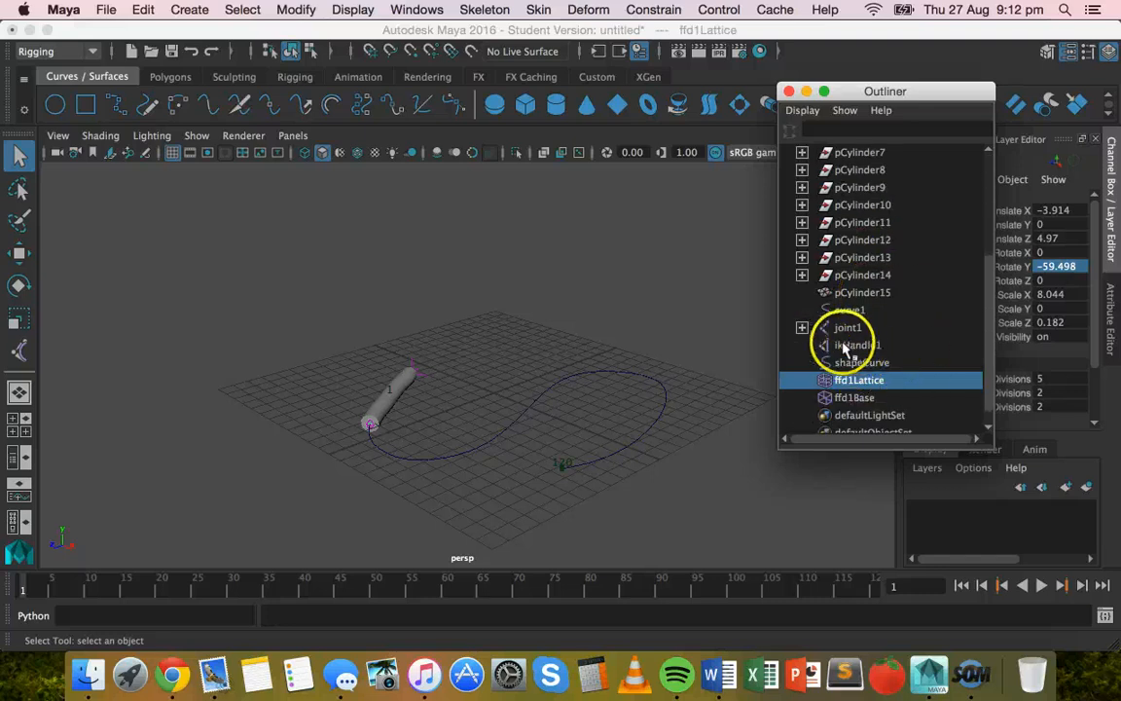
click(857, 344)
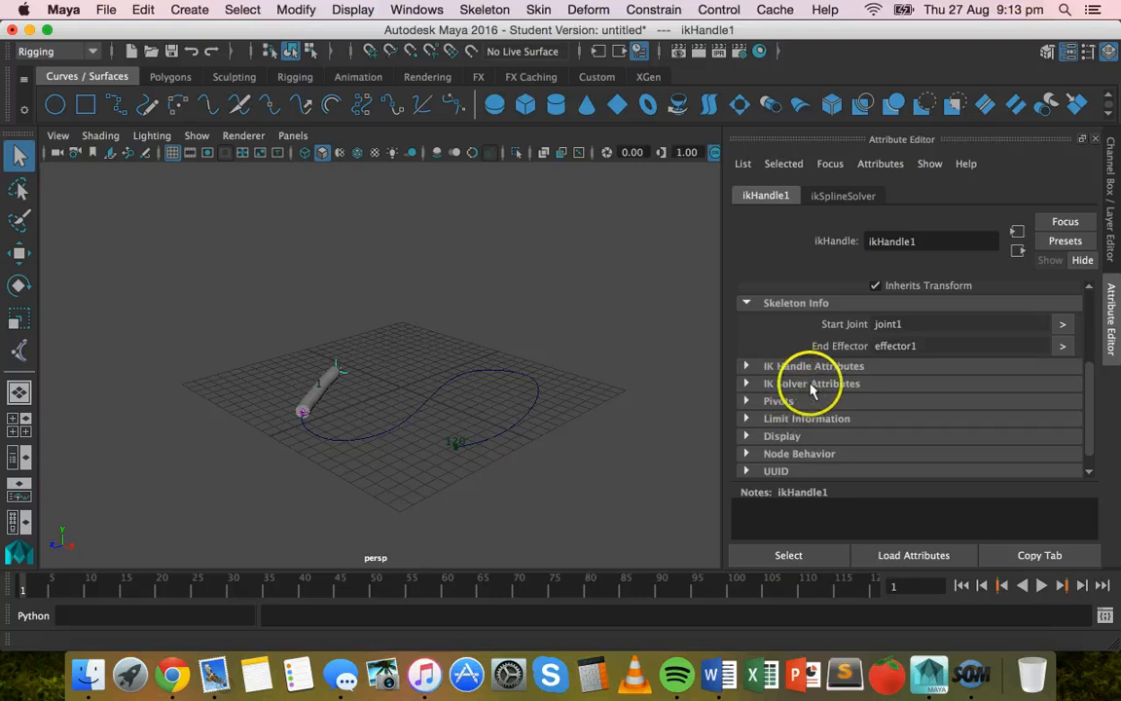
Enable Twist Controls under ikHandle1's IK Solver Attributes and play the animation.
click(813, 383)
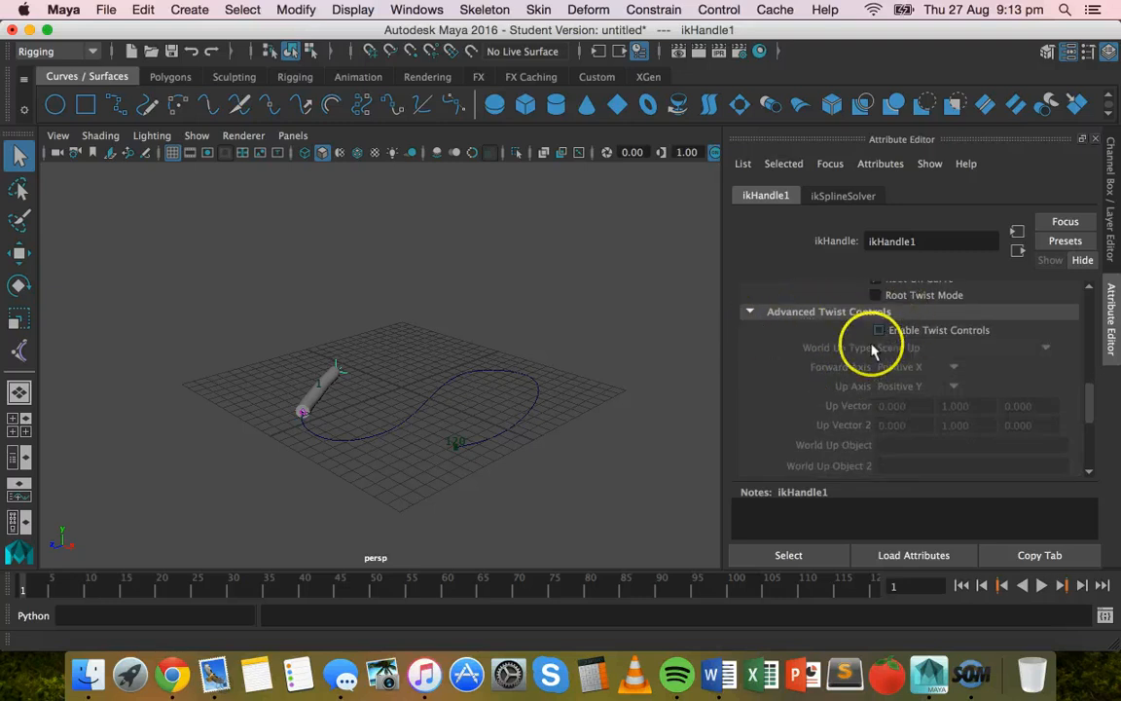
click(878, 330)
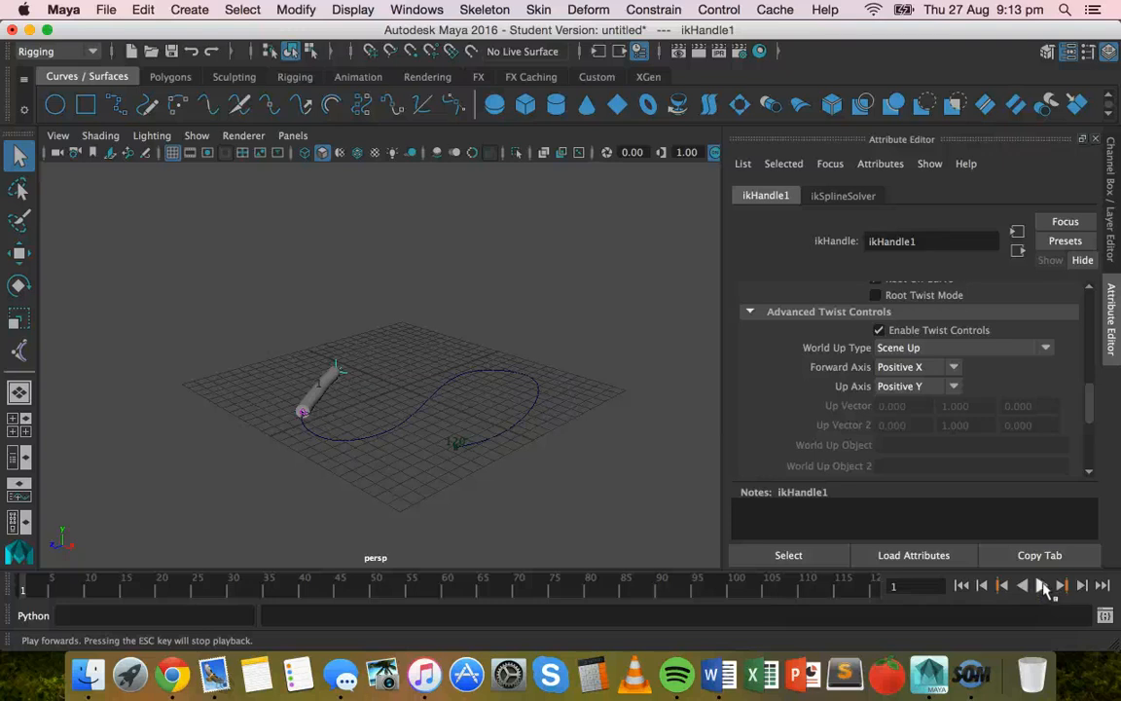
click(1041, 585)
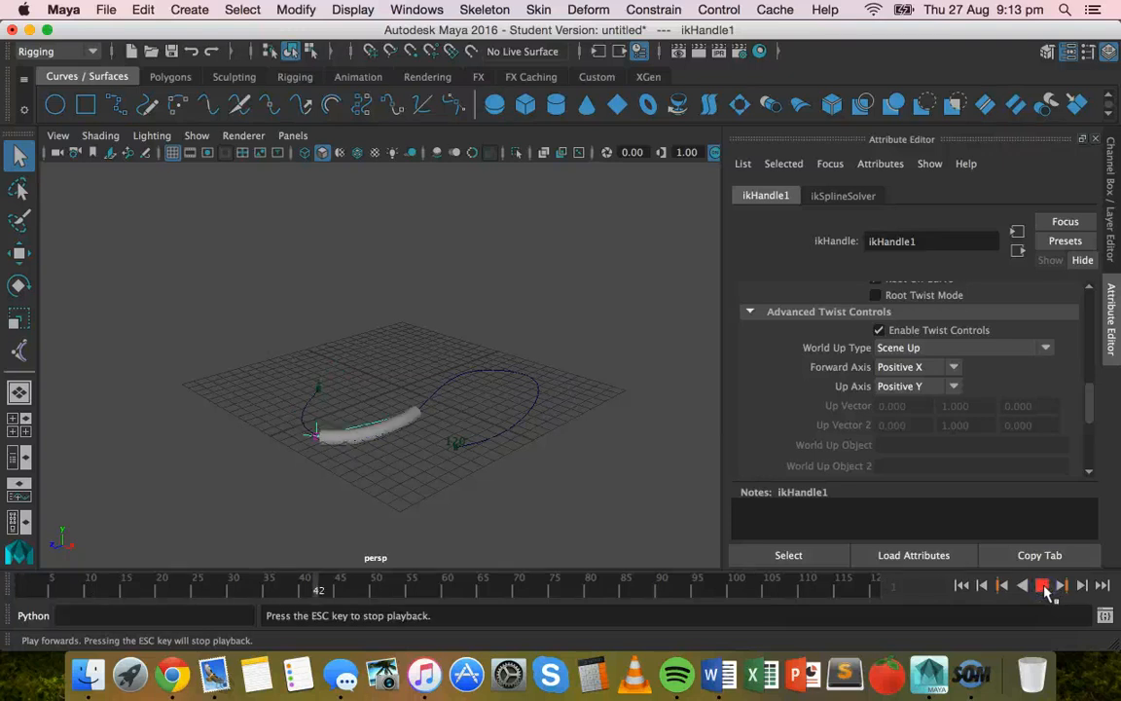